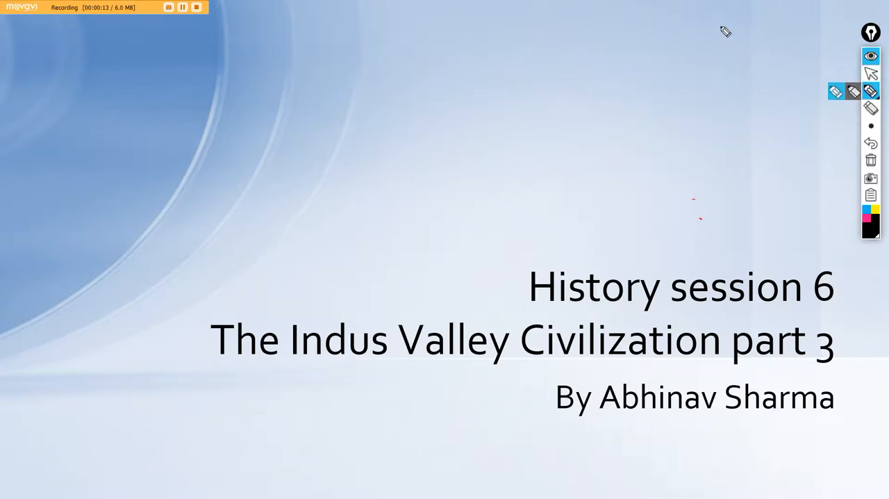
- Advance to the Religion of Harrapan people slide and handwrite 'goddess' under the bullet
{"action": "left_click_drag", "start_coordinate": [160, 49], "coordinate": [156, 114]}
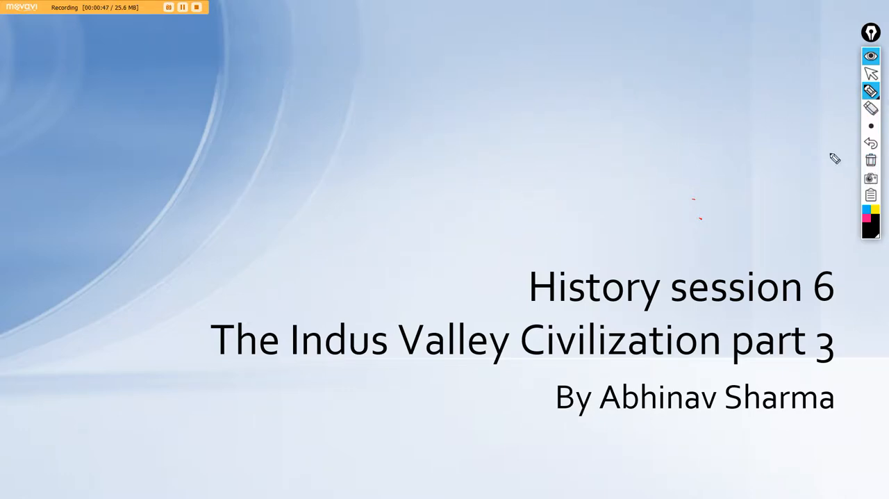
{"action": "left_click", "coordinate": [872, 74]}
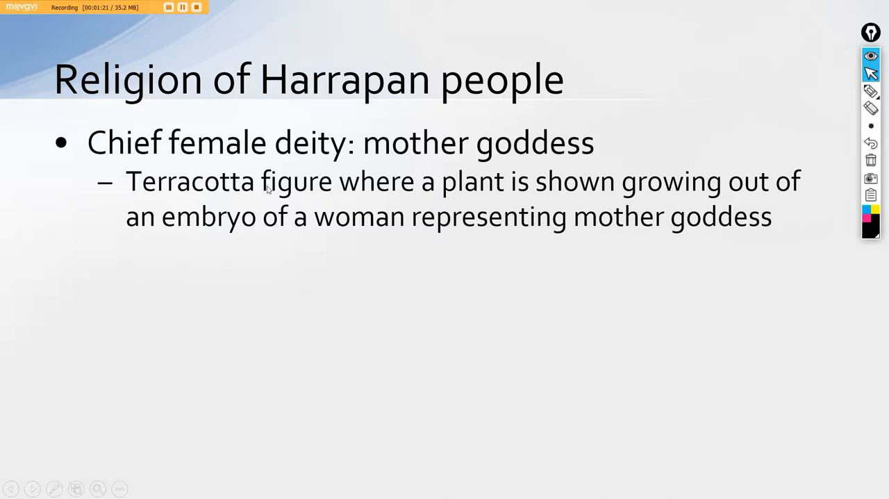
{"action": "mouse_move", "coordinate": [217, 195]}
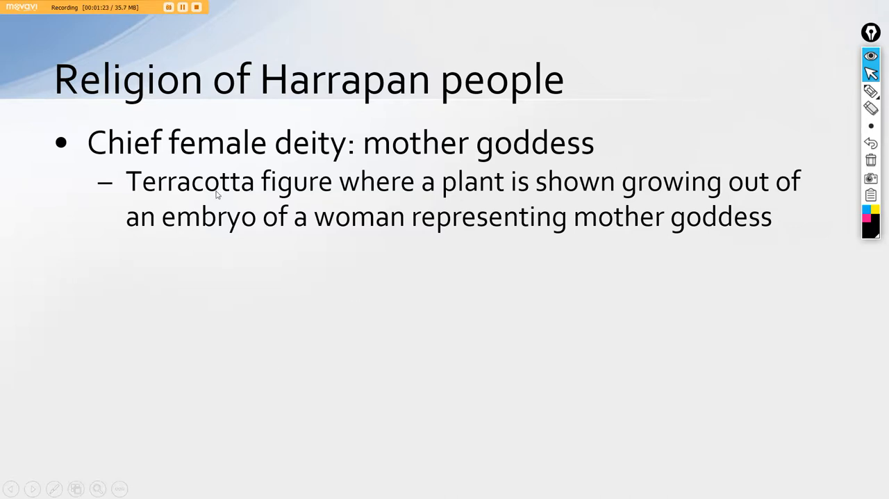
{"action": "mouse_move", "coordinate": [345, 291]}
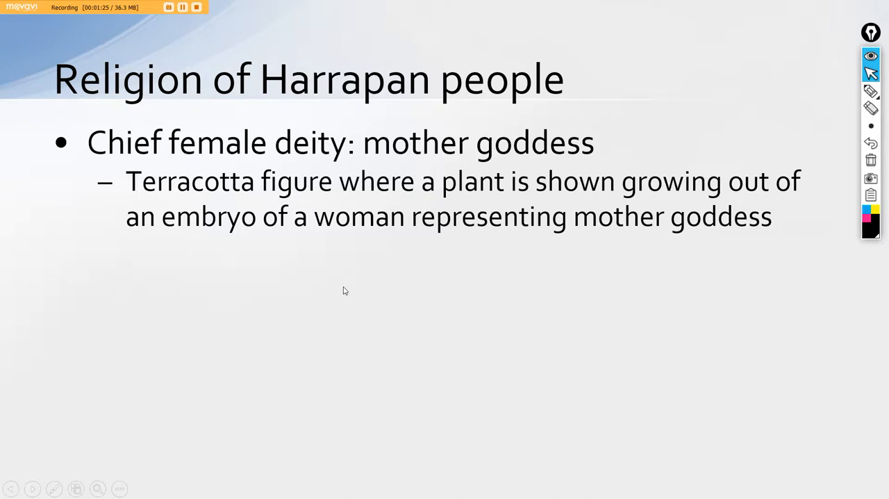
{"action": "mouse_move", "coordinate": [428, 275]}
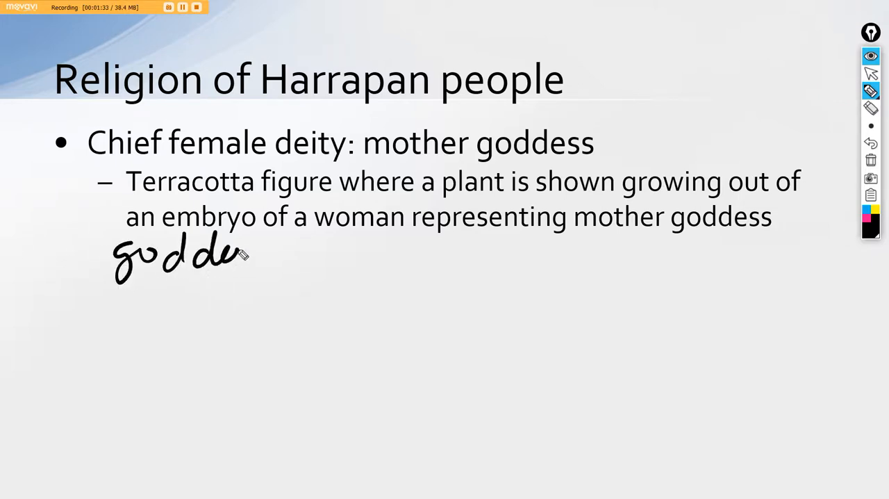
{"action": "left_click_drag", "start_coordinate": [247, 261], "coordinate": [362, 250]}
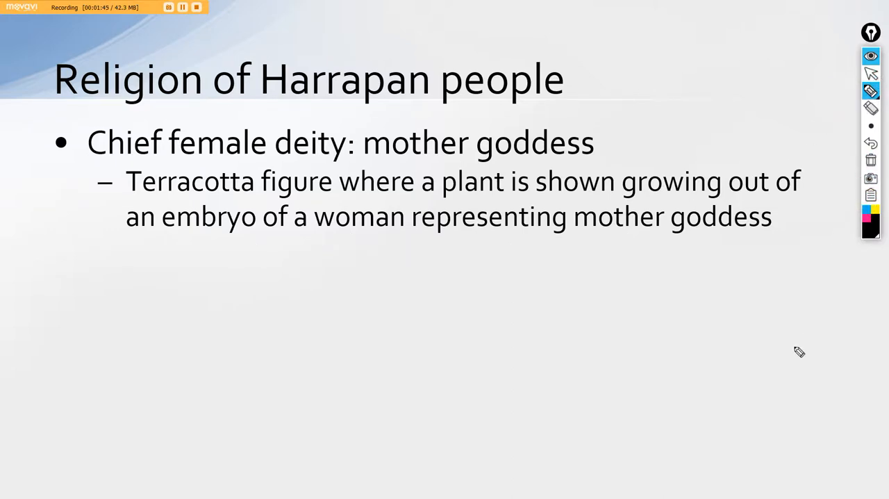
- Reveal the terracotta figure image and draw a pointing line annotating its circled part
{"action": "left_click", "coordinate": [872, 74]}
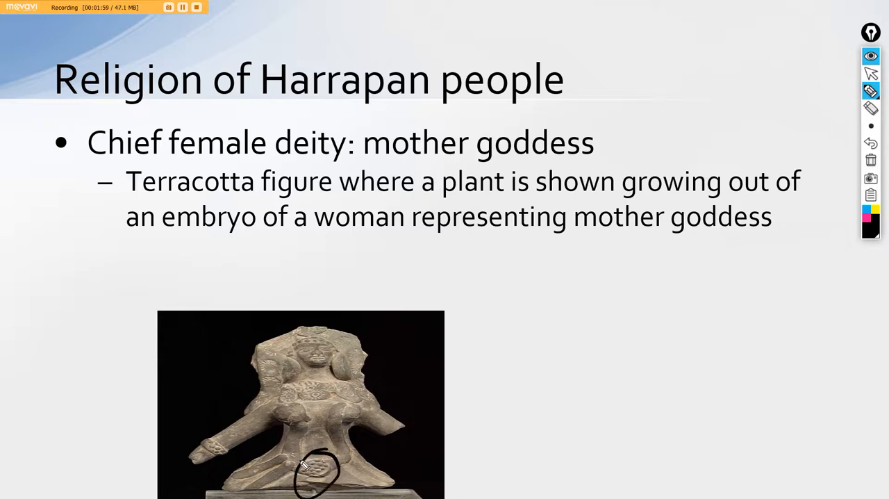
{"action": "left_click_drag", "start_coordinate": [317, 475], "coordinate": [267, 428]}
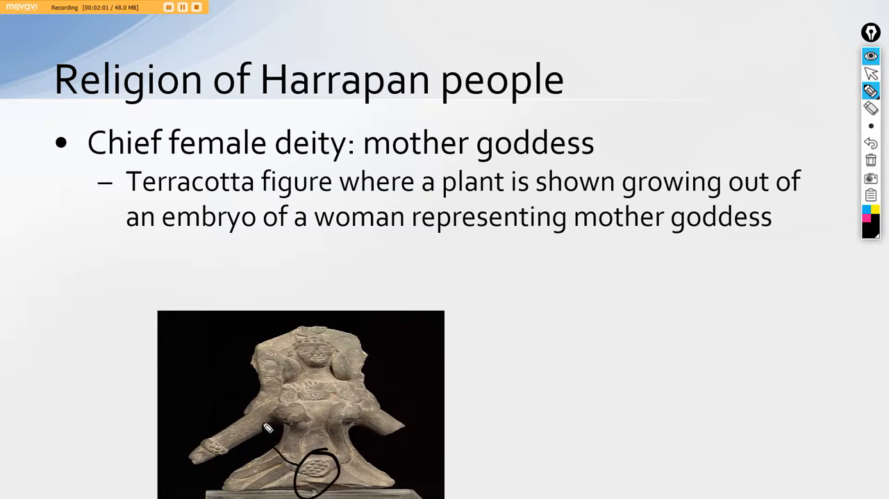
{"action": "left_click_drag", "start_coordinate": [264, 431], "coordinate": [355, 459]}
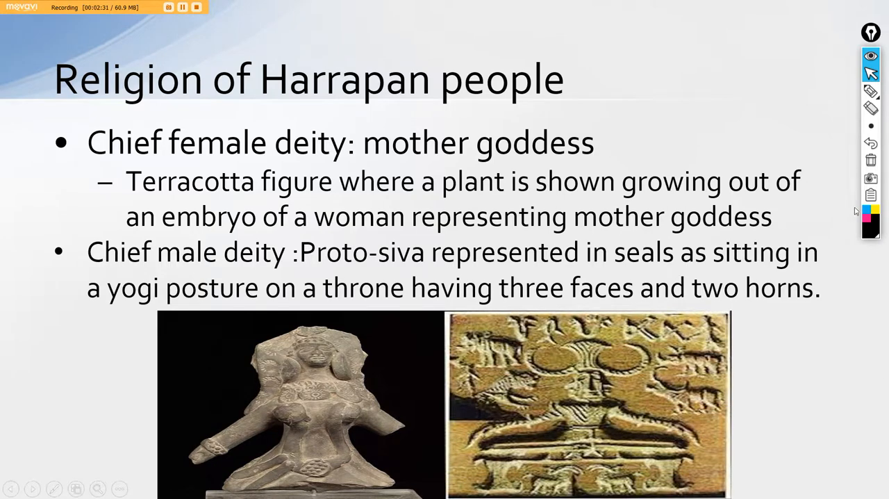
{"action": "left_click", "coordinate": [870, 92]}
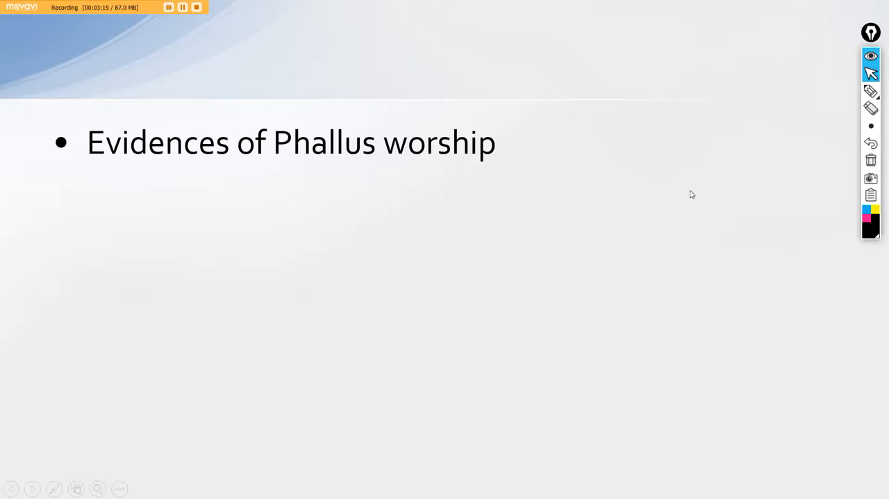
{"action": "mouse_move", "coordinate": [631, 171]}
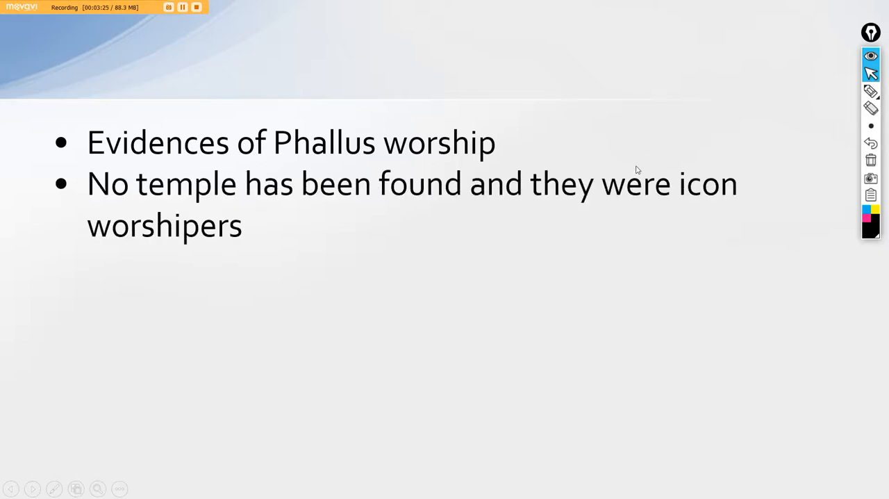
{"action": "mouse_move", "coordinate": [652, 161]}
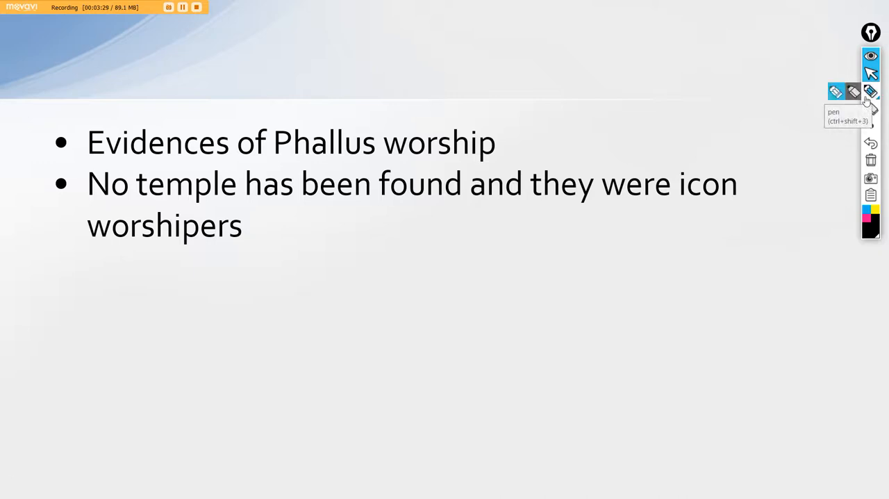
- Switch to the pen for underlining, then erase all ink from the slide
{"action": "left_click", "coordinate": [853, 91]}
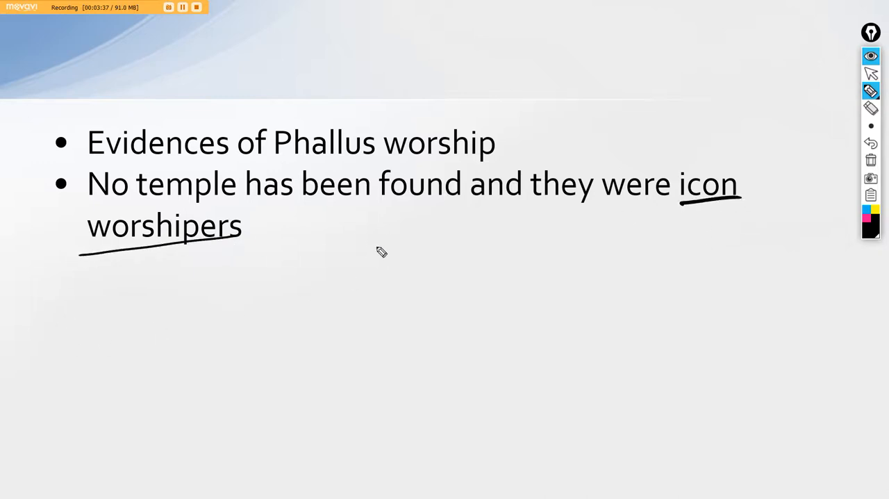
{"action": "mouse_move", "coordinate": [364, 233]}
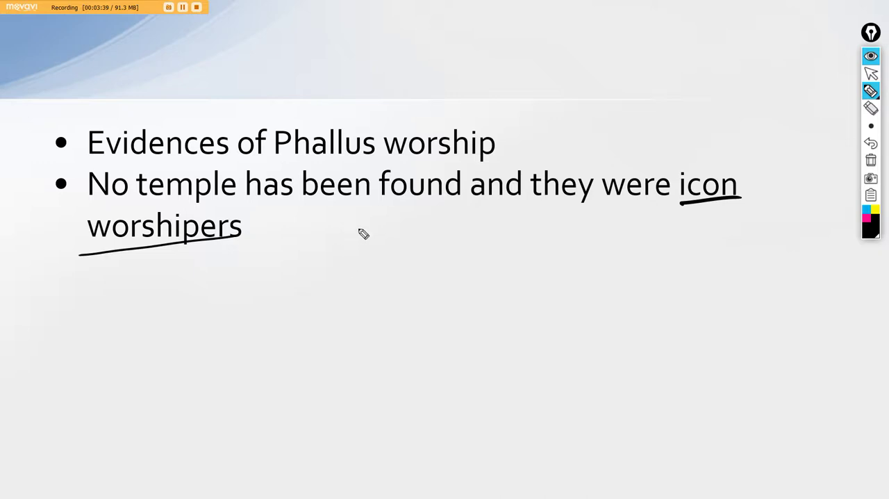
{"action": "mouse_move", "coordinate": [95, 210]}
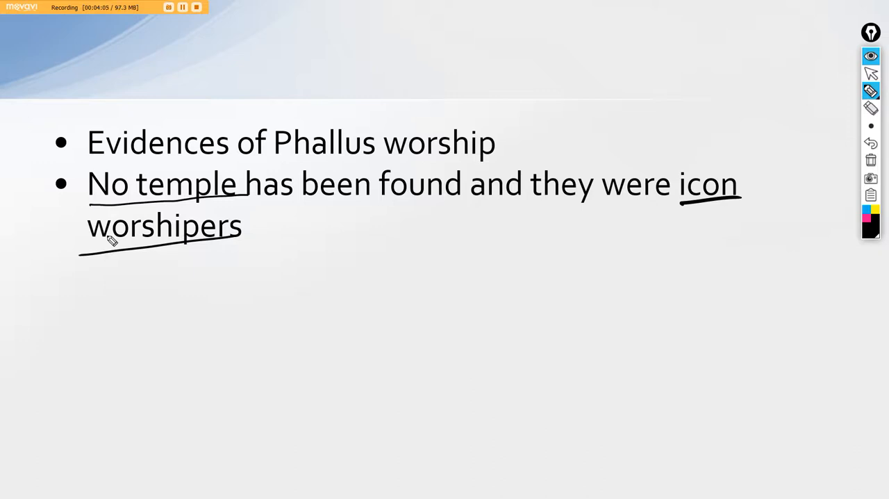
{"action": "mouse_move", "coordinate": [250, 296]}
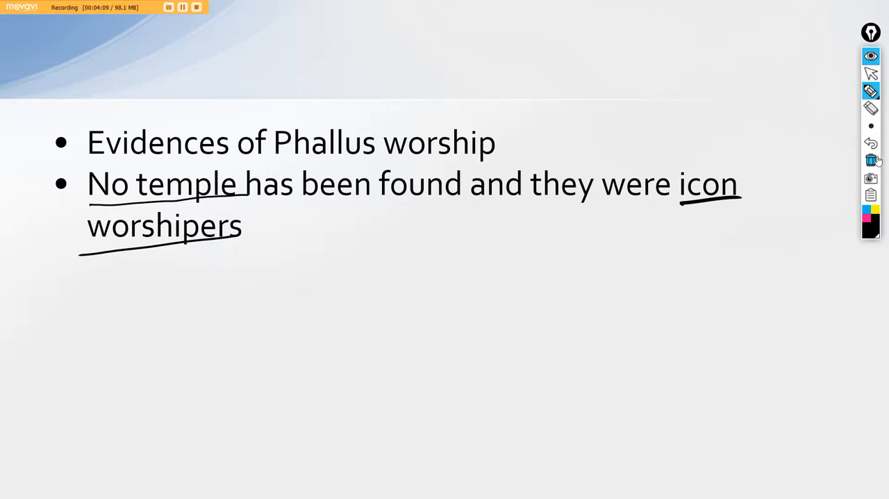
{"action": "left_click", "coordinate": [871, 160]}
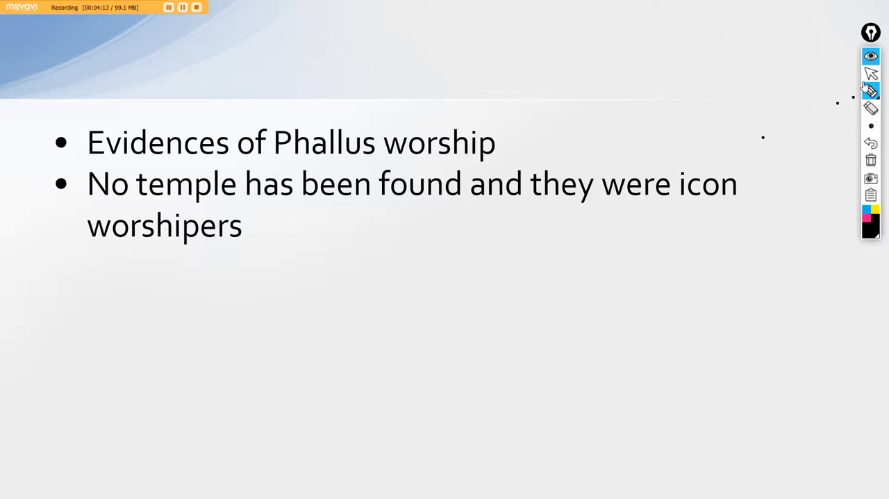
- Handwrite exam names beside the Sacred symbols bullets, then erase all ink from the slide
{"action": "left_click", "coordinate": [871, 72]}
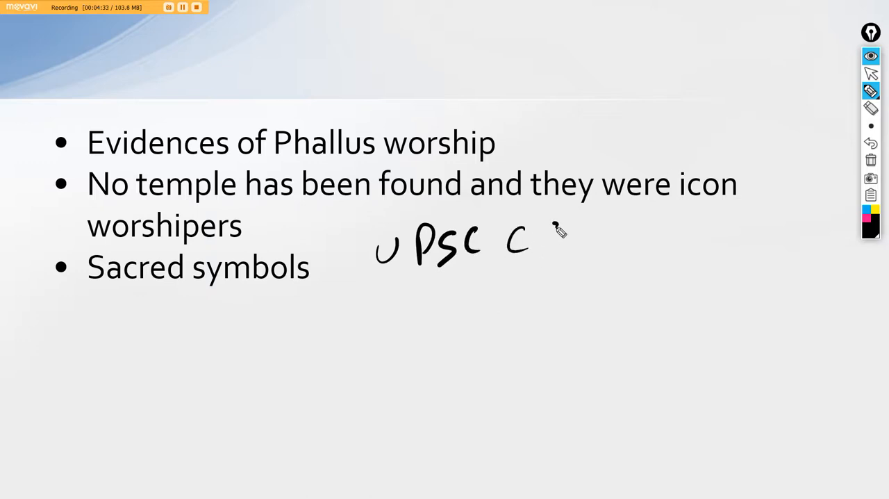
{"action": "left_click_drag", "start_coordinate": [528, 230], "coordinate": [646, 257]}
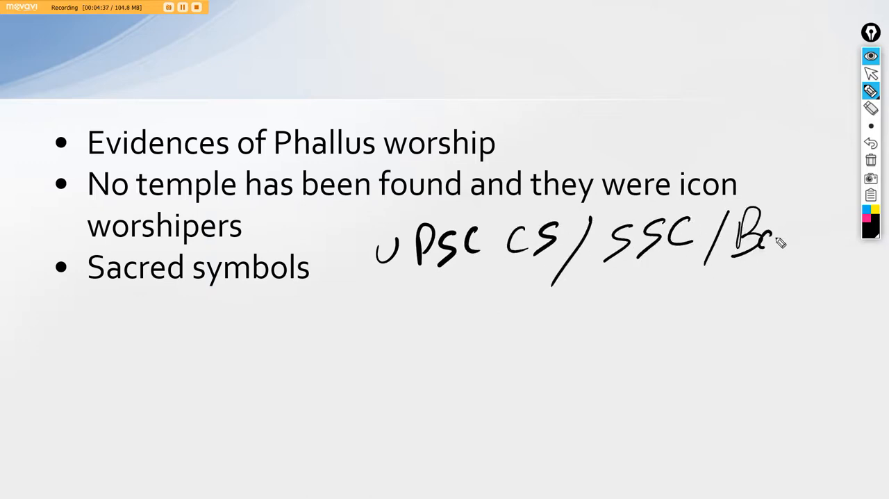
{"action": "left_click_drag", "start_coordinate": [764, 236], "coordinate": [868, 236]}
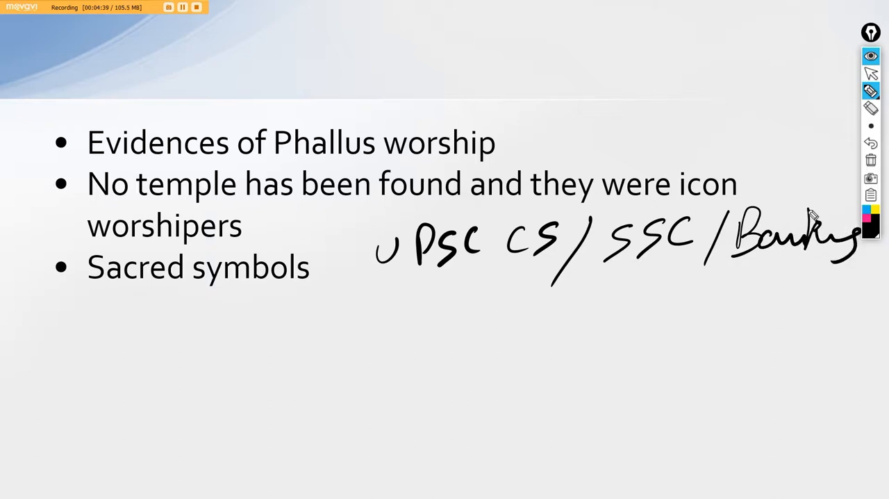
{"action": "mouse_move", "coordinate": [93, 307]}
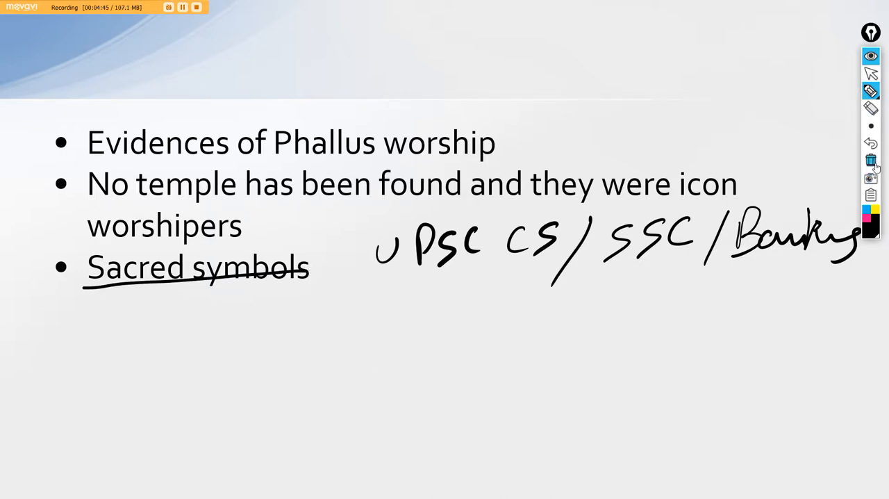
{"action": "left_click", "coordinate": [871, 159]}
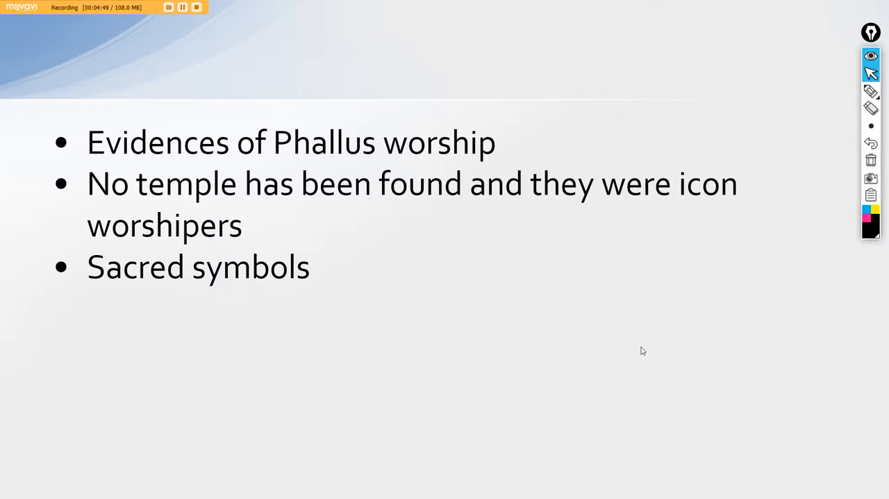
{"action": "mouse_move", "coordinate": [639, 344]}
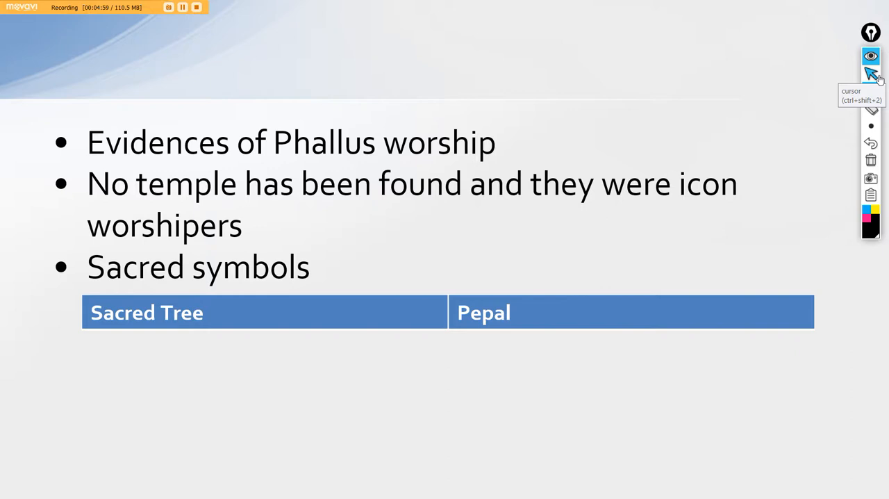
- Switch from inking back to the normal pointer to reveal the Pepal and Tulsi table
{"action": "left_click", "coordinate": [871, 69]}
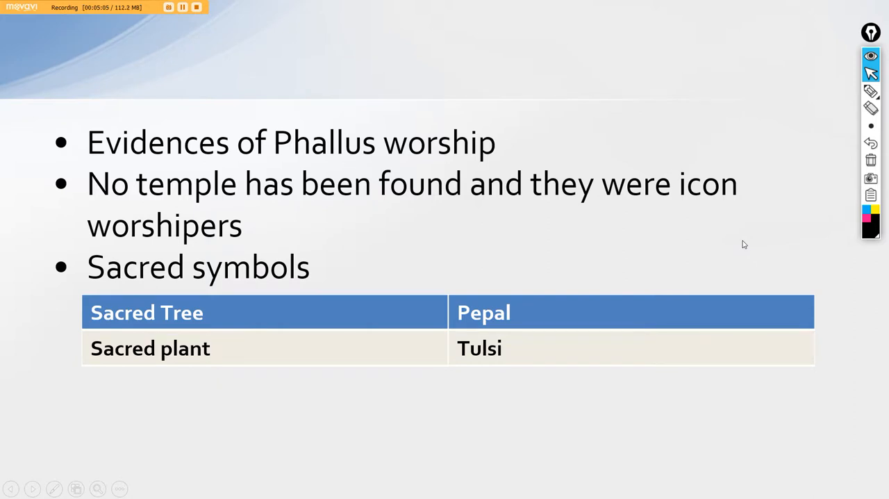
{"action": "mouse_move", "coordinate": [757, 210]}
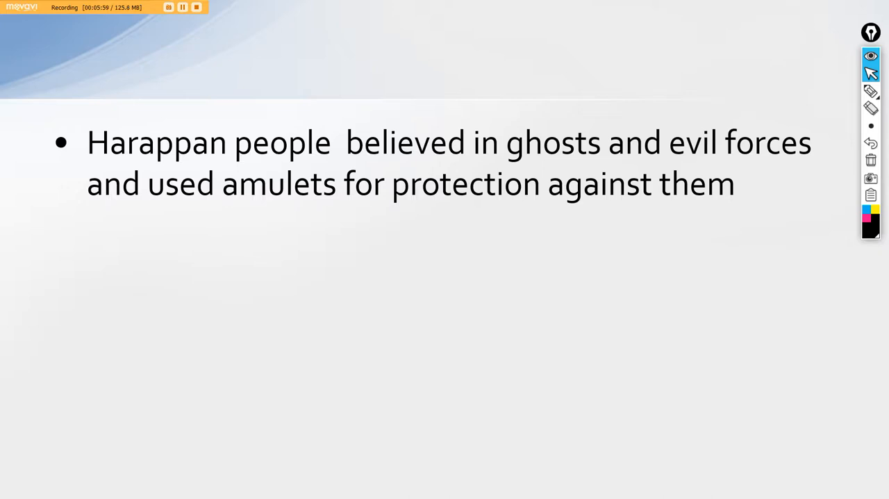
{"action": "mouse_move", "coordinate": [871, 142]}
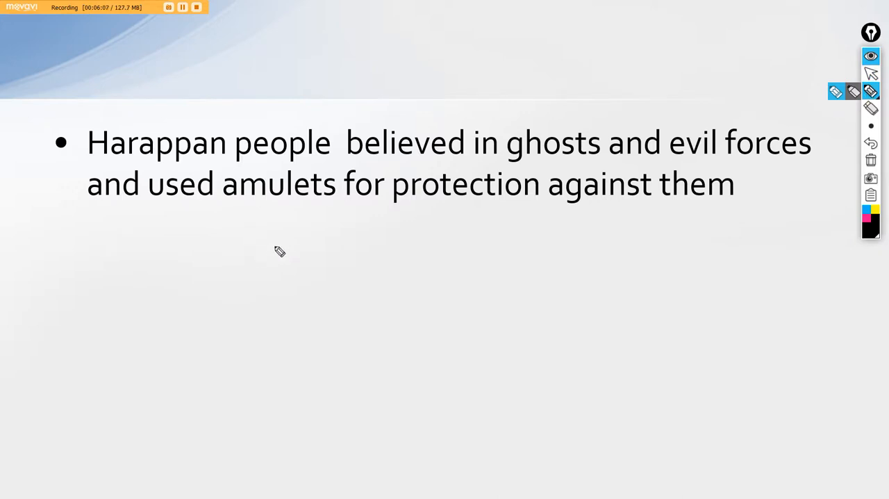
- Handwrite 'Lothal & Kalibangan' beneath the amulets bullet
{"action": "left_click_drag", "start_coordinate": [275, 236], "coordinate": [417, 236]}
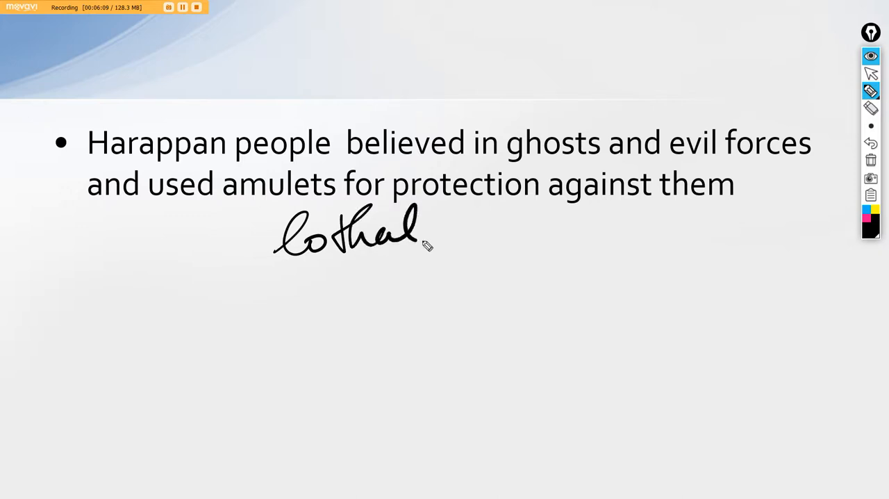
{"action": "left_click_drag", "start_coordinate": [466, 243], "coordinate": [577, 243]}
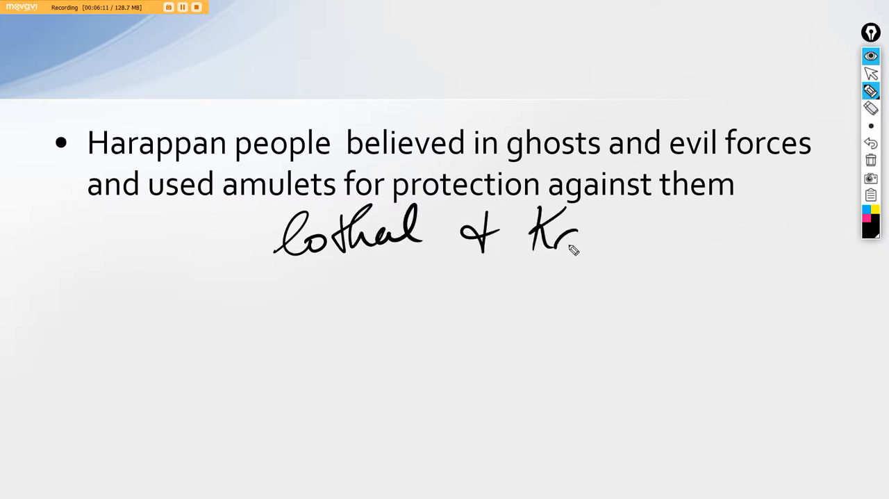
{"action": "left_click_drag", "start_coordinate": [577, 237], "coordinate": [701, 233]}
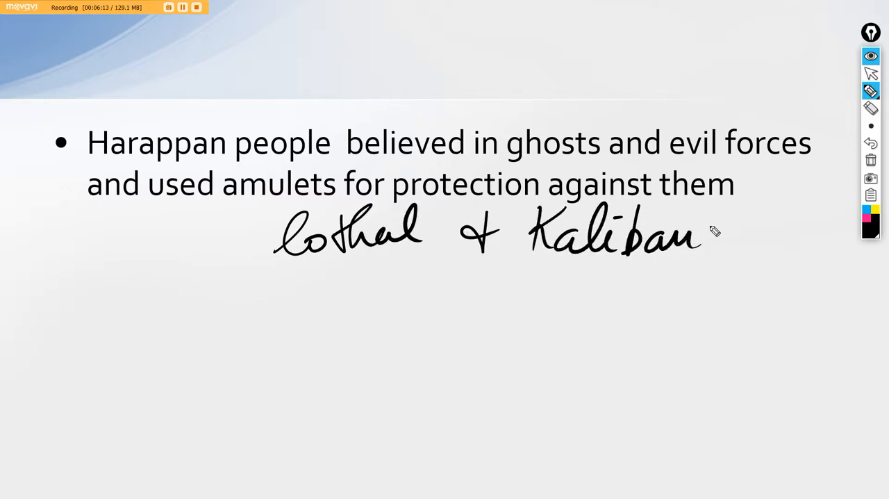
{"action": "left_click_drag", "start_coordinate": [695, 236], "coordinate": [758, 239]}
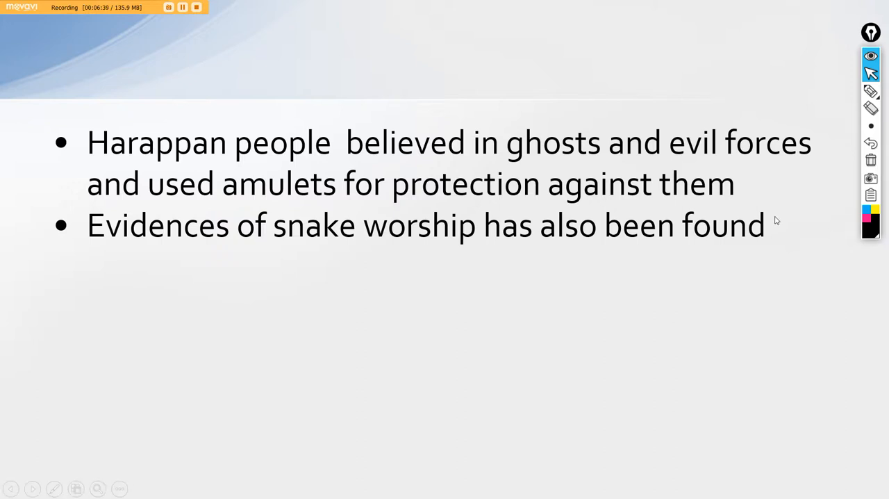
{"action": "mouse_move", "coordinate": [770, 218]}
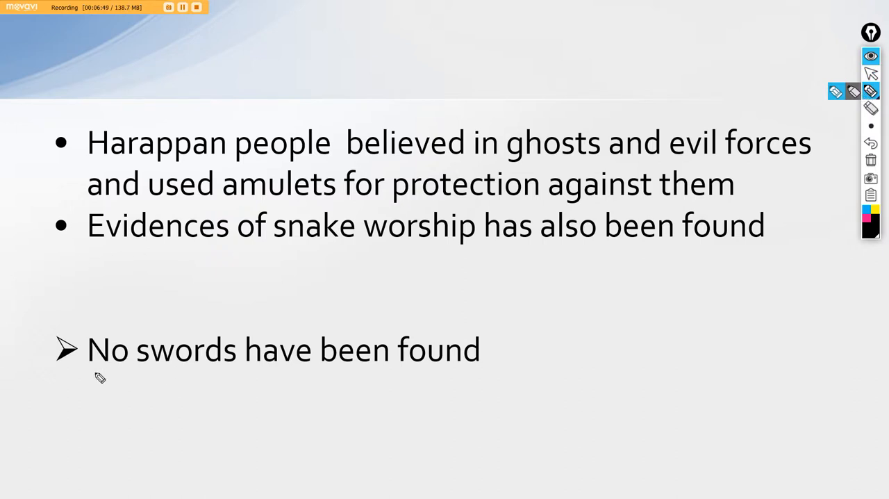
- Strike through 'No swords have been found' and sketch Temples–Religion and Sword–Arms branches, circling Sword
{"action": "left_click_drag", "start_coordinate": [97, 373], "coordinate": [486, 331]}
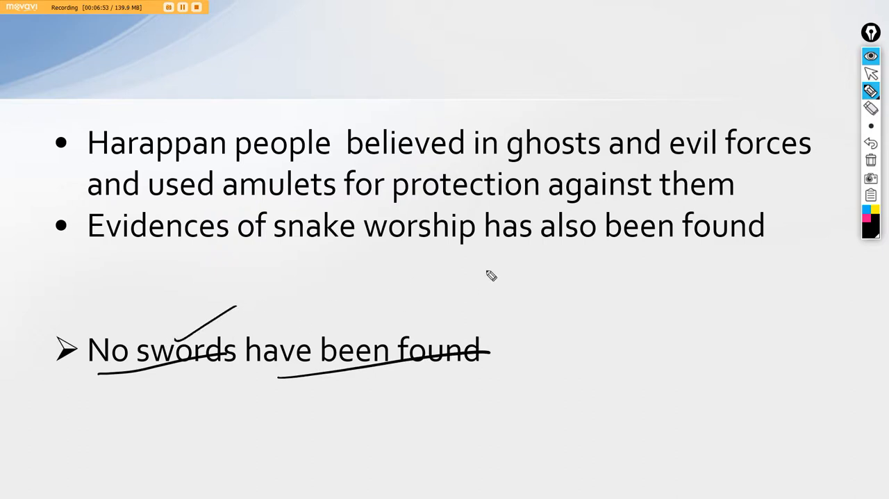
{"action": "mouse_move", "coordinate": [554, 296]}
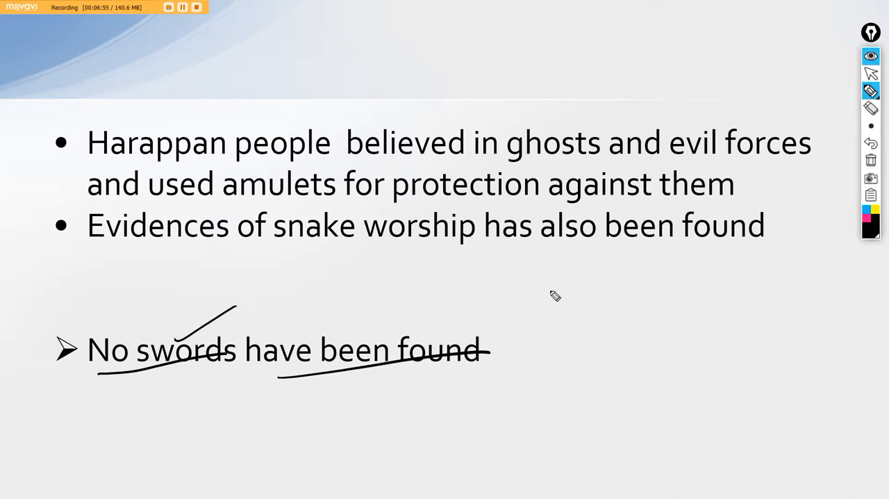
{"action": "mouse_move", "coordinate": [587, 267]}
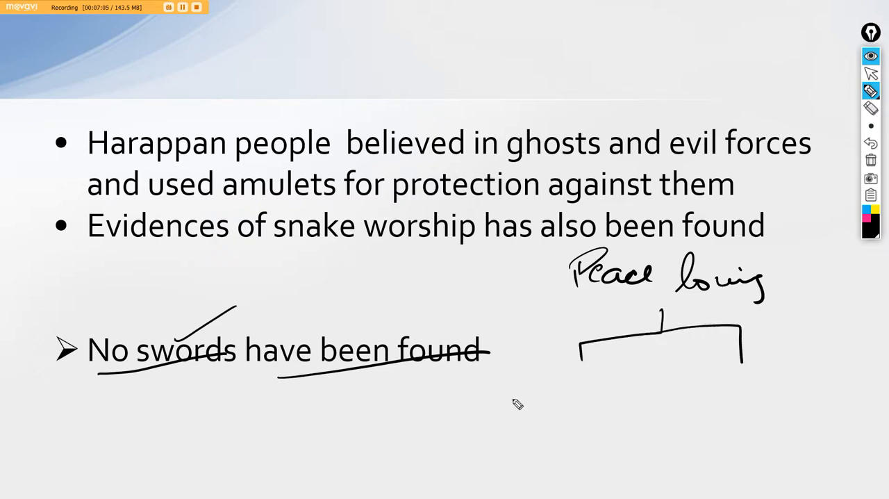
{"action": "left_click_drag", "start_coordinate": [486, 410], "coordinate": [590, 416]}
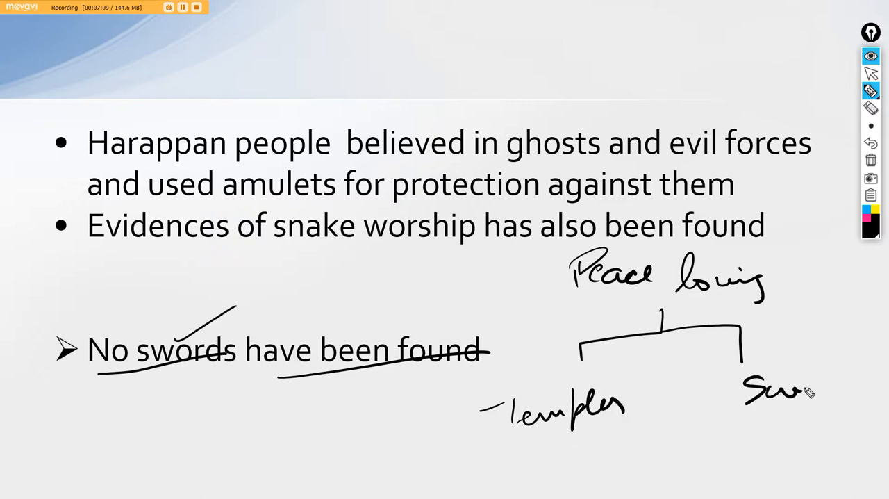
{"action": "left_click_drag", "start_coordinate": [785, 386], "coordinate": [862, 382]}
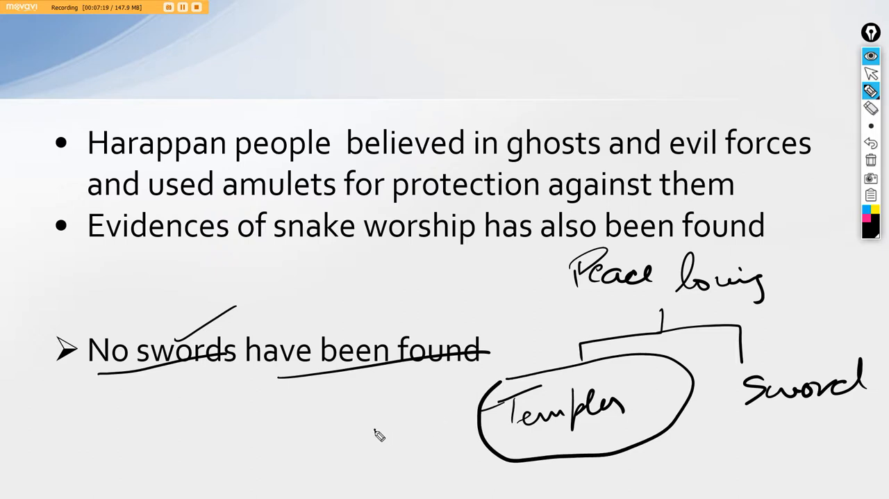
{"action": "left_click_drag", "start_coordinate": [368, 431], "coordinate": [452, 417]}
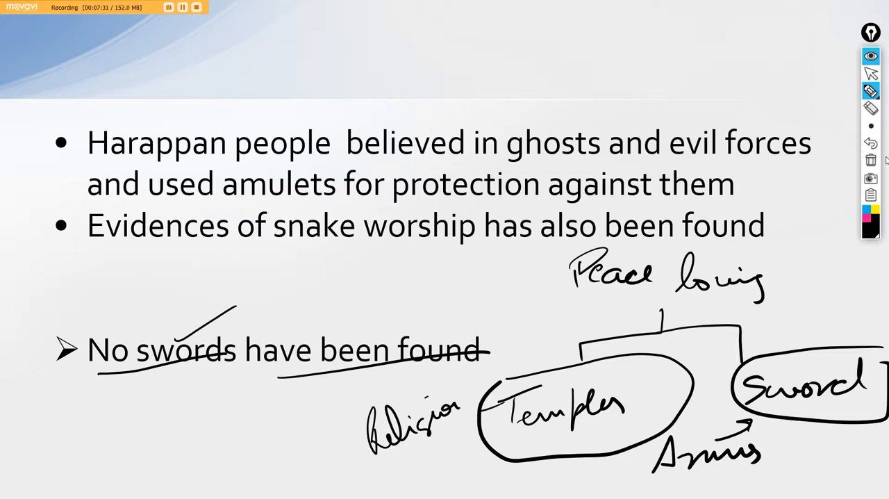
- Advance to the Burial practices slide
{"action": "left_click", "coordinate": [872, 160]}
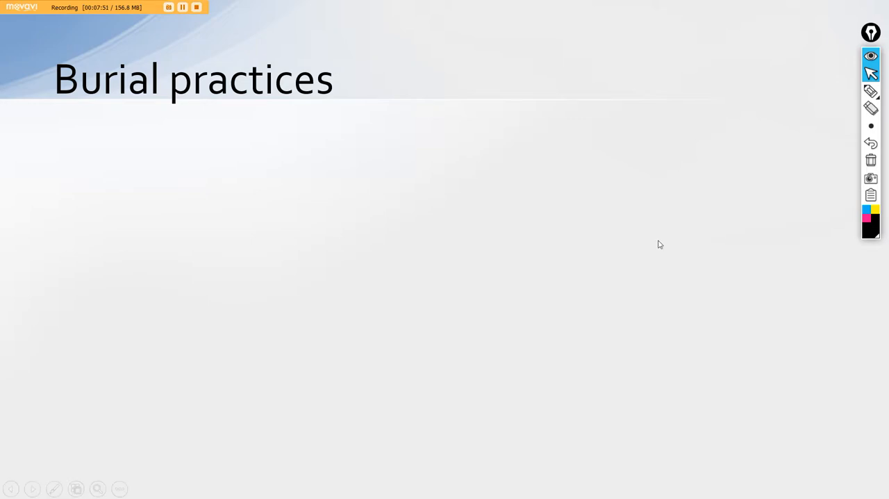
{"action": "mouse_move", "coordinate": [658, 238]}
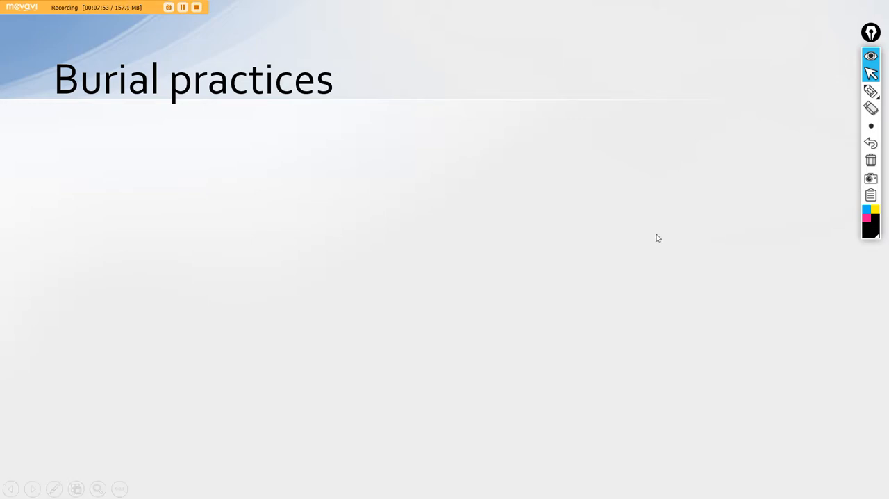
{"action": "mouse_move", "coordinate": [659, 236]}
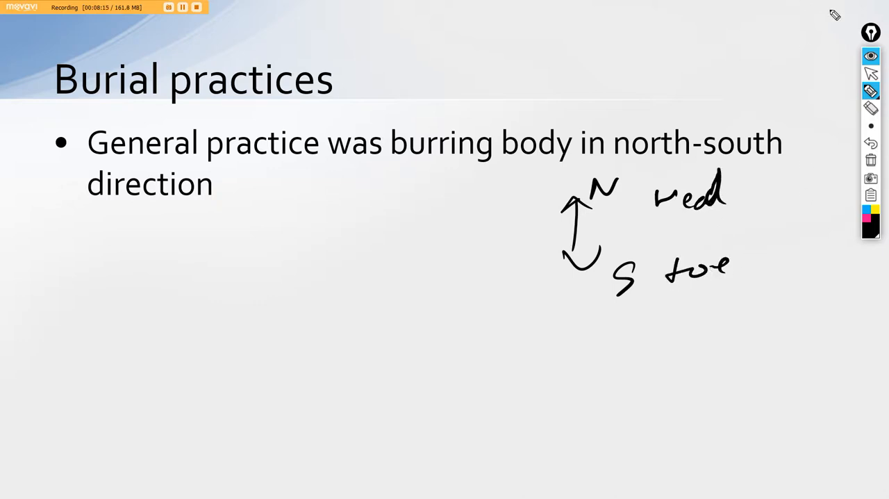
{"action": "mouse_move", "coordinate": [870, 108]}
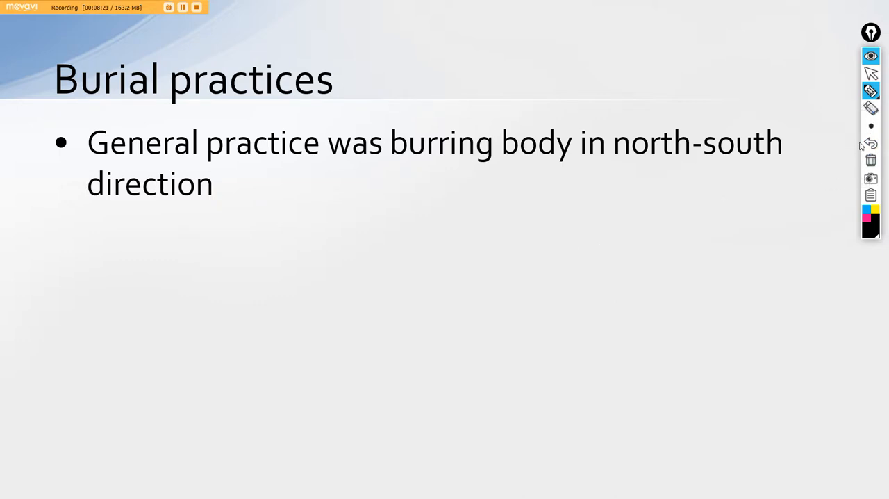
{"action": "mouse_move", "coordinate": [872, 75]}
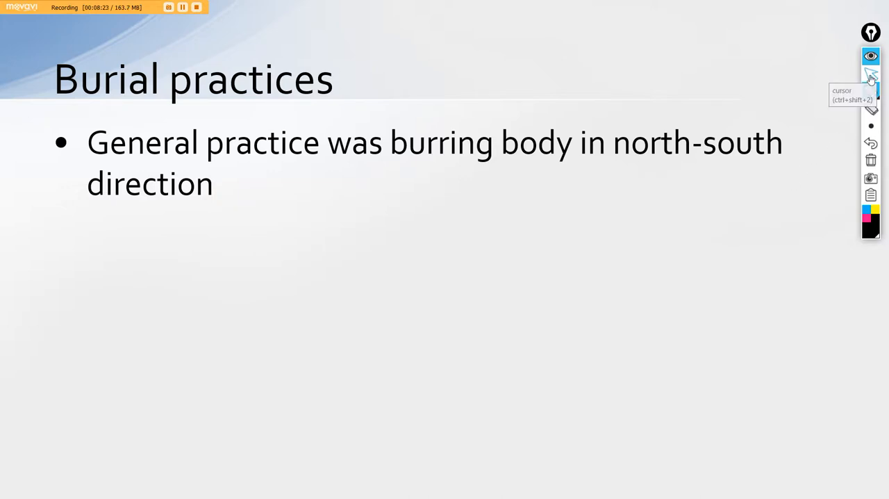
- Reveal the Mohenjo-Daro chart and tick the Complete and Fractional burial types
{"action": "left_click", "coordinate": [869, 75]}
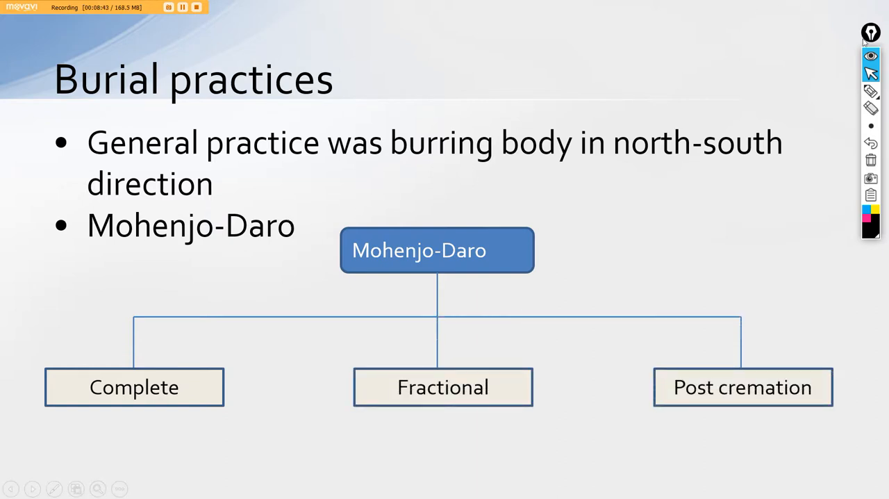
{"action": "mouse_move", "coordinate": [873, 90]}
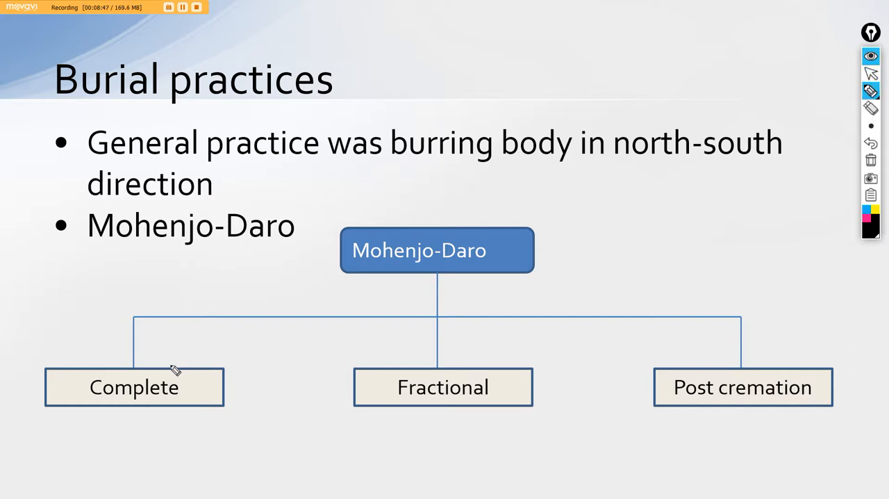
{"action": "left_click_drag", "start_coordinate": [164, 361], "coordinate": [208, 331]}
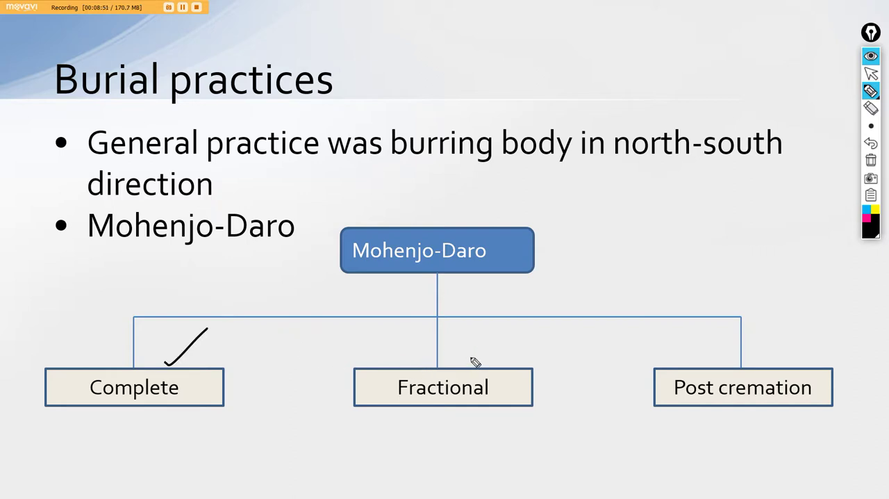
{"action": "left_click_drag", "start_coordinate": [475, 368], "coordinate": [531, 326]}
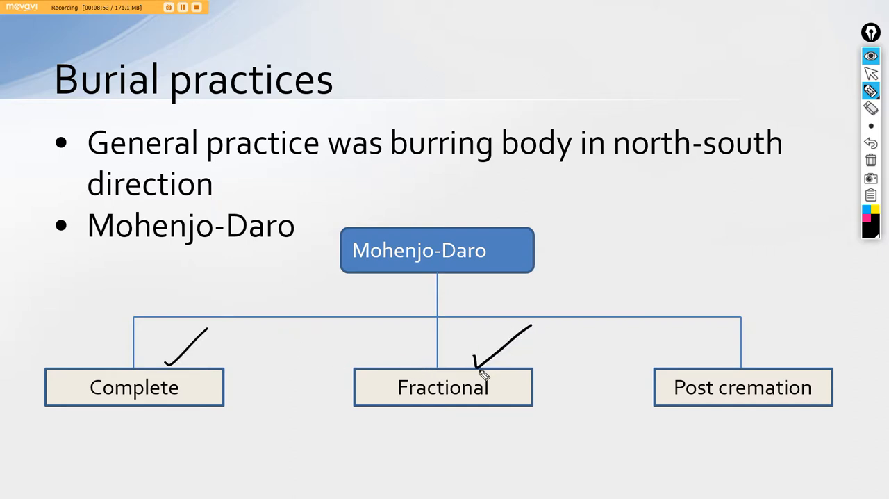
{"action": "mouse_move", "coordinate": [486, 366]}
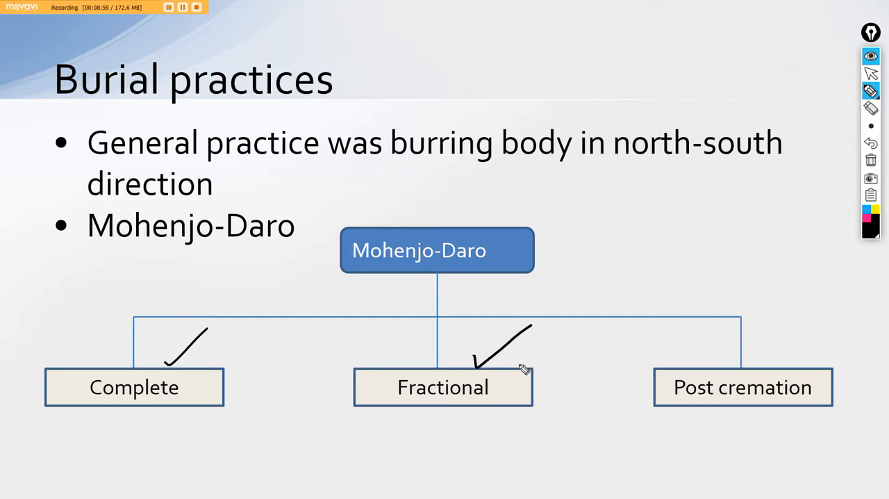
{"action": "mouse_move", "coordinate": [513, 368]}
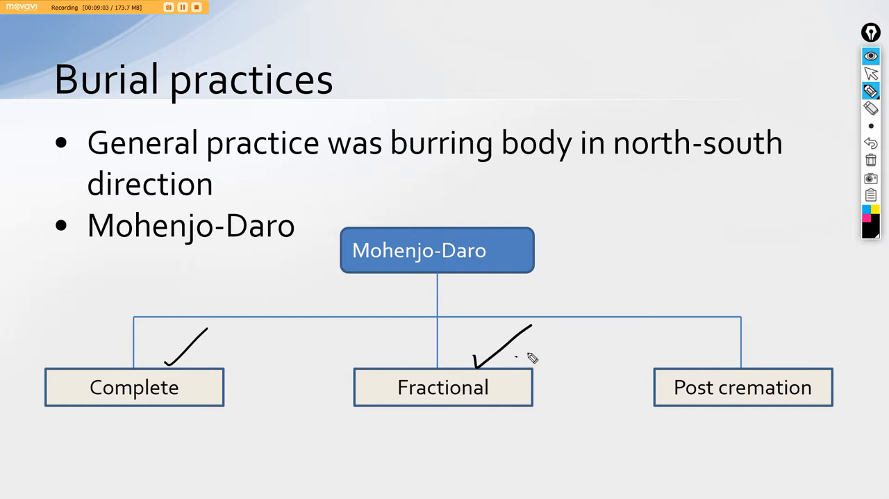
{"action": "mouse_move", "coordinate": [603, 336]}
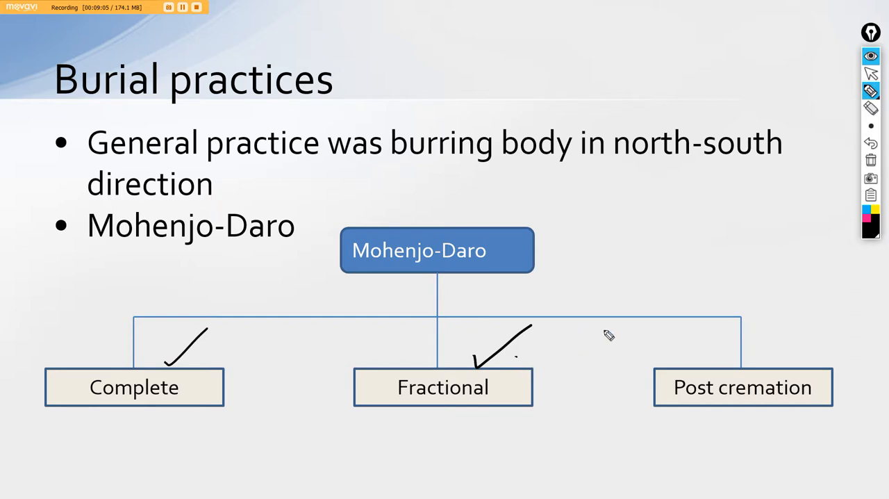
{"action": "mouse_move", "coordinate": [764, 356]}
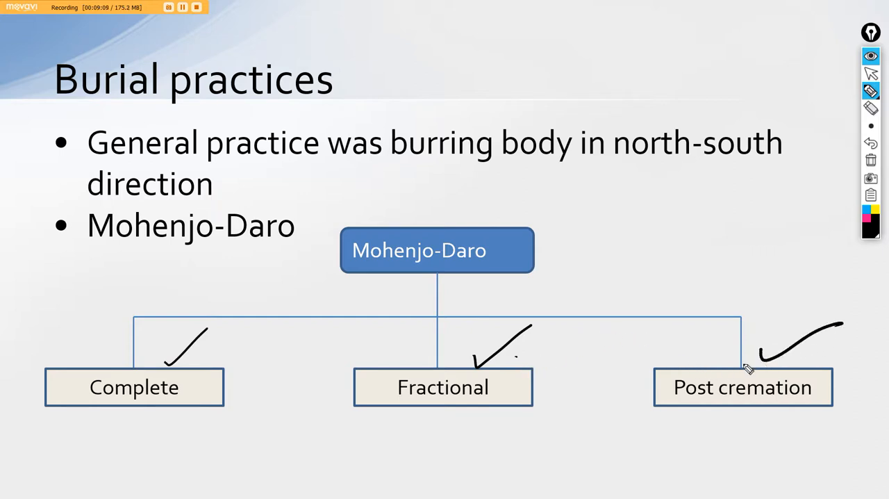
{"action": "mouse_move", "coordinate": [695, 361]}
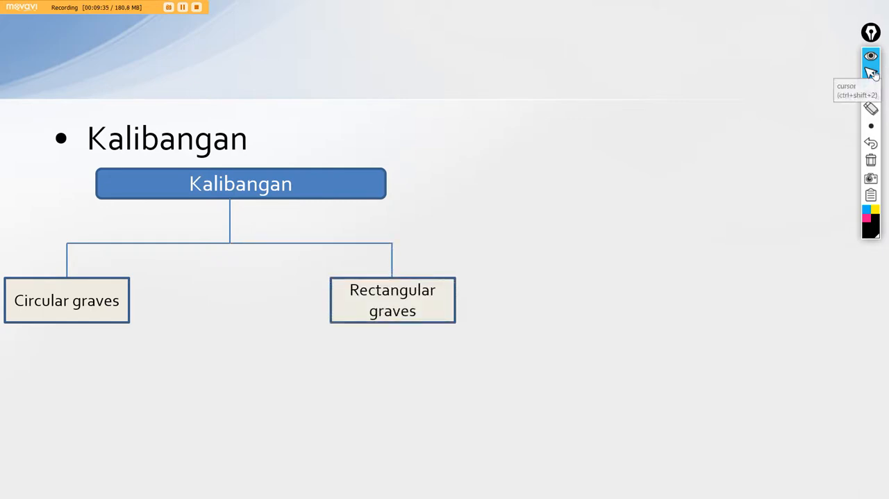
- Pick the pen and draw a circle in the lower left of the Kalibangan slide
{"action": "left_click", "coordinate": [871, 90]}
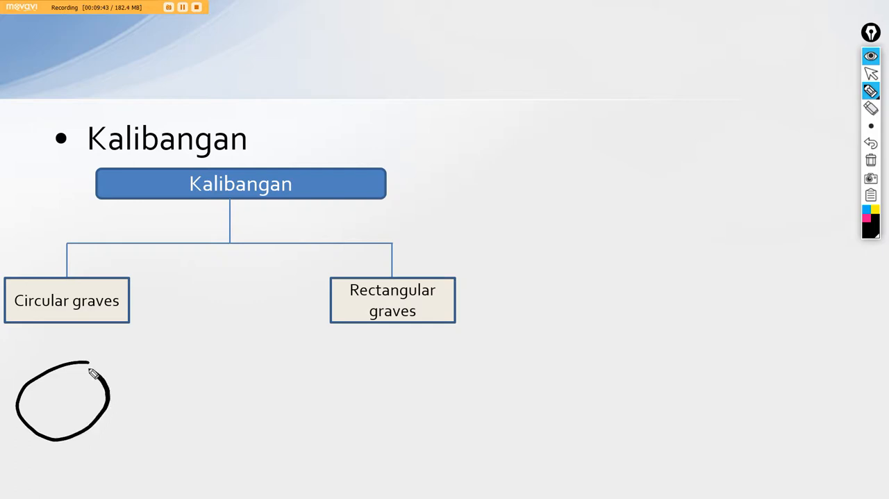
{"action": "left_click_drag", "start_coordinate": [309, 362], "coordinate": [306, 406]}
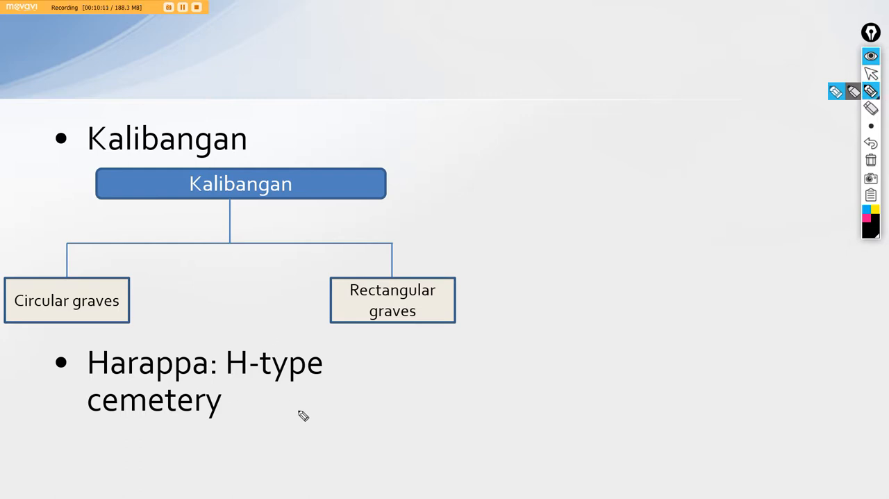
- Sketch circular and rectangular graves with N/S marks beside the chart, then clear the ink
{"action": "left_click_drag", "start_coordinate": [285, 406], "coordinate": [319, 452]}
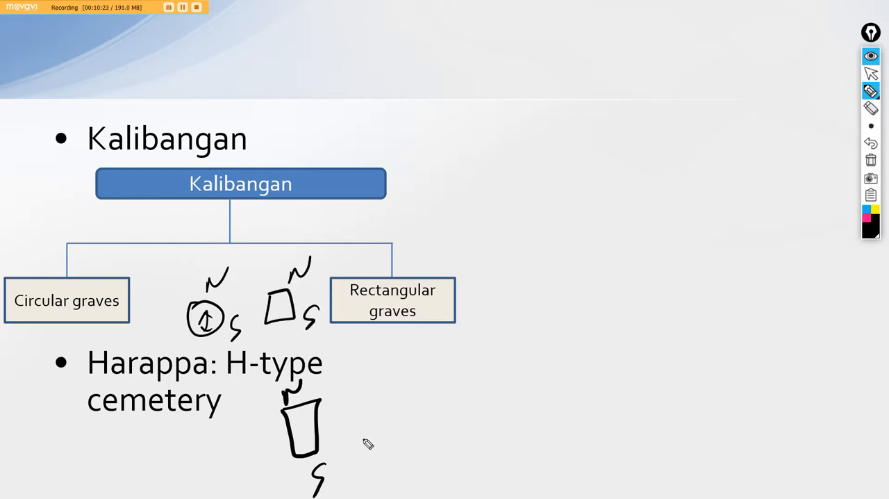
{"action": "mouse_move", "coordinate": [81, 462]}
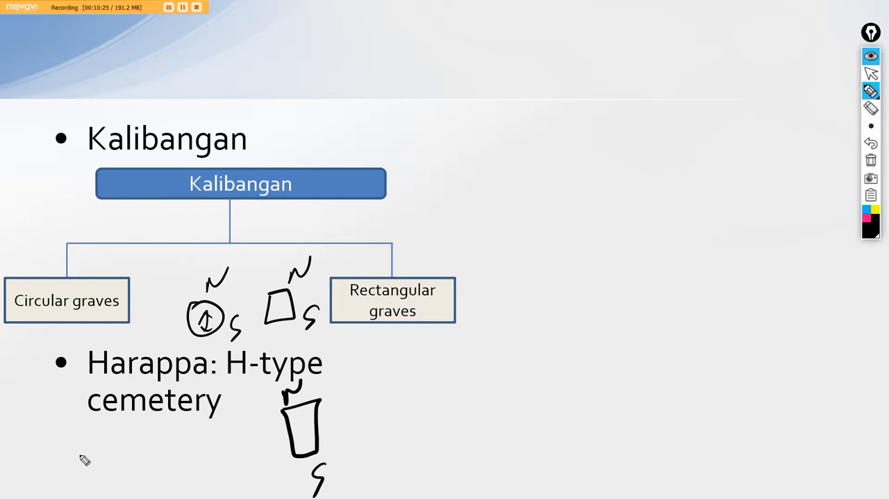
{"action": "mouse_move", "coordinate": [50, 460]}
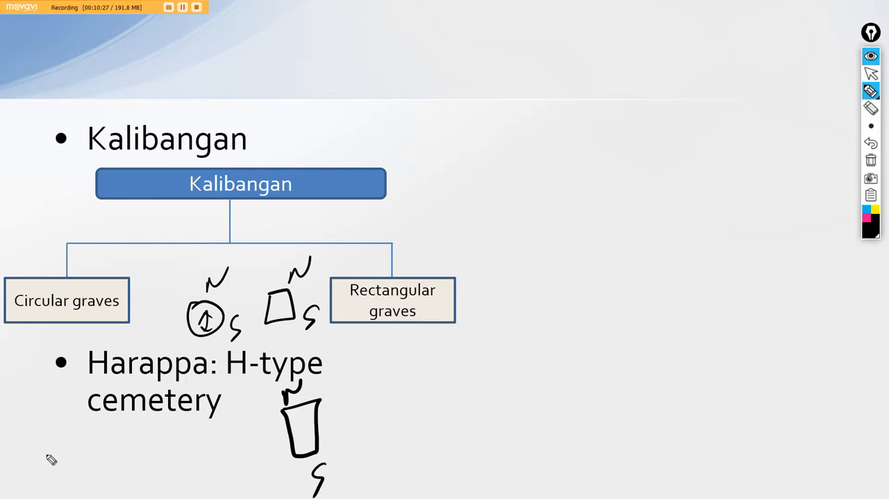
{"action": "mouse_move", "coordinate": [43, 450]}
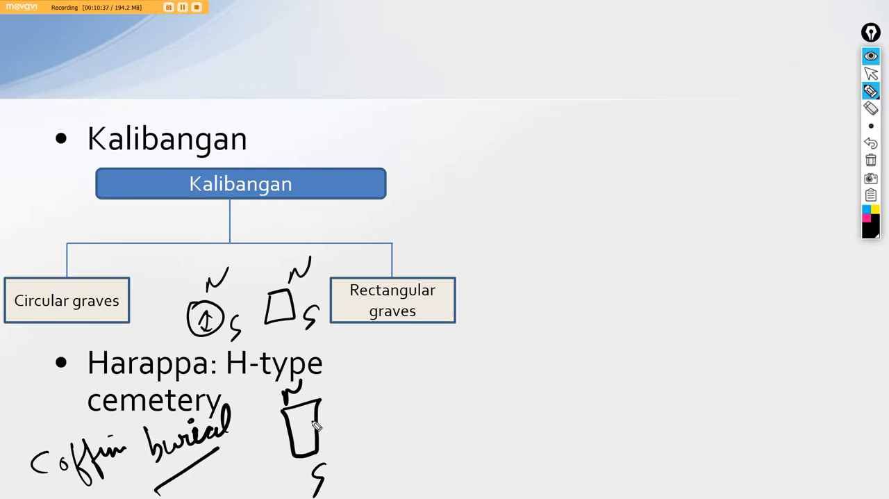
{"action": "mouse_move", "coordinate": [230, 447]}
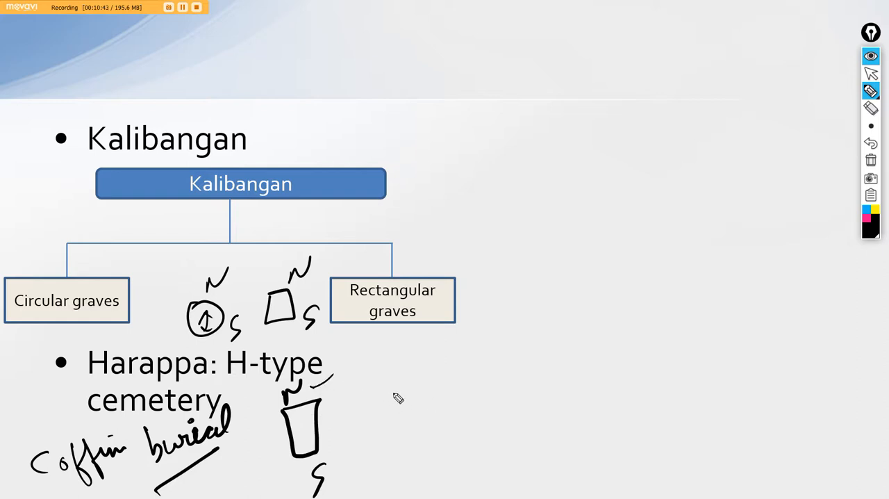
{"action": "mouse_move", "coordinate": [406, 398]}
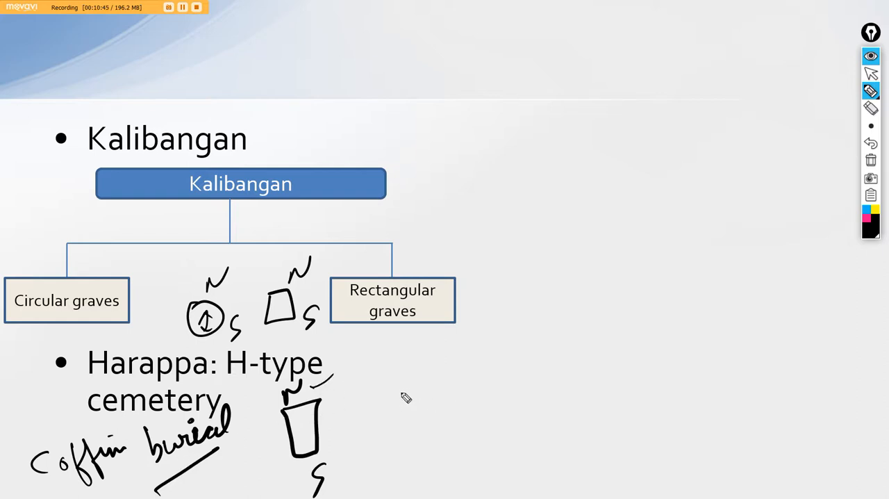
{"action": "left_click_drag", "start_coordinate": [400, 378], "coordinate": [445, 442]}
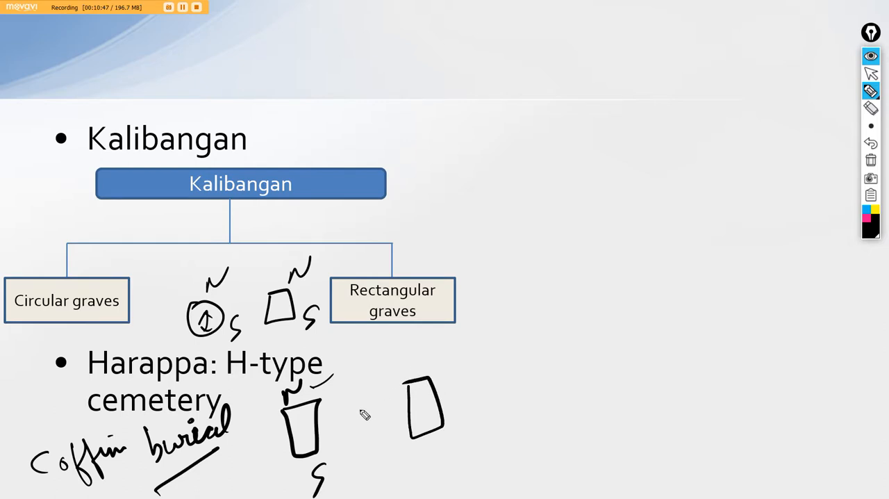
{"action": "left_click_drag", "start_coordinate": [348, 417], "coordinate": [372, 428]}
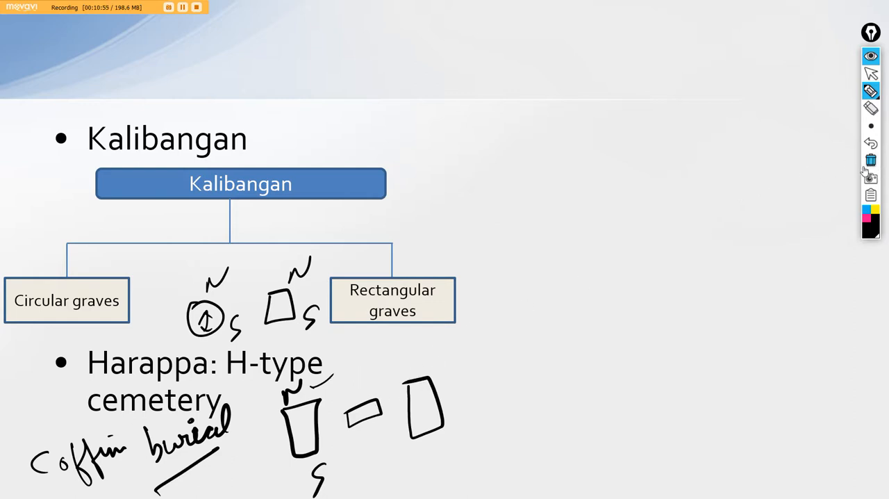
{"action": "left_click", "coordinate": [870, 160]}
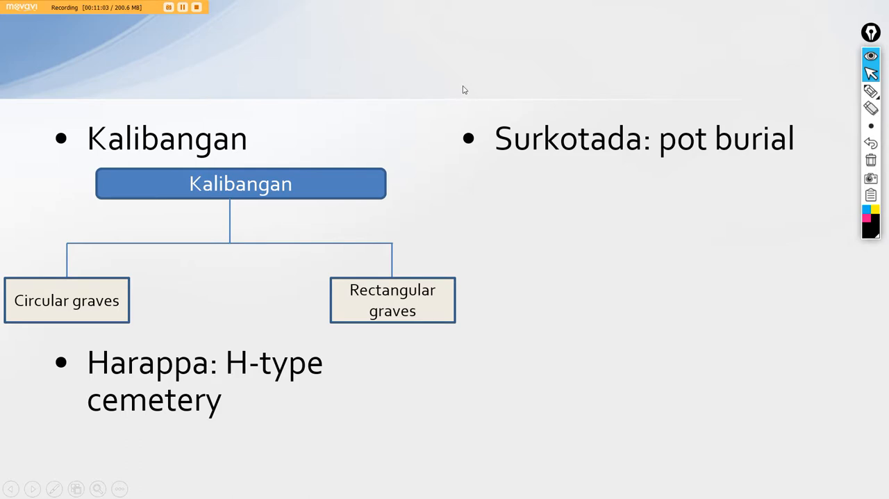
{"action": "mouse_move", "coordinate": [473, 91]}
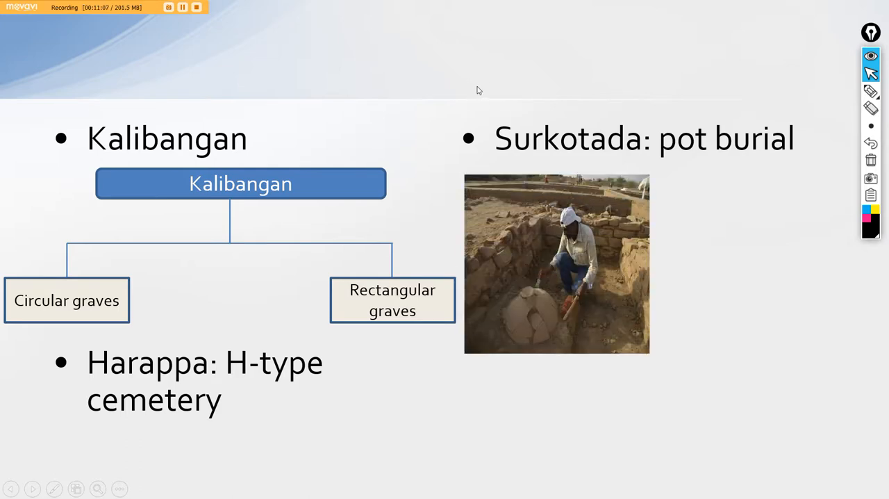
{"action": "mouse_move", "coordinate": [795, 110]}
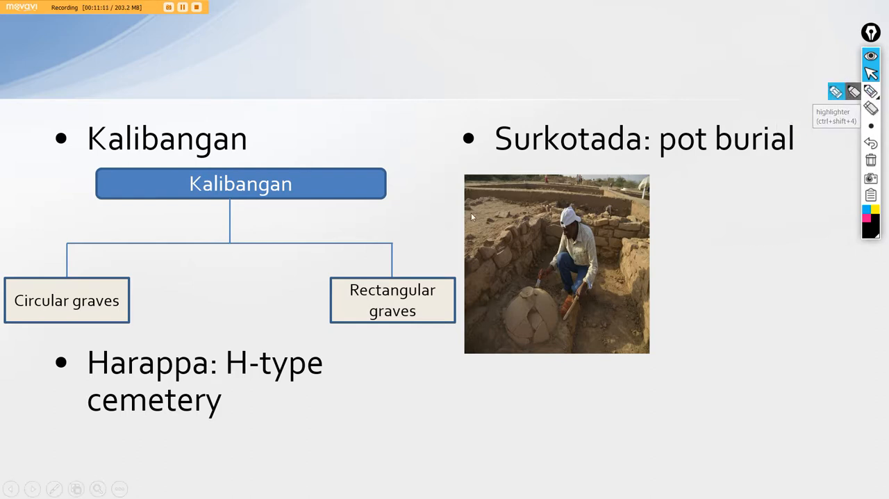
{"action": "mouse_move", "coordinate": [871, 109]}
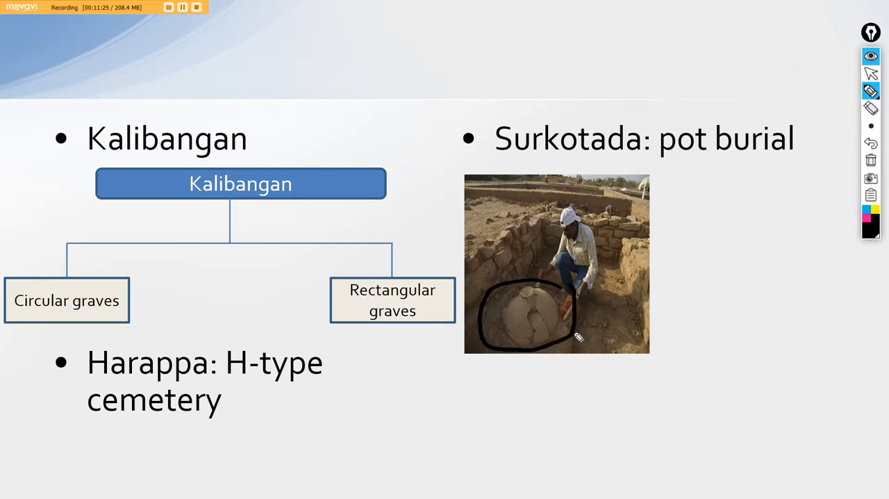
- Draw an arrow from the circled pot and handwrite 'deceased Harappan Person' beside it
{"action": "left_click_drag", "start_coordinate": [569, 316], "coordinate": [660, 313]}
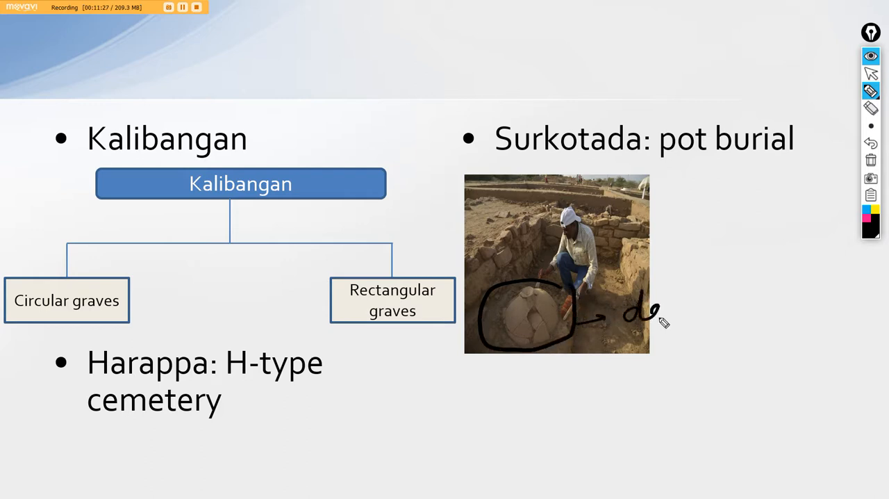
{"action": "left_click_drag", "start_coordinate": [660, 309], "coordinate": [750, 309]}
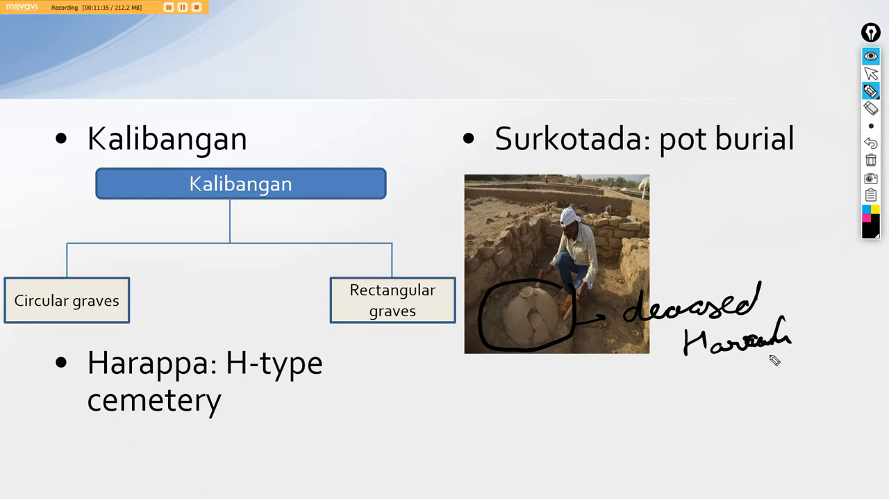
{"action": "left_click_drag", "start_coordinate": [764, 336], "coordinate": [837, 341]}
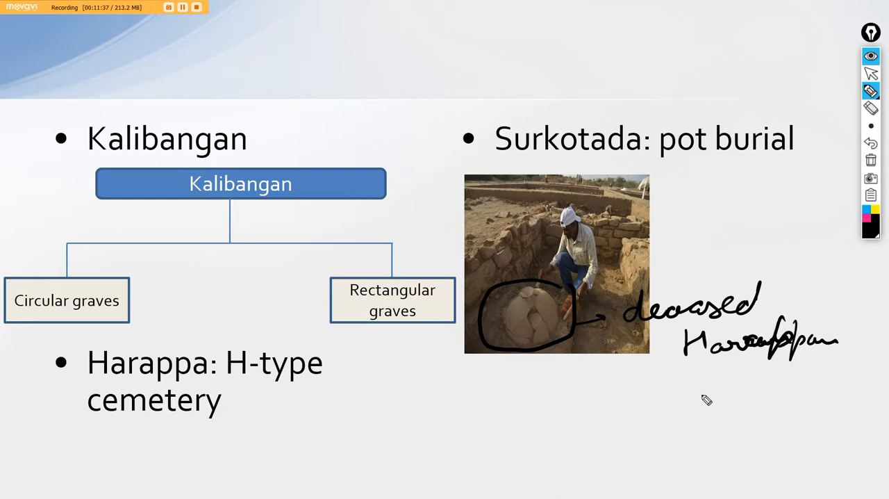
{"action": "mouse_move", "coordinate": [712, 384]}
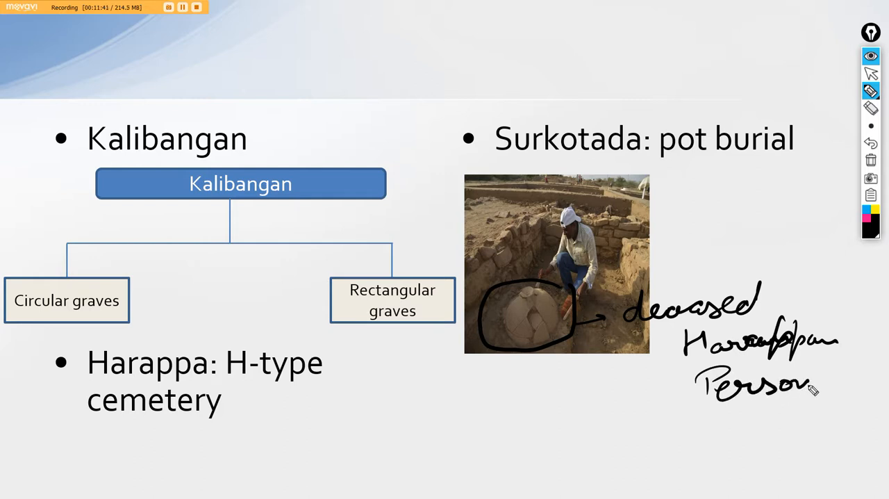
{"action": "left_click_drag", "start_coordinate": [806, 389], "coordinate": [882, 375]}
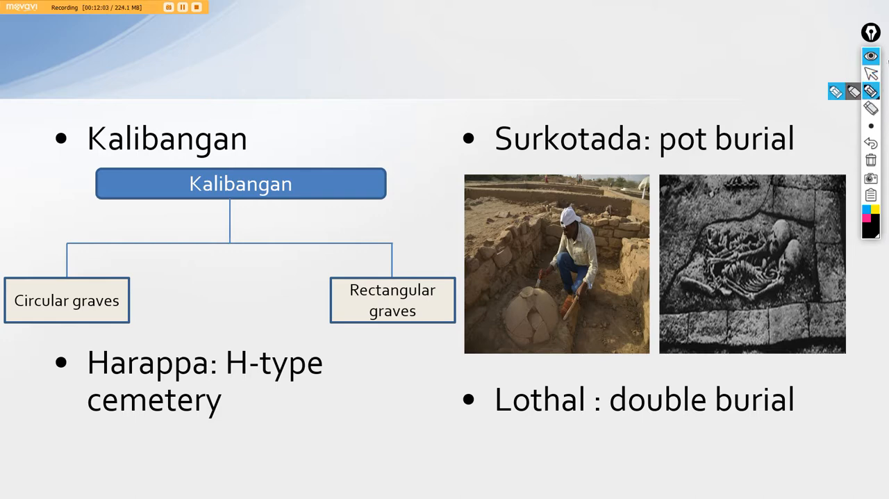
{"action": "mouse_move", "coordinate": [698, 216]}
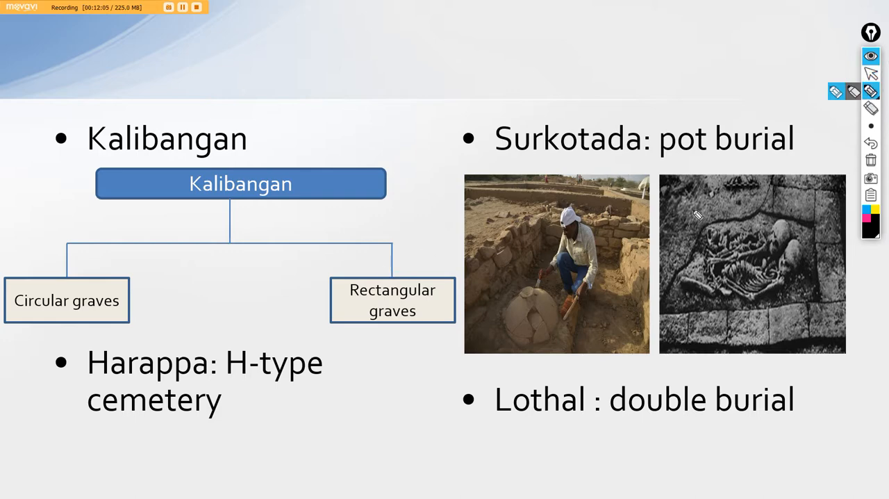
- Circle the skeletons in the Lothal double burial photo in ink
{"action": "left_click_drag", "start_coordinate": [701, 201], "coordinate": [806, 312]}
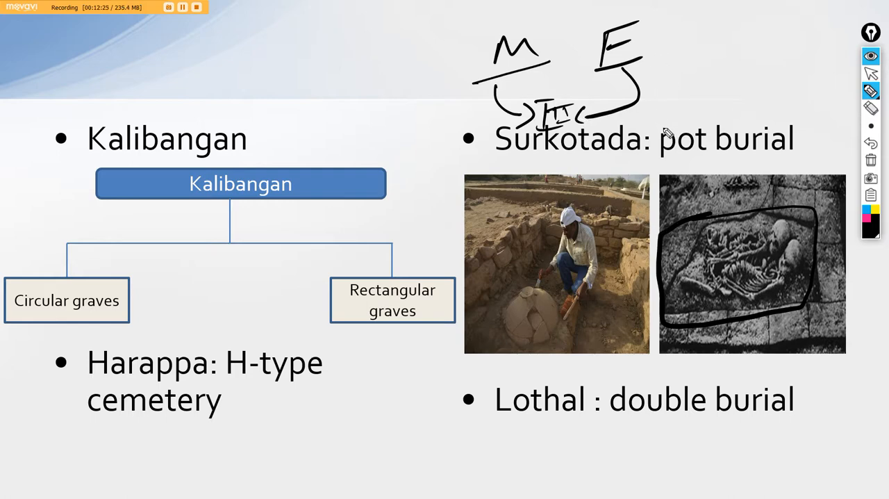
{"action": "mouse_move", "coordinate": [711, 6]}
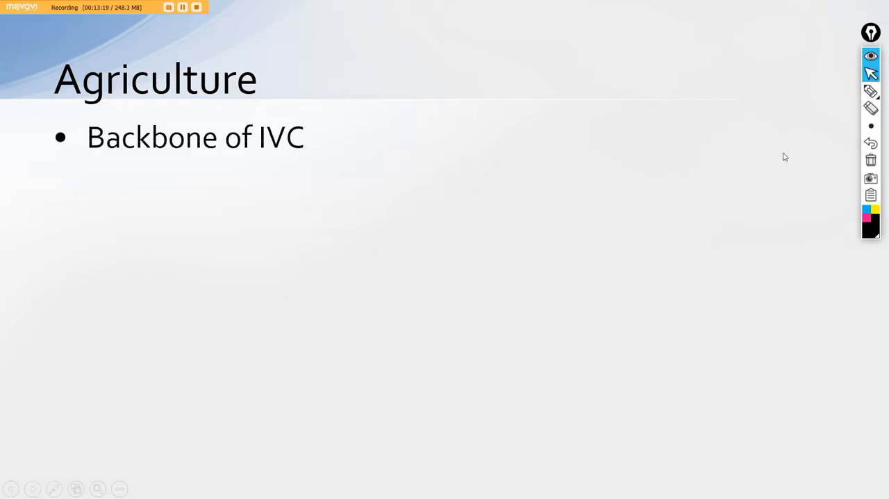
- Mark the Backbone of IVC point with the pen, then return to the pointer
{"action": "left_click", "coordinate": [871, 92]}
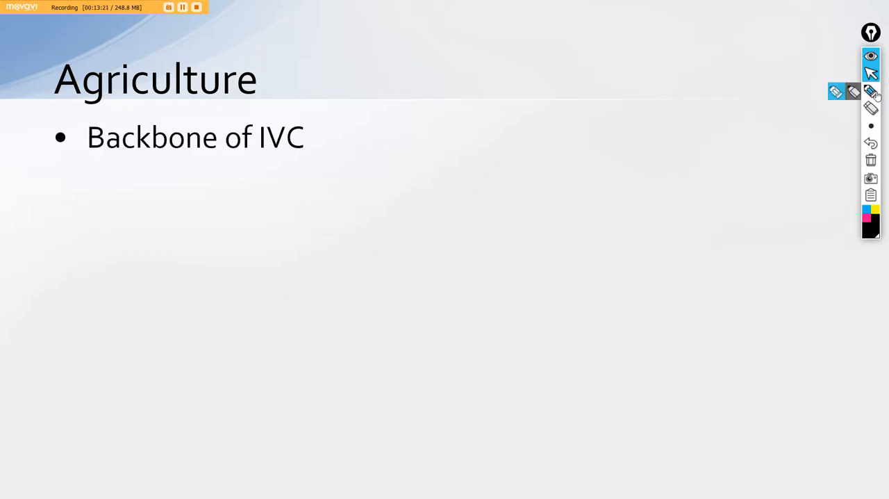
{"action": "left_click", "coordinate": [871, 92]}
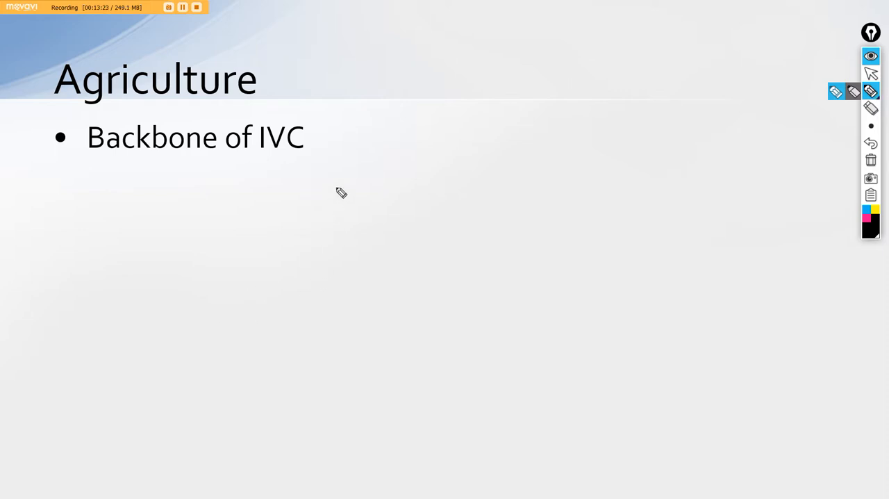
{"action": "left_click_drag", "start_coordinate": [389, 188], "coordinate": [498, 139]}
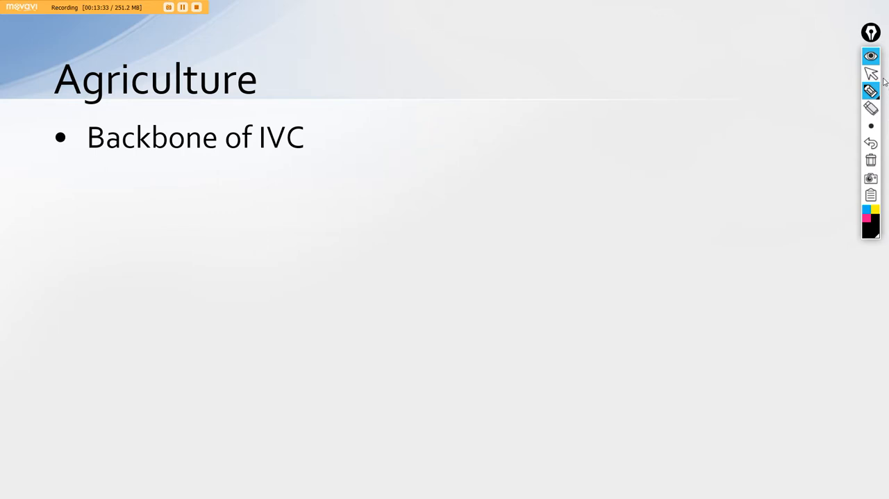
{"action": "left_click", "coordinate": [871, 75]}
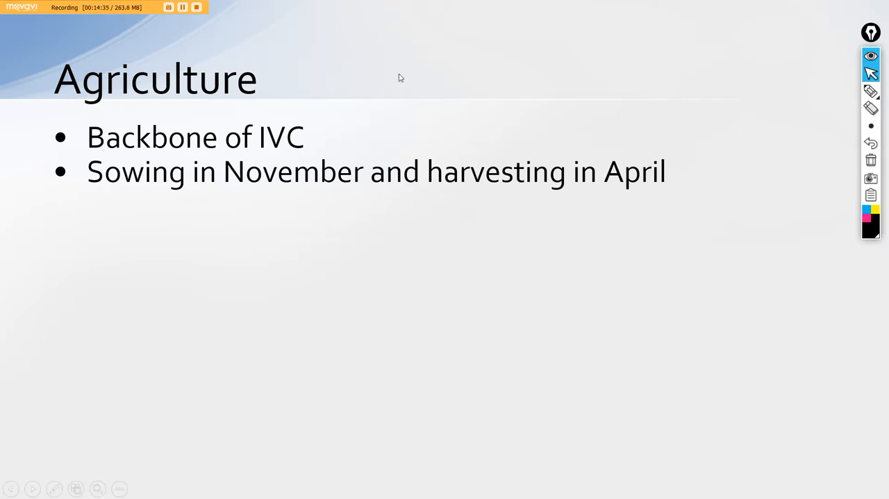
{"action": "mouse_move", "coordinate": [437, 122]}
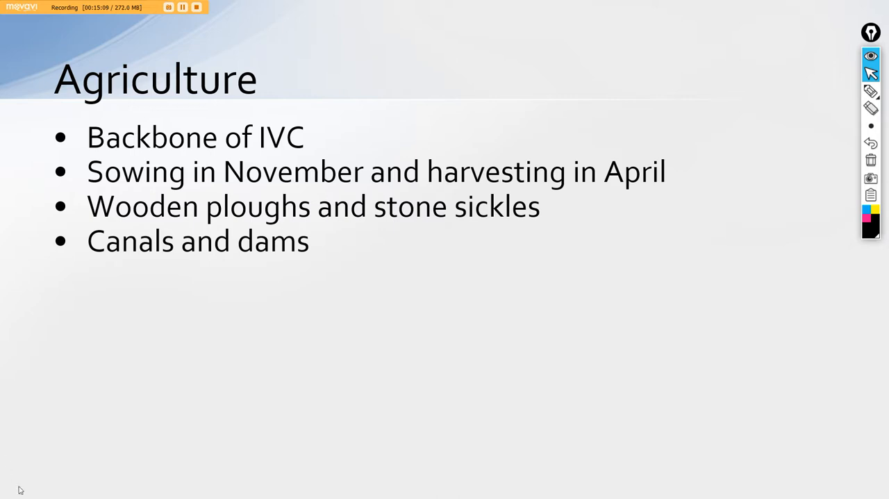
{"action": "mouse_move", "coordinate": [225, 466]}
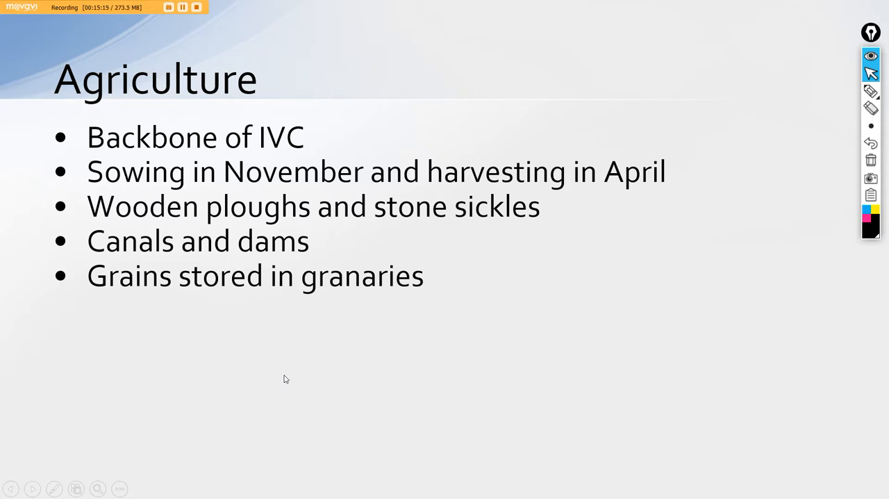
{"action": "mouse_move", "coordinate": [467, 242]}
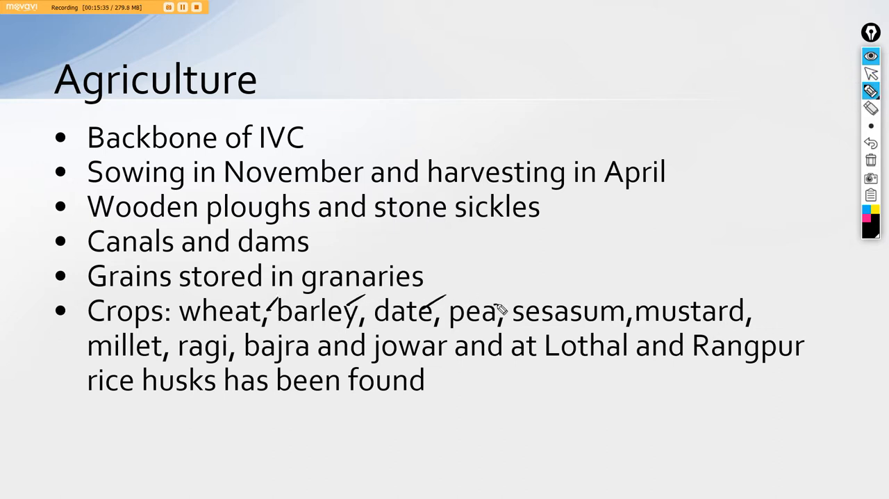
- Tick each listed crop and underline Lothal and Rangpur and rice husks
{"action": "left_click_drag", "start_coordinate": [489, 317], "coordinate": [625, 284]}
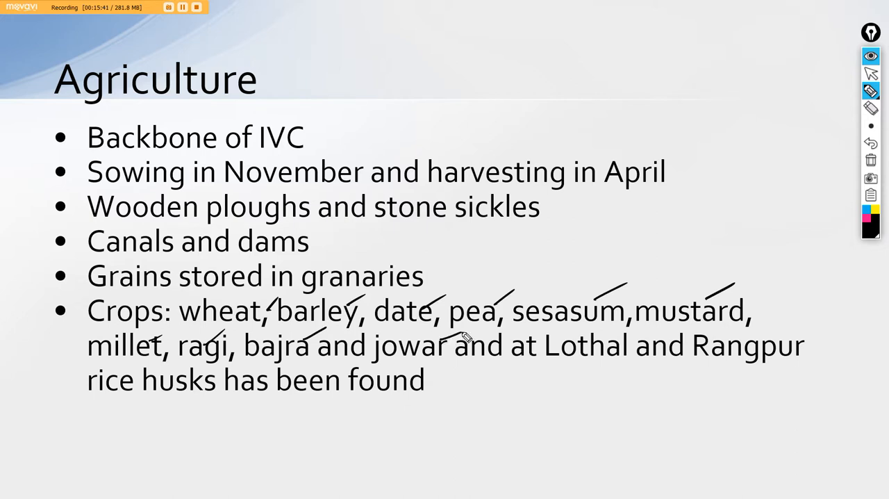
{"action": "left_click_drag", "start_coordinate": [539, 361], "coordinate": [775, 359]}
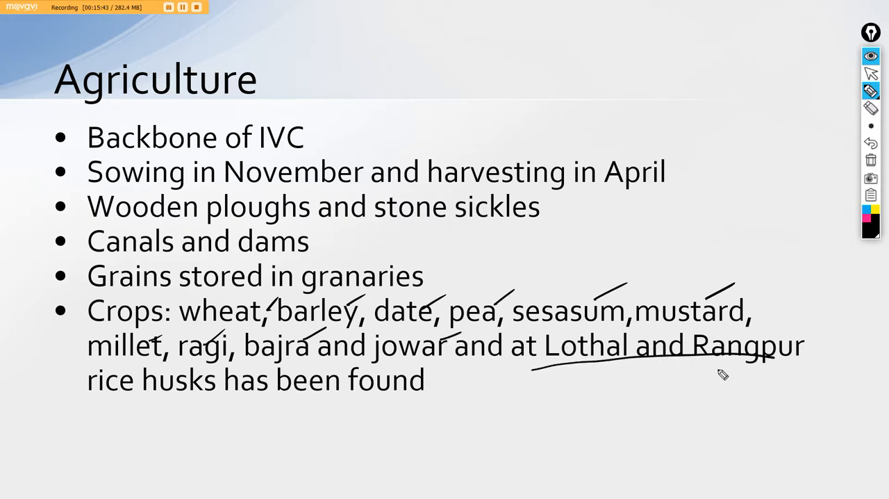
{"action": "left_click_drag", "start_coordinate": [86, 396], "coordinate": [215, 389]}
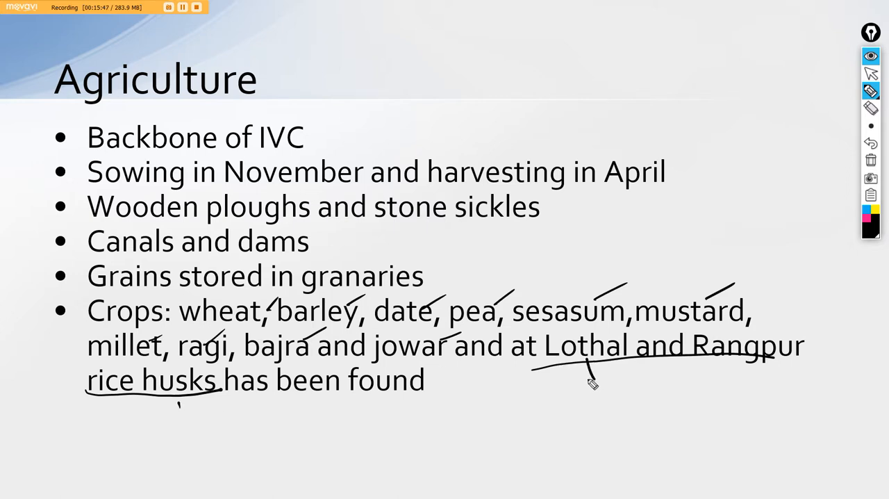
- Handwrite 'Paddy farming' beneath and circle Lothal and Rangpur
{"action": "left_click_drag", "start_coordinate": [590, 389], "coordinate": [684, 417]}
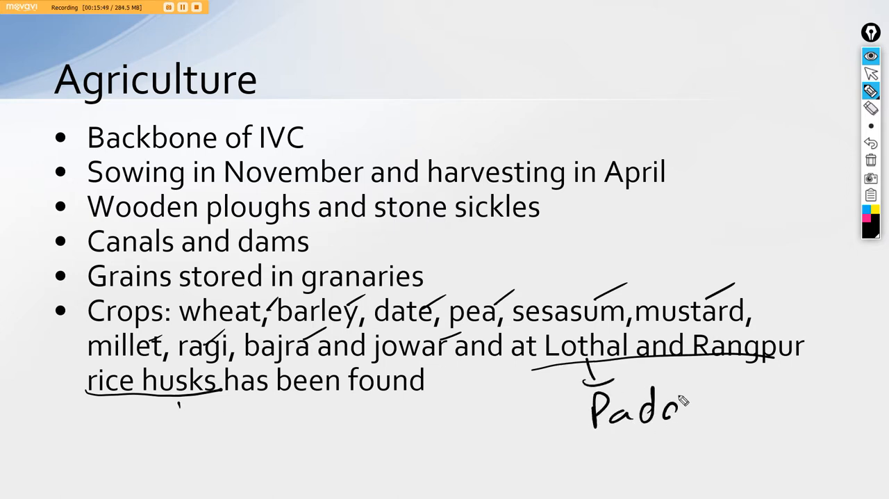
{"action": "left_click_drag", "start_coordinate": [684, 403], "coordinate": [820, 409]}
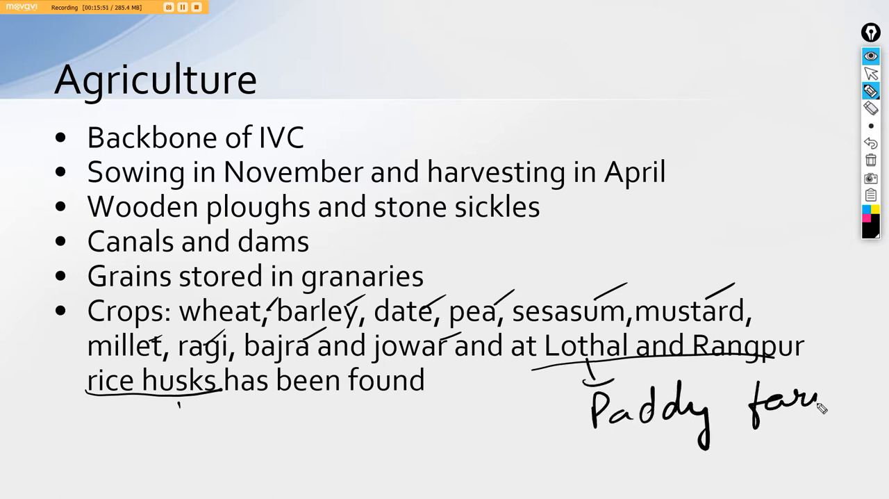
{"action": "left_click_drag", "start_coordinate": [820, 410], "coordinate": [868, 389]}
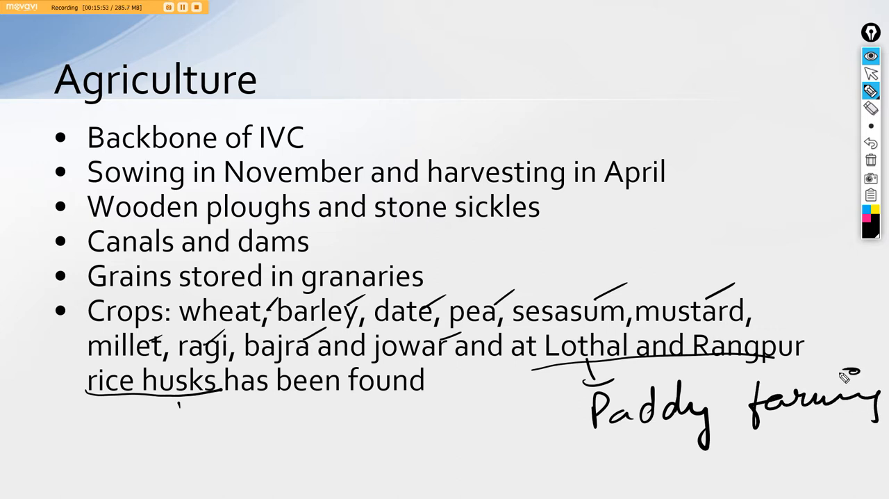
{"action": "mouse_move", "coordinate": [557, 350]}
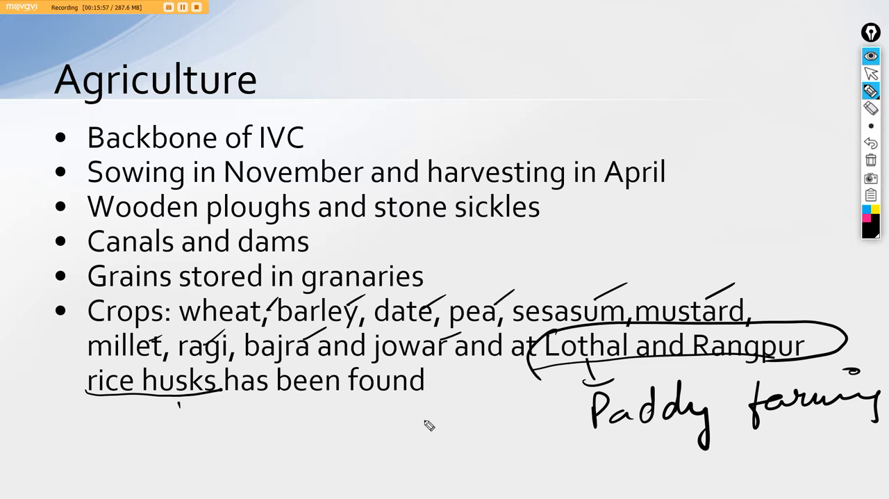
{"action": "mouse_move", "coordinate": [105, 390]}
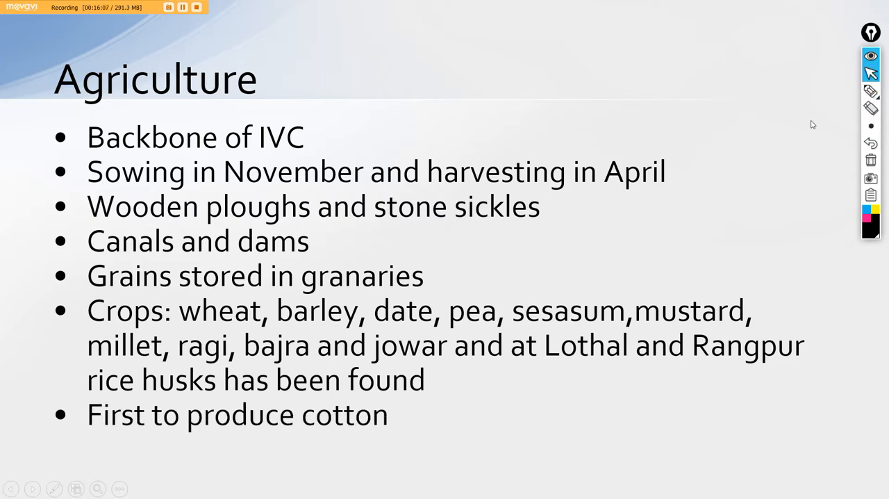
{"action": "mouse_move", "coordinate": [871, 109]}
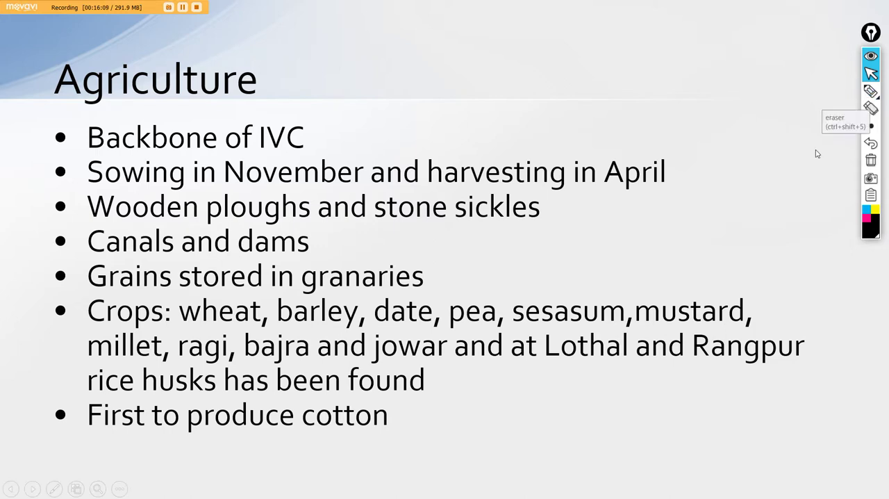
- Handwrite 'dholavira' in pen beside the Canals and dams point
{"action": "left_click", "coordinate": [873, 90]}
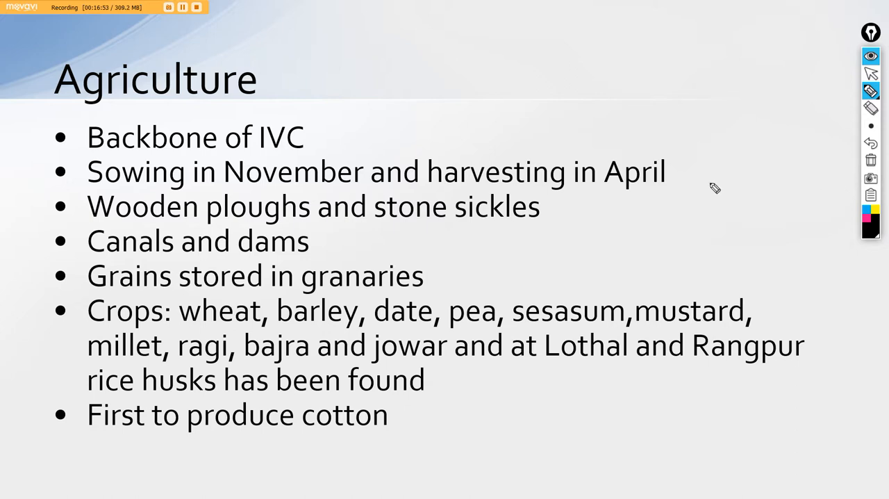
{"action": "left_click_drag", "start_coordinate": [341, 243], "coordinate": [406, 248]}
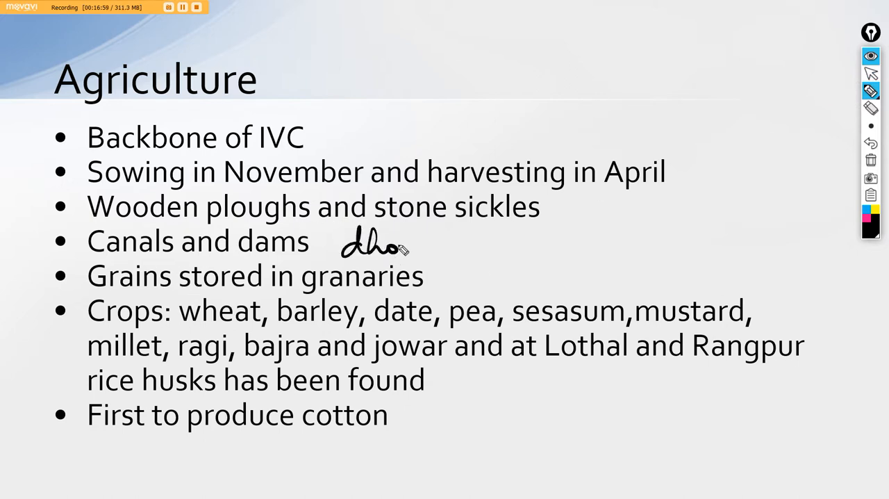
{"action": "left_click_drag", "start_coordinate": [403, 247], "coordinate": [456, 250]}
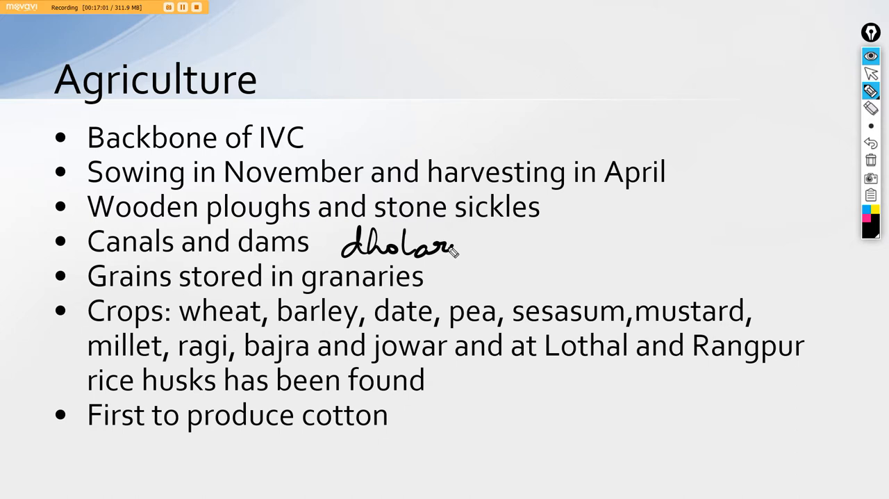
{"action": "left_click_drag", "start_coordinate": [456, 250], "coordinate": [517, 243]}
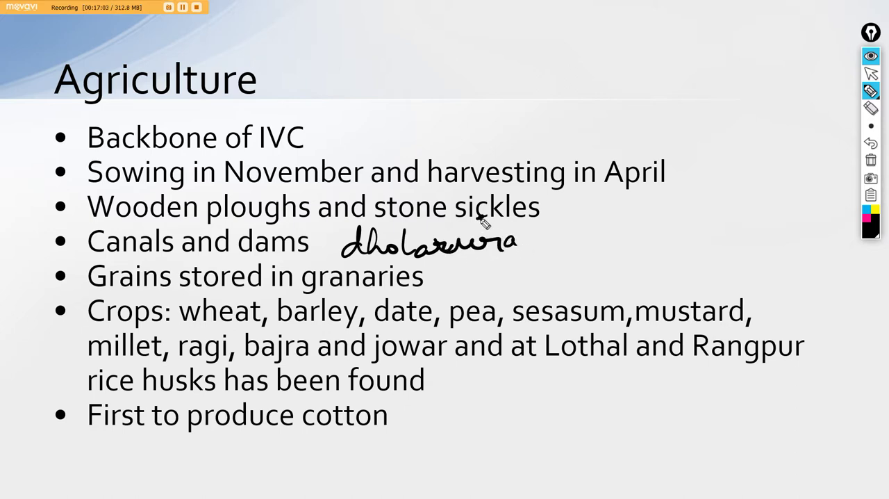
{"action": "mouse_move", "coordinate": [494, 403]}
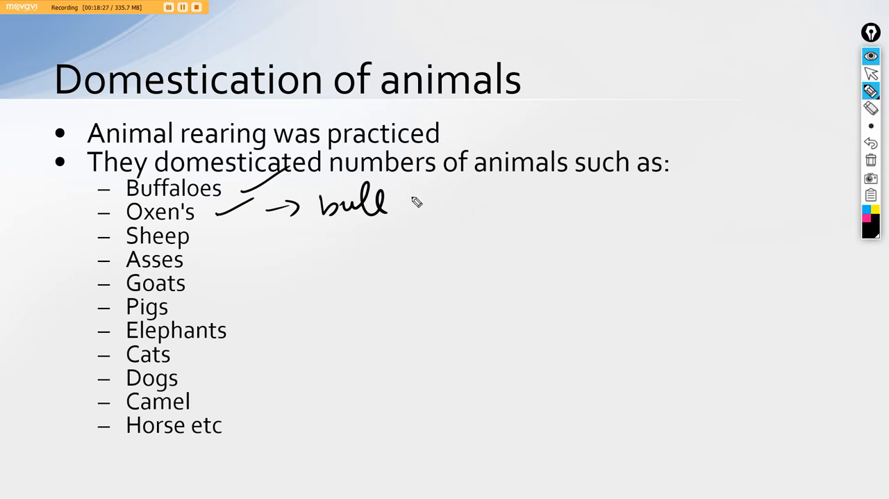
- Tick Sheep, Asses, Dogs, Camel and Horse in the animal list, then return to the pointer
{"action": "left_click_drag", "start_coordinate": [211, 244], "coordinate": [247, 225]}
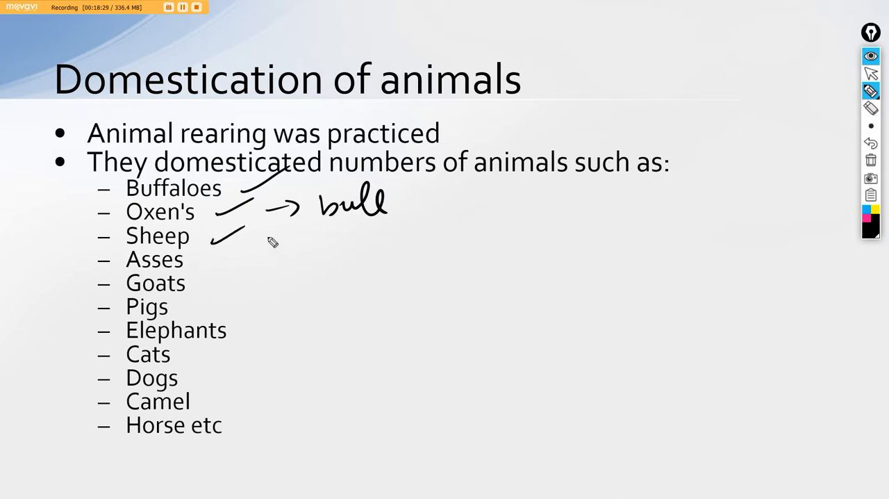
{"action": "left_click_drag", "start_coordinate": [201, 264], "coordinate": [236, 254]}
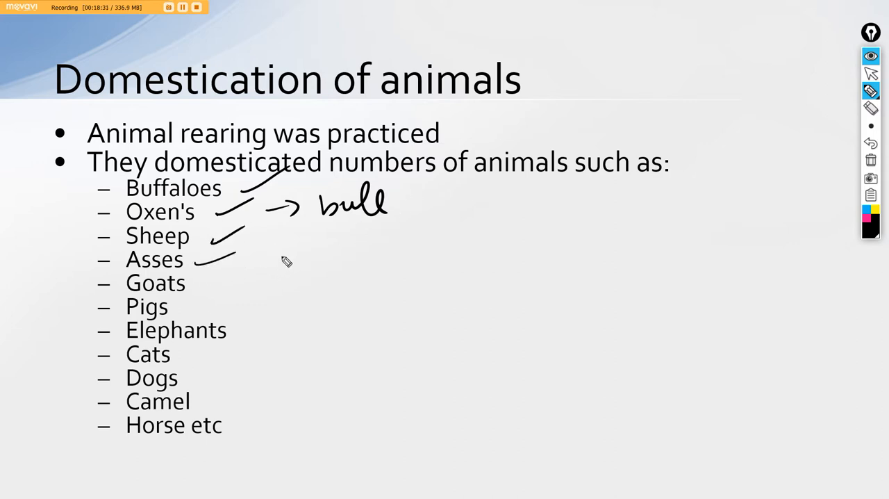
{"action": "mouse_move", "coordinate": [197, 291]}
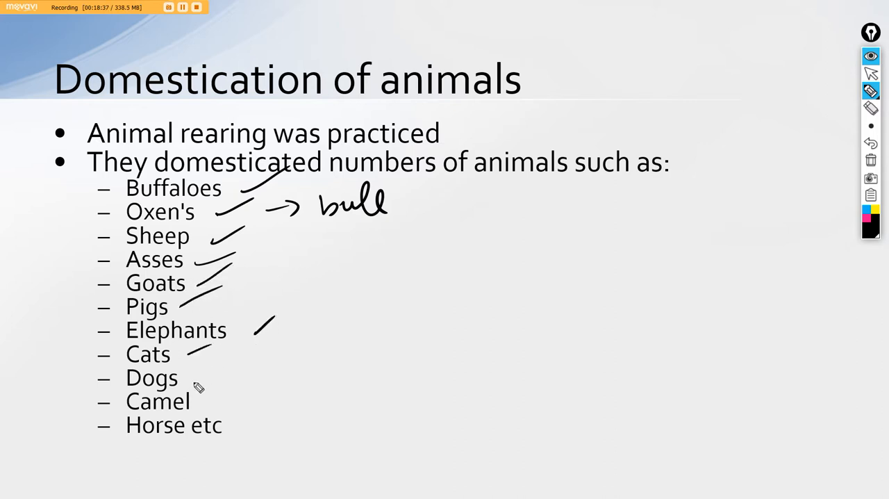
{"action": "left_click_drag", "start_coordinate": [202, 386], "coordinate": [271, 420]}
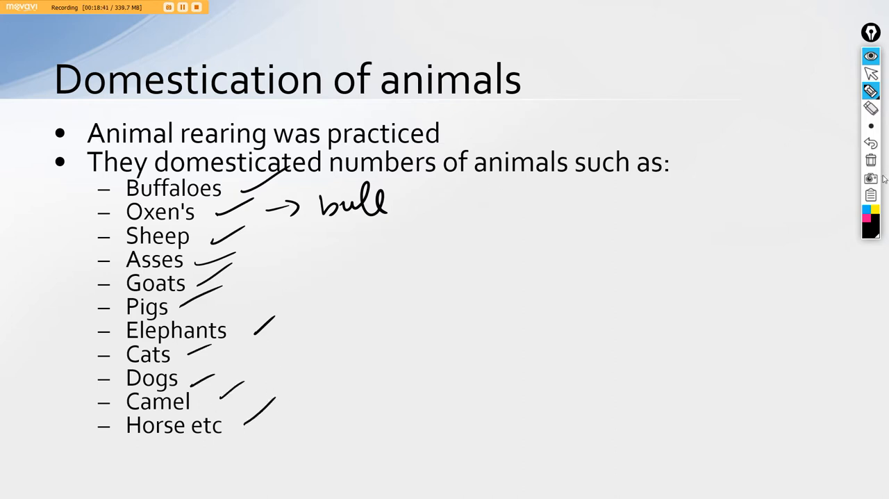
{"action": "left_click", "coordinate": [875, 74]}
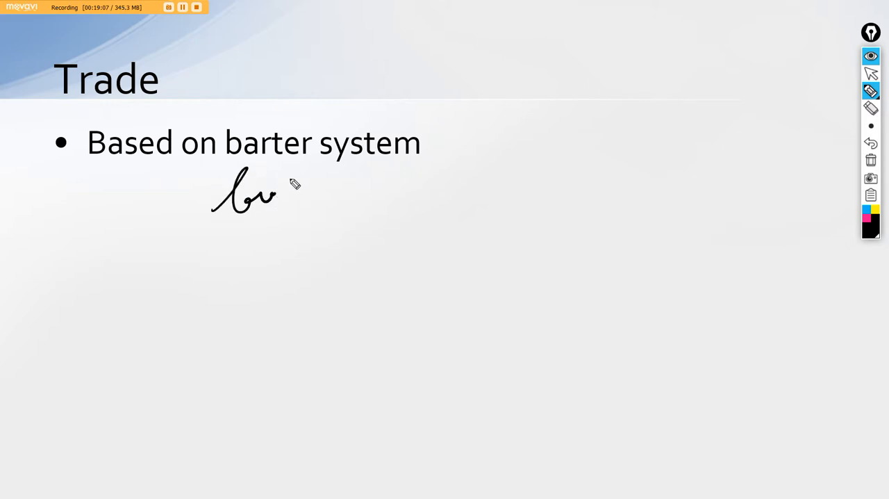
- Handwrite bullock cart, pack of Animal and Boats under the barter point
{"action": "left_click_drag", "start_coordinate": [278, 194], "coordinate": [400, 202]}
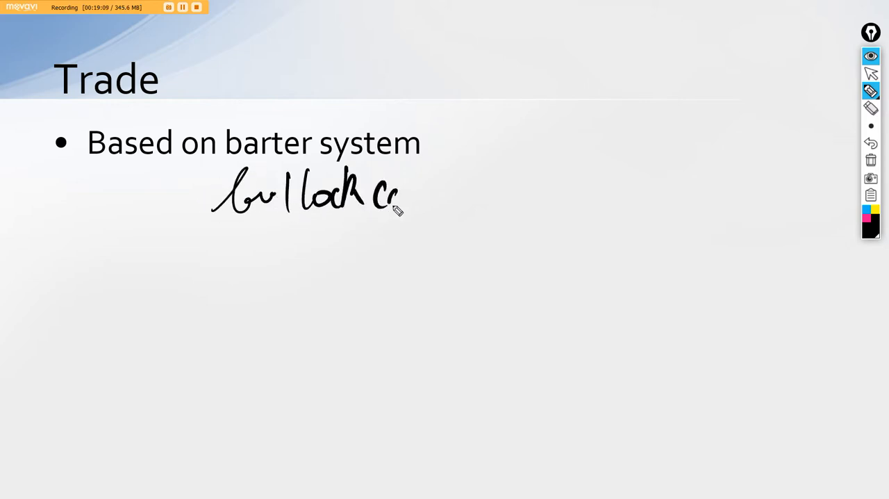
{"action": "left_click_drag", "start_coordinate": [400, 202], "coordinate": [459, 201]}
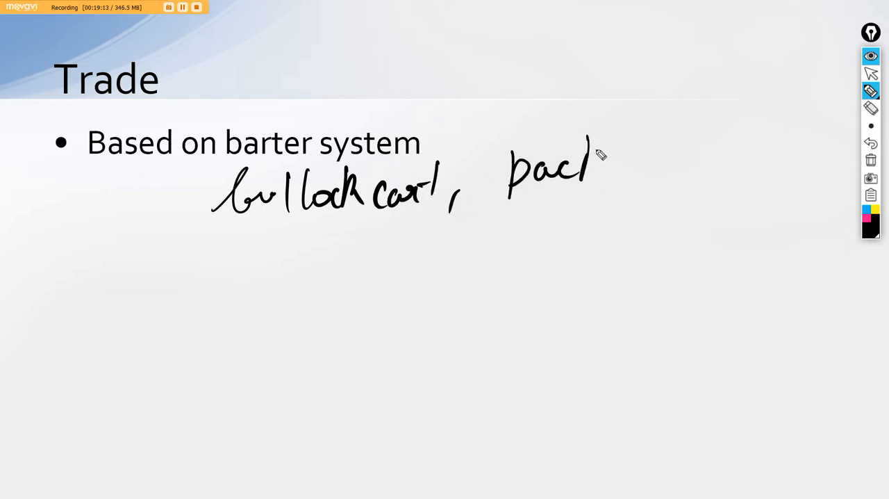
{"action": "left_click_drag", "start_coordinate": [590, 160], "coordinate": [764, 160]}
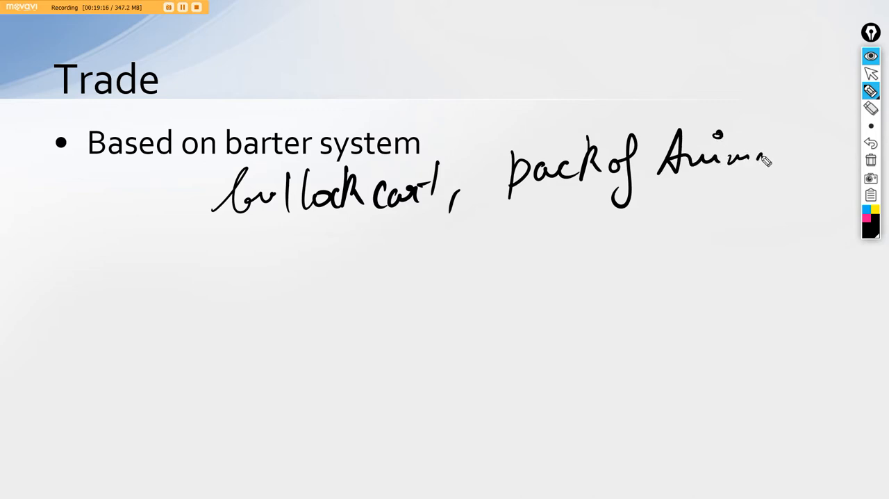
{"action": "left_click_drag", "start_coordinate": [750, 160], "coordinate": [806, 125]}
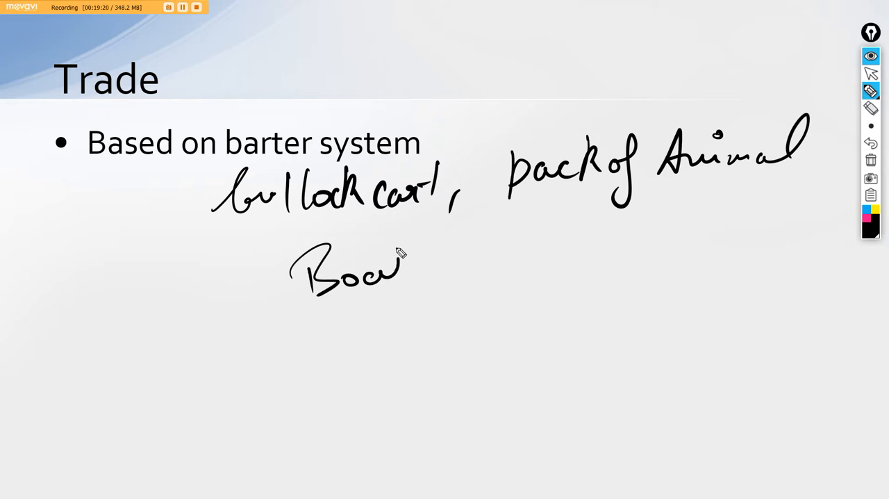
{"action": "left_click_drag", "start_coordinate": [396, 271], "coordinate": [428, 271]}
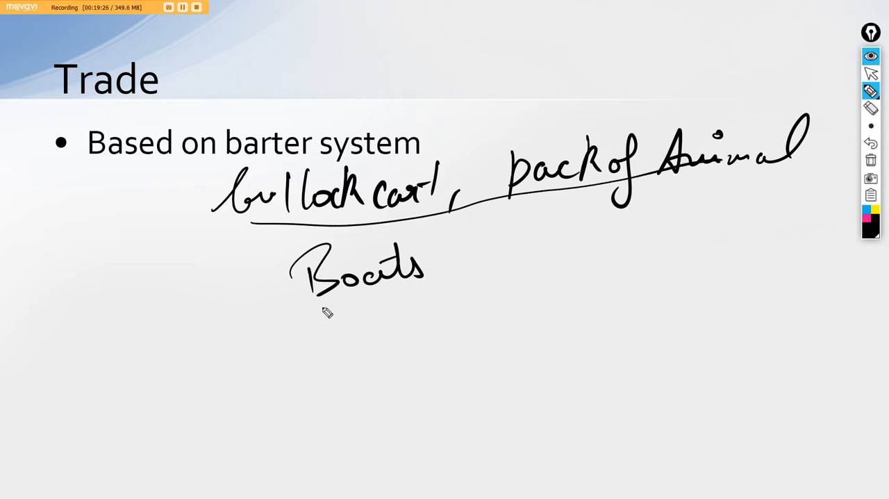
- Underline the notes, add an arrow to 'transportation', then clear all ink from the slide
{"action": "left_click_drag", "start_coordinate": [319, 308], "coordinate": [469, 278]}
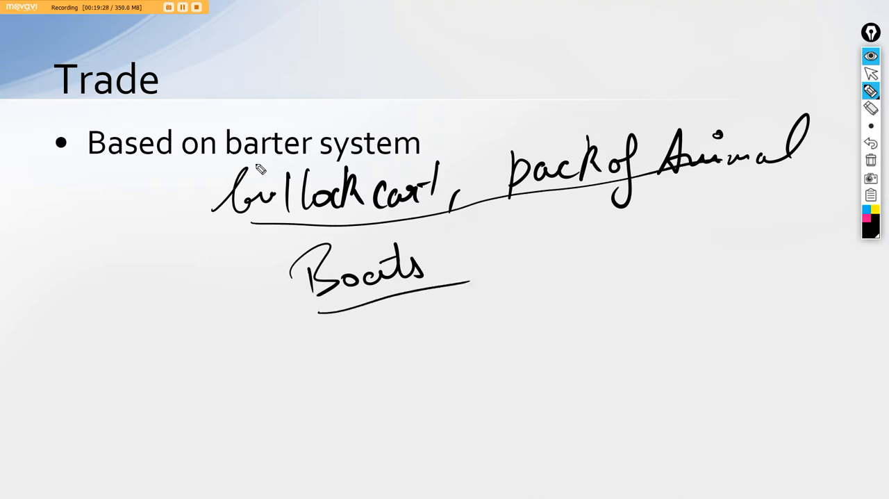
{"action": "left_click_drag", "start_coordinate": [458, 262], "coordinate": [542, 243]}
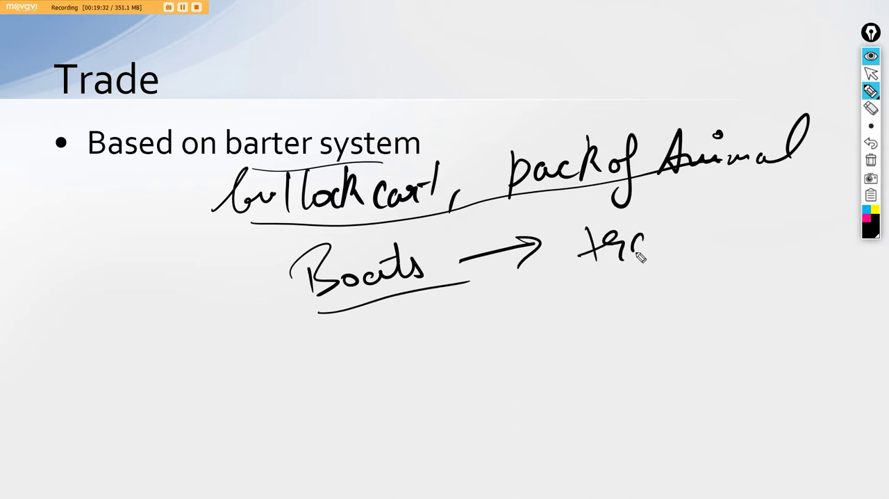
{"action": "left_click_drag", "start_coordinate": [639, 250], "coordinate": [743, 229]}
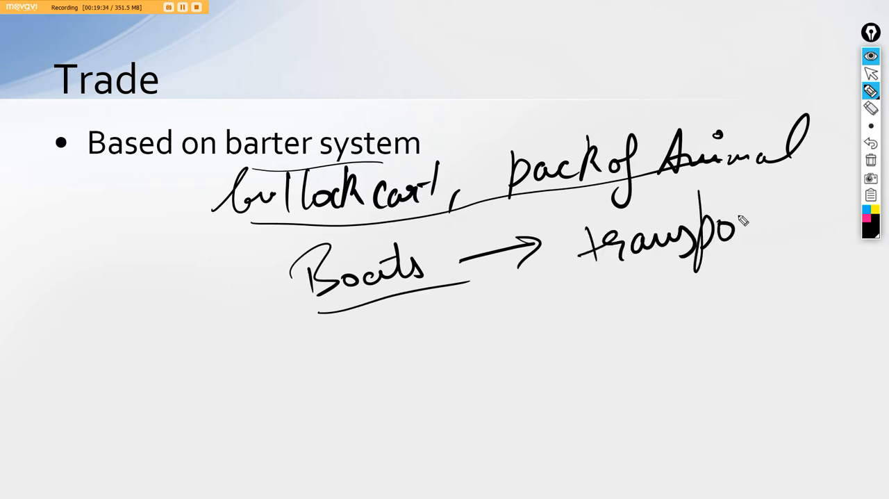
{"action": "left_click_drag", "start_coordinate": [736, 237], "coordinate": [806, 225]}
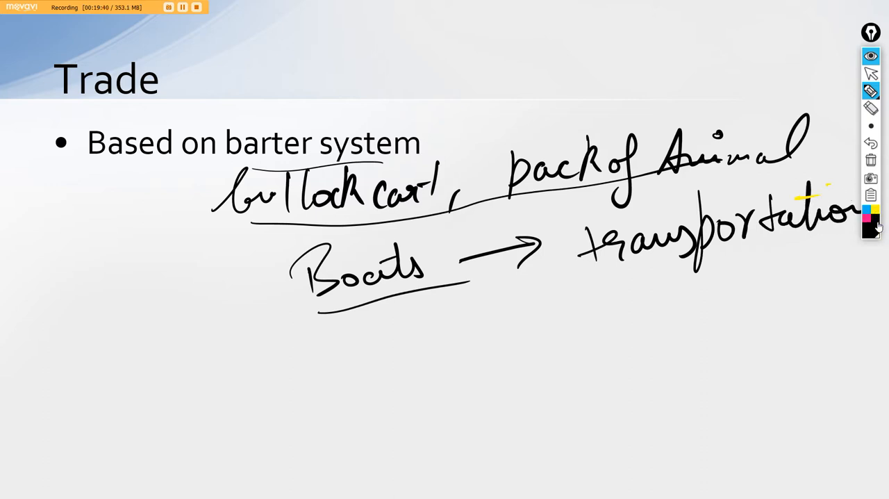
{"action": "mouse_move", "coordinate": [870, 159]}
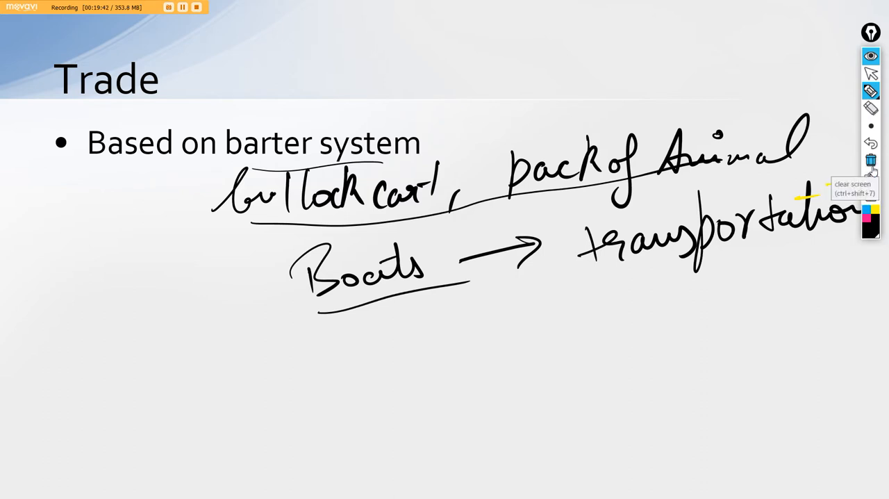
{"action": "left_click", "coordinate": [870, 160]}
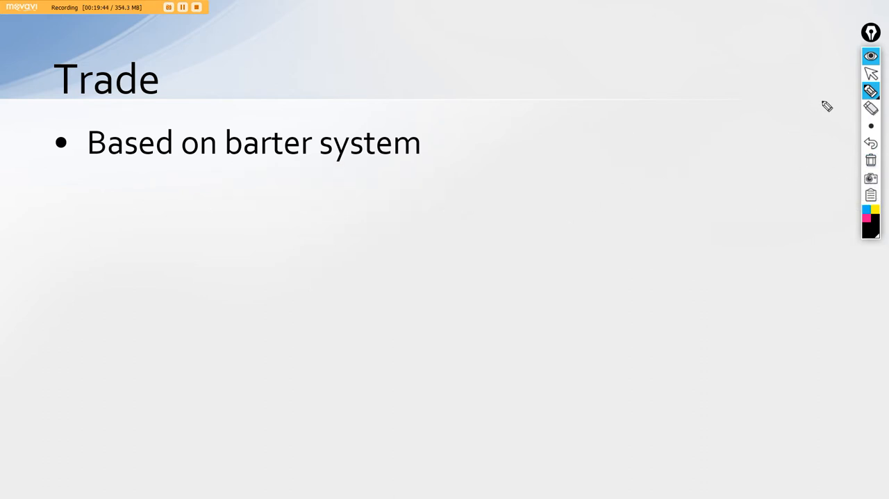
- Switch back to the pointer so the slideshow can advance to weights and measures
{"action": "left_click", "coordinate": [871, 73]}
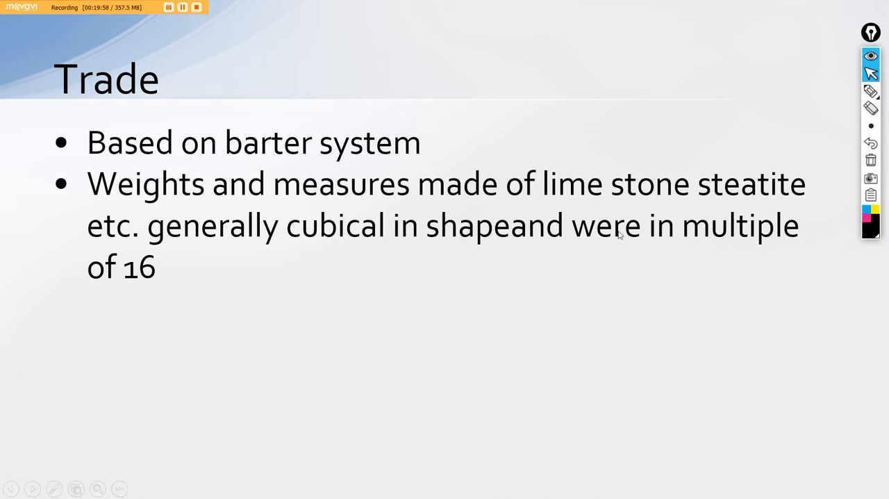
{"action": "mouse_move", "coordinate": [609, 269]}
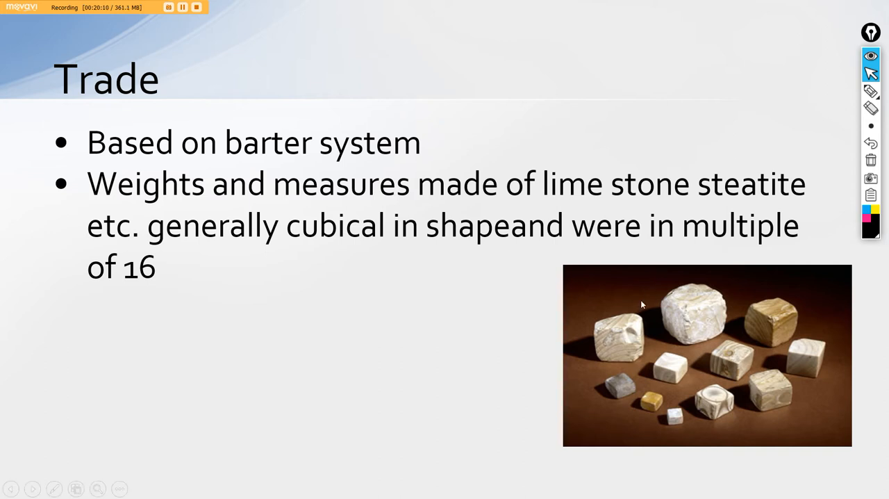
{"action": "mouse_move", "coordinate": [498, 263]}
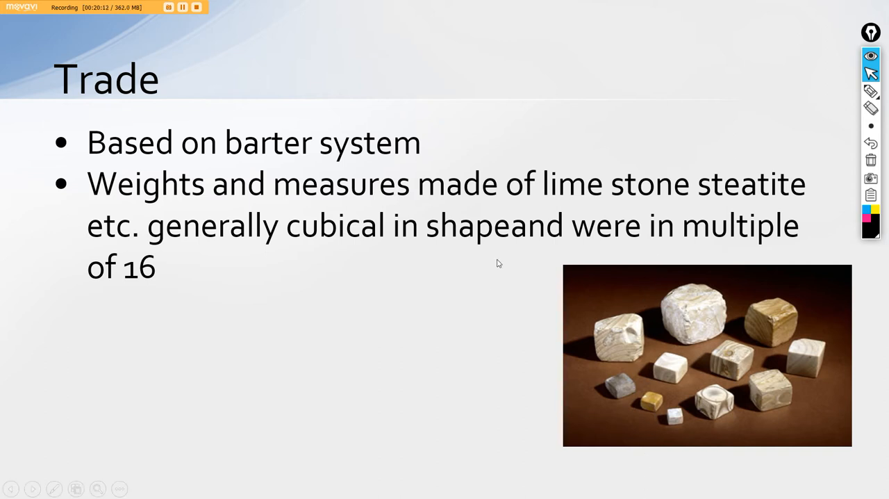
{"action": "mouse_move", "coordinate": [217, 79]}
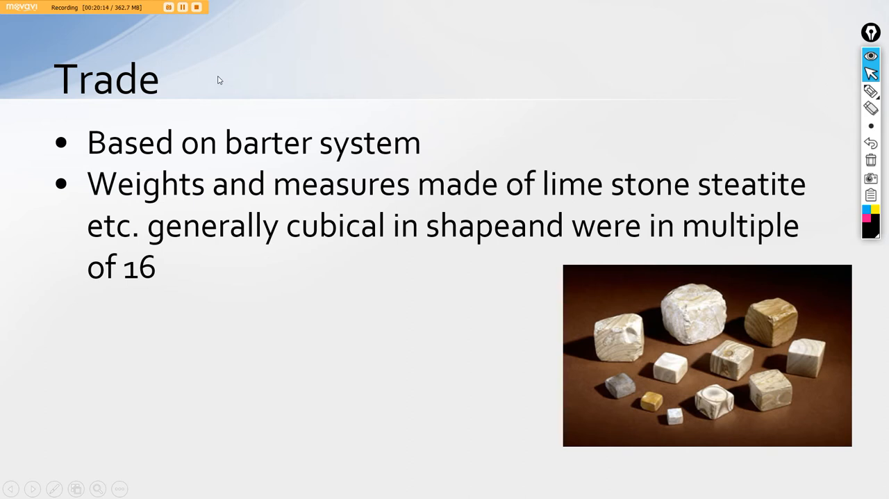
{"action": "mouse_move", "coordinate": [683, 253]}
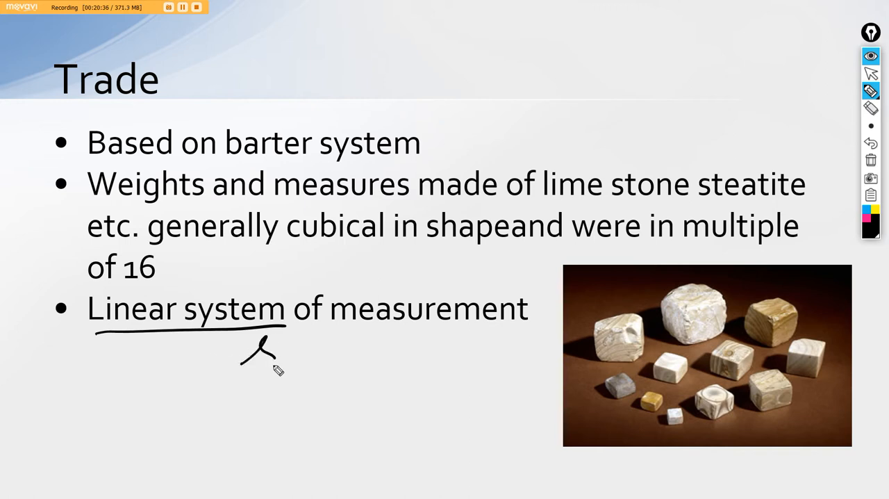
- Handwrite 'Scale -> Cu Scale' under the Linear system point, then return to the pointer
{"action": "left_click_drag", "start_coordinate": [239, 361], "coordinate": [387, 358]}
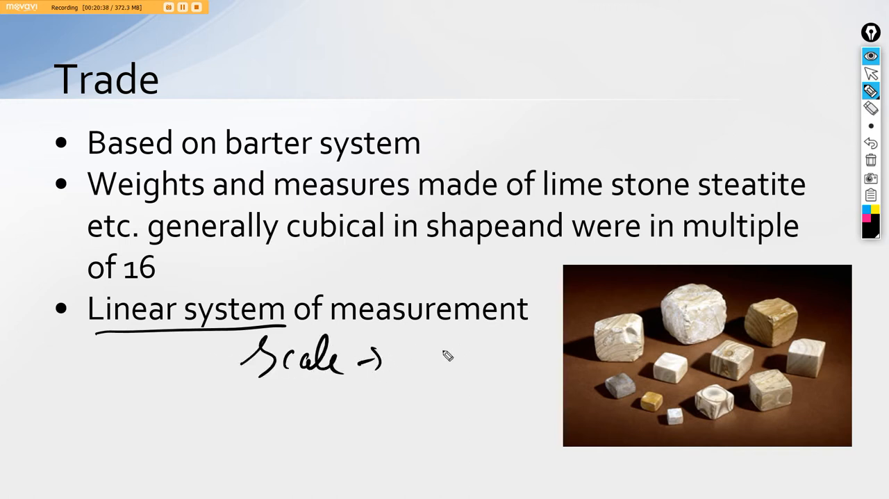
{"action": "left_click_drag", "start_coordinate": [403, 359], "coordinate": [528, 358]}
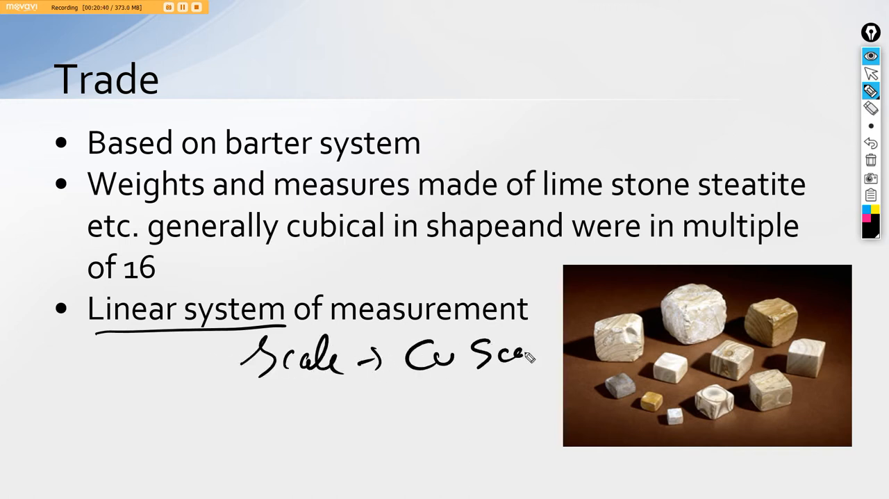
{"action": "left_click_drag", "start_coordinate": [521, 359], "coordinate": [445, 403]}
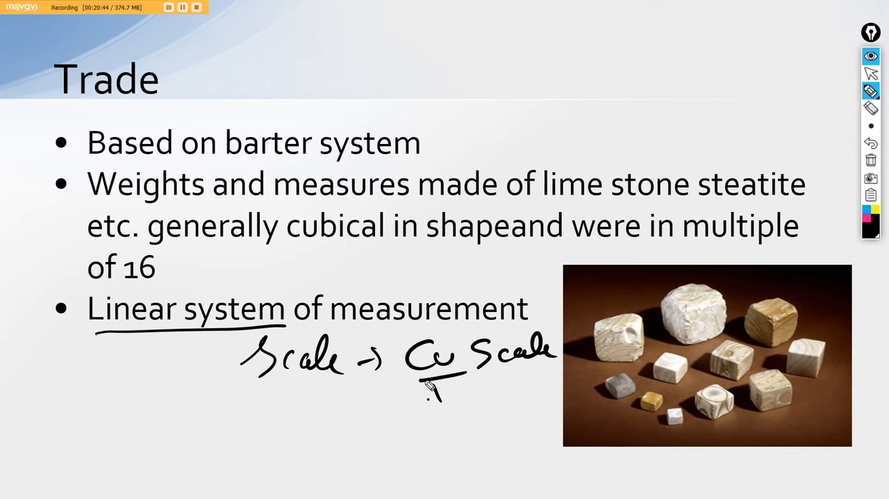
{"action": "left_click", "coordinate": [870, 73]}
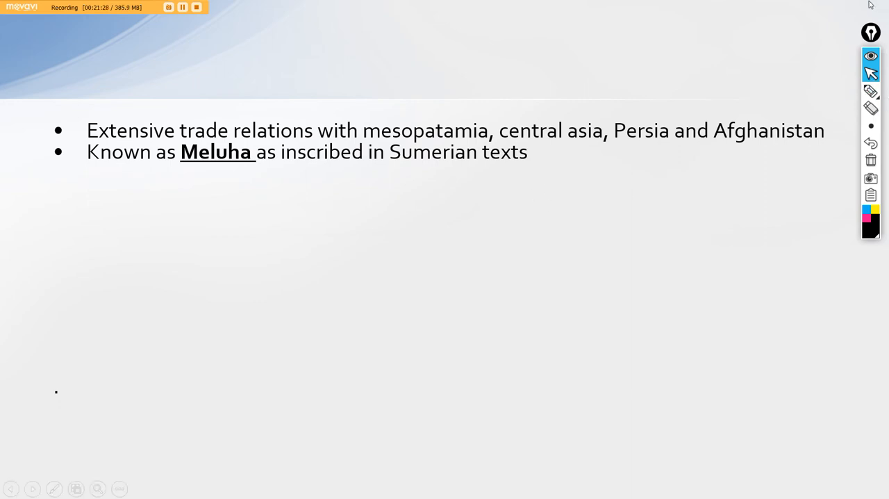
- Underline Meluha and handwrite IVC with an arrow linking it to Meluha
{"action": "left_click", "coordinate": [871, 91]}
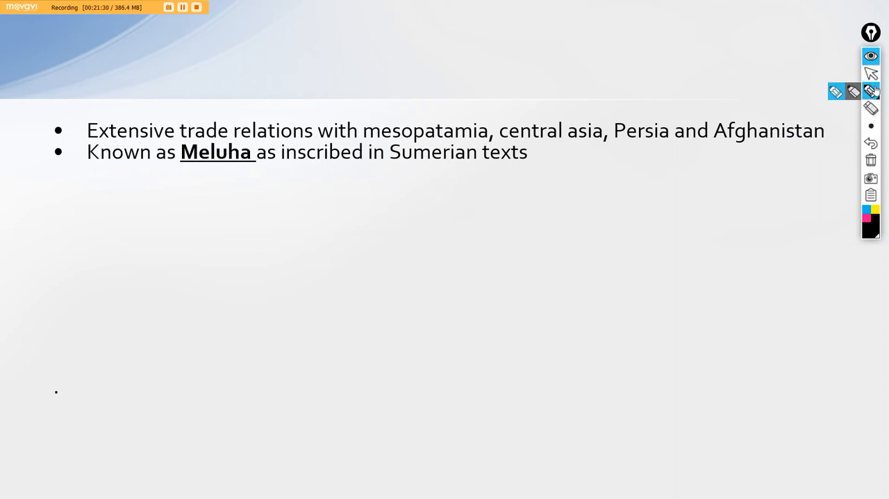
{"action": "left_click_drag", "start_coordinate": [179, 167], "coordinate": [257, 167]}
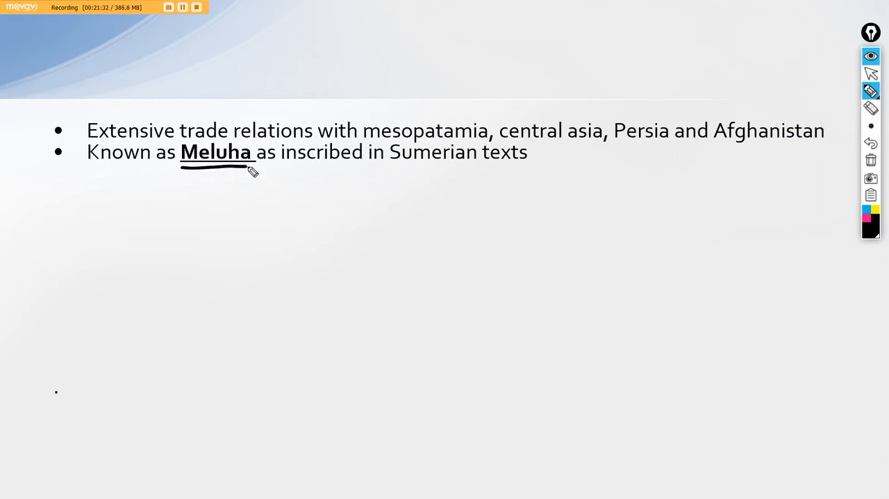
{"action": "mouse_move", "coordinate": [406, 170]}
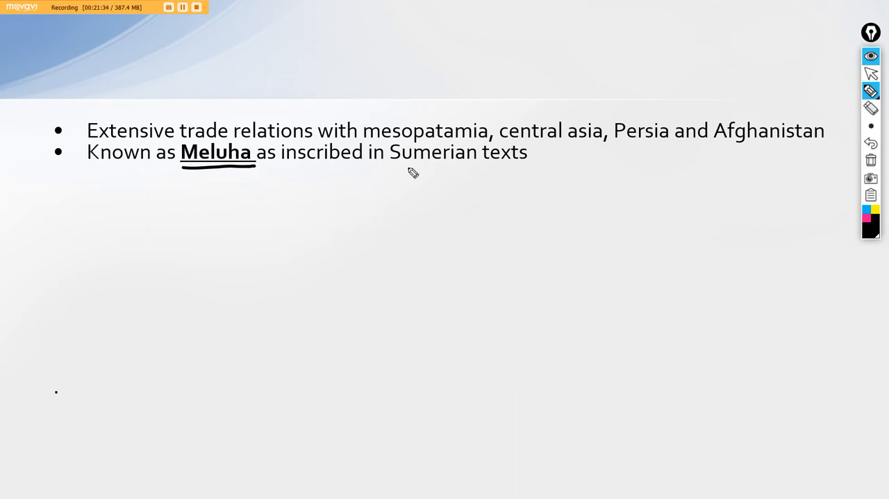
{"action": "mouse_move", "coordinate": [578, 176]}
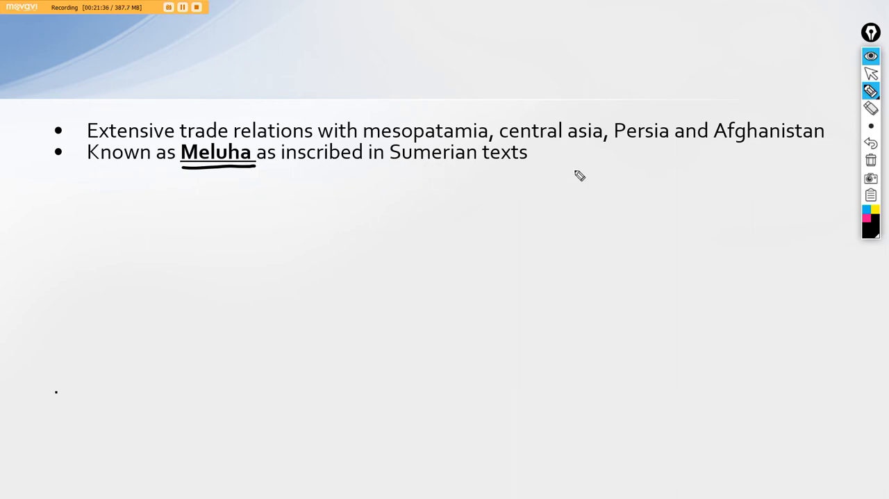
{"action": "left_click_drag", "start_coordinate": [56, 209], "coordinate": [90, 222]}
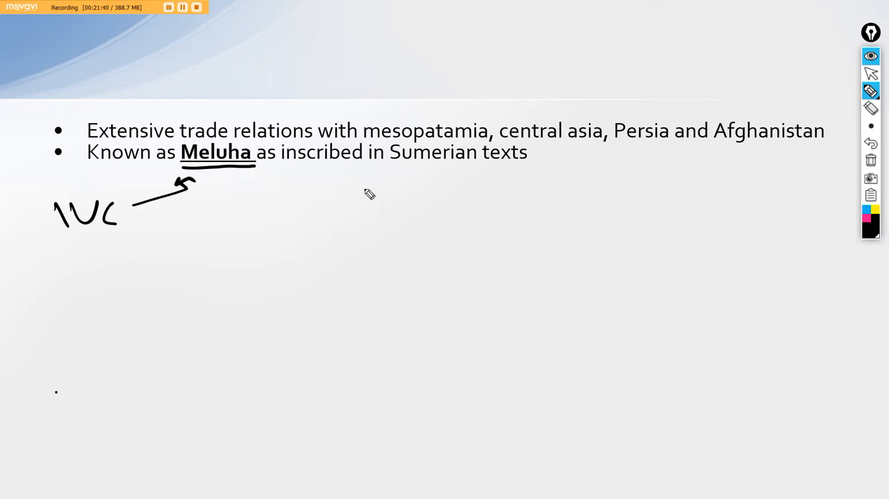
{"action": "left_click_drag", "start_coordinate": [394, 166], "coordinate": [507, 161]}
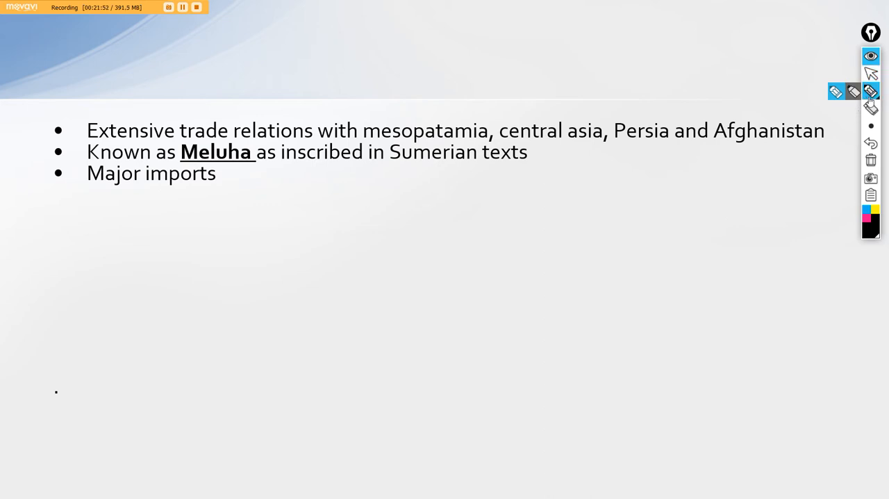
{"action": "mouse_move", "coordinate": [873, 108]}
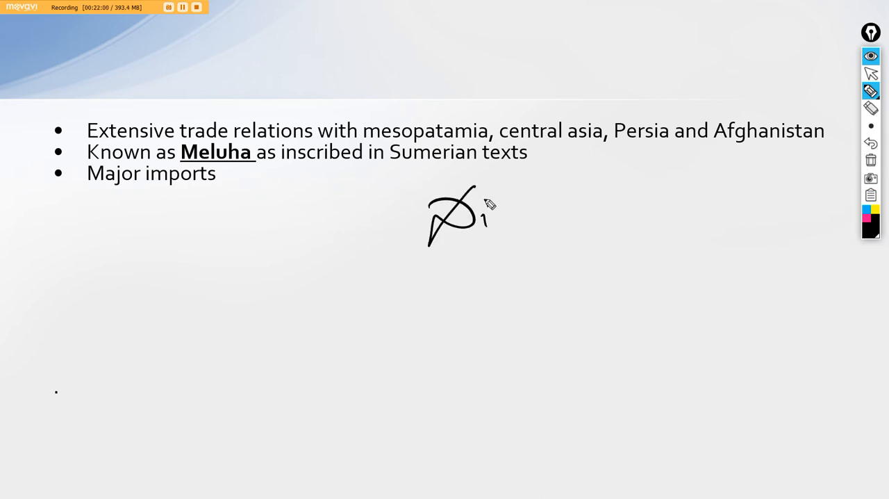
- Handwrite trading partner names Dilmun (Bahrain) and Makran in pen and yellow, then erase all ink
{"action": "left_click_drag", "start_coordinate": [486, 208], "coordinate": [611, 216]}
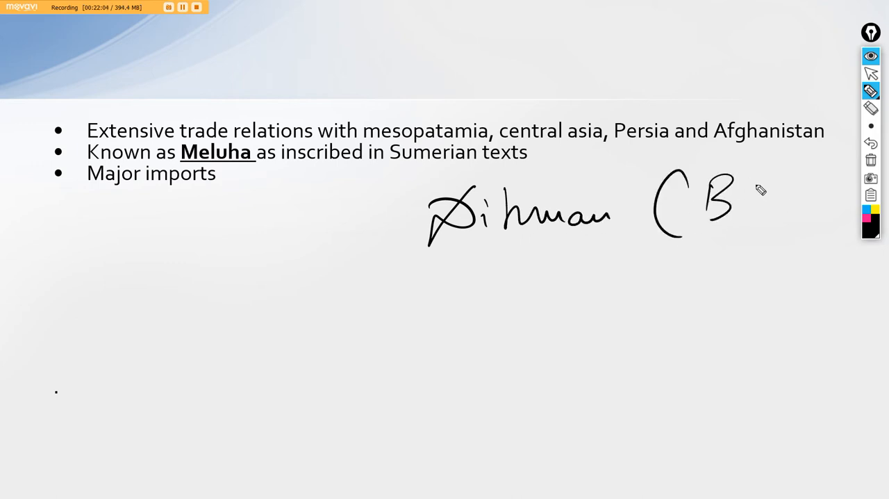
{"action": "left_click_drag", "start_coordinate": [757, 195], "coordinate": [767, 208]}
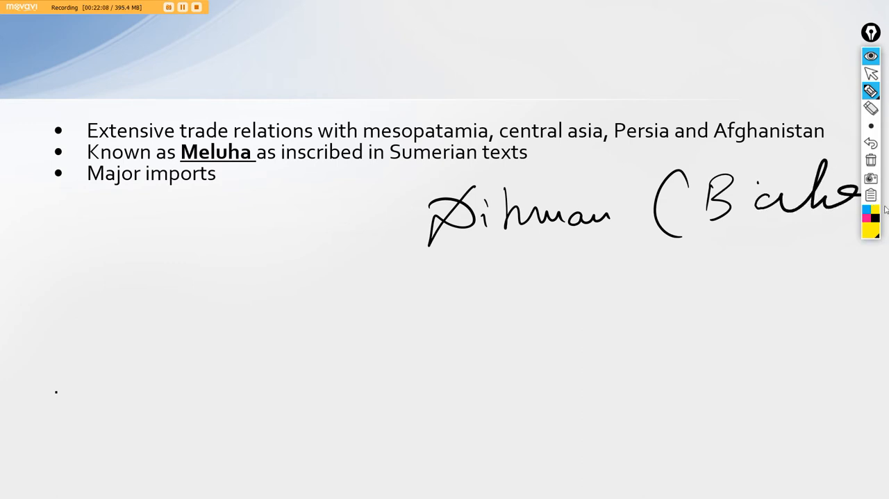
{"action": "left_click_drag", "start_coordinate": [720, 237], "coordinate": [706, 261]}
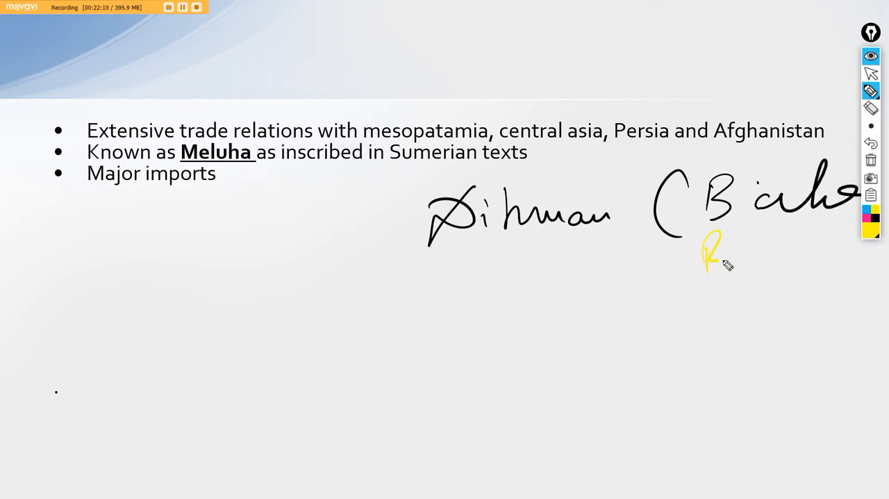
{"action": "left_click_drag", "start_coordinate": [702, 250], "coordinate": [820, 261]}
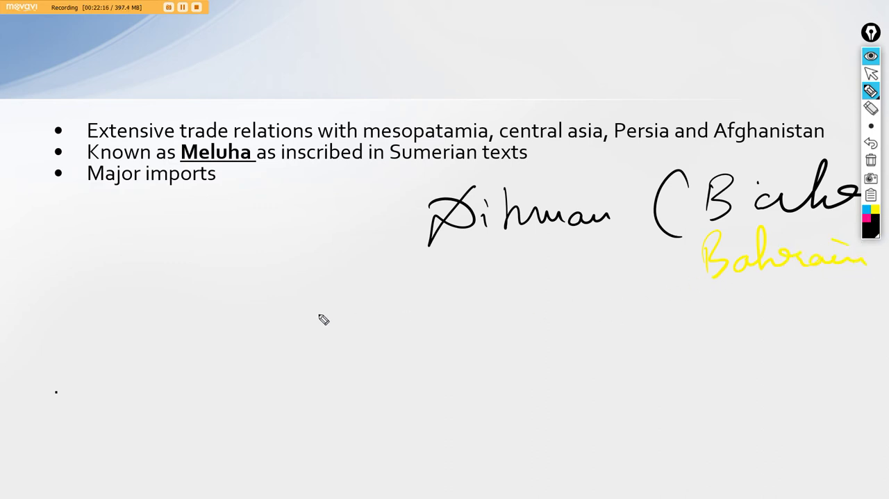
{"action": "mouse_move", "coordinate": [277, 383]}
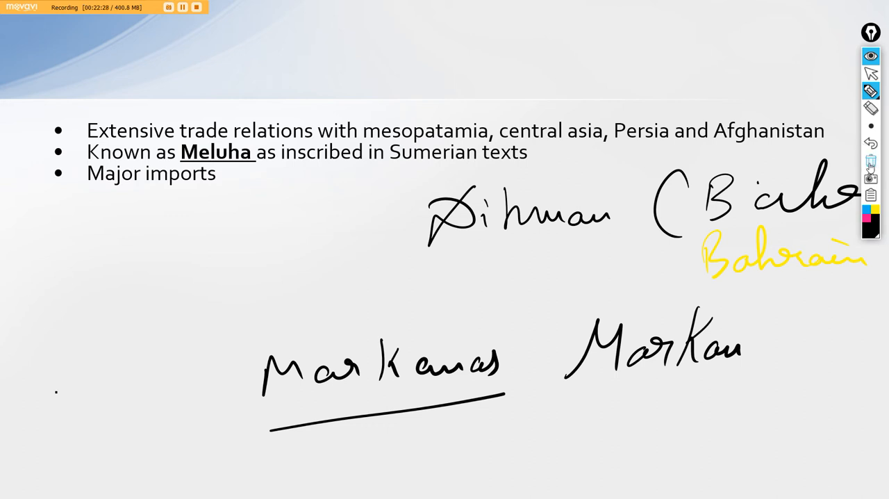
{"action": "left_click", "coordinate": [873, 162]}
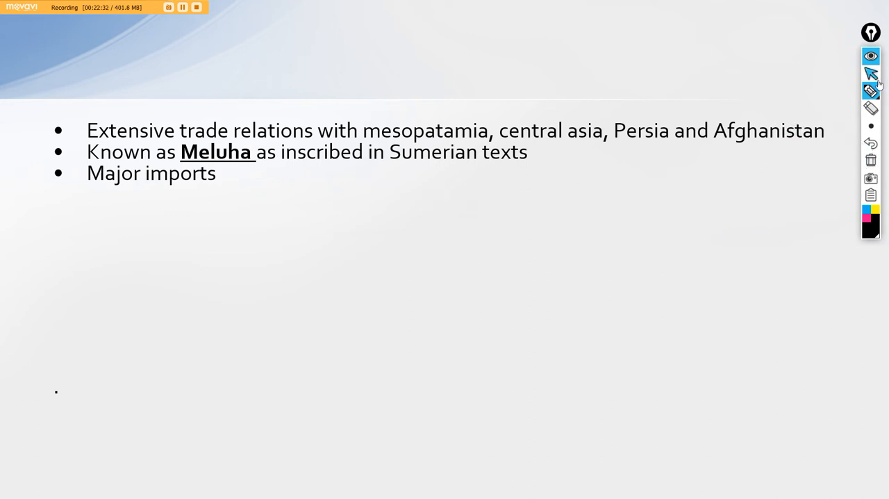
- Resume the slideshow to reveal the Imports and From table headings
{"action": "left_click", "coordinate": [871, 72]}
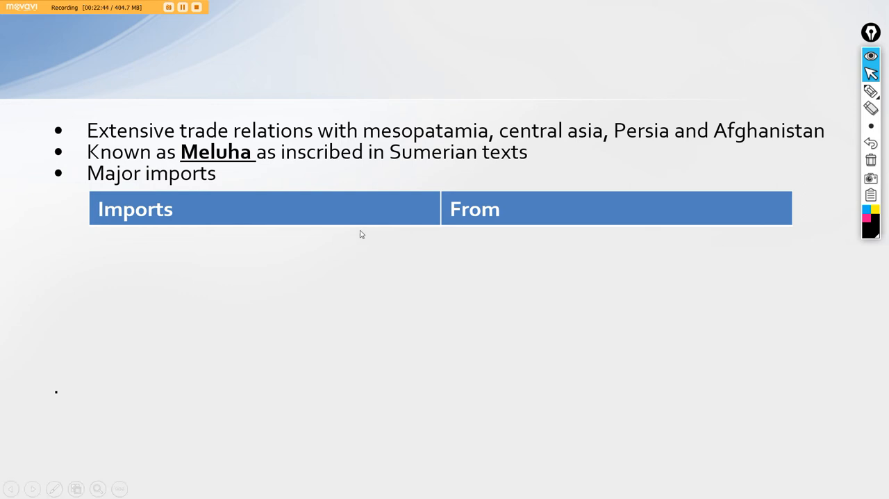
{"action": "mouse_move", "coordinate": [613, 215]}
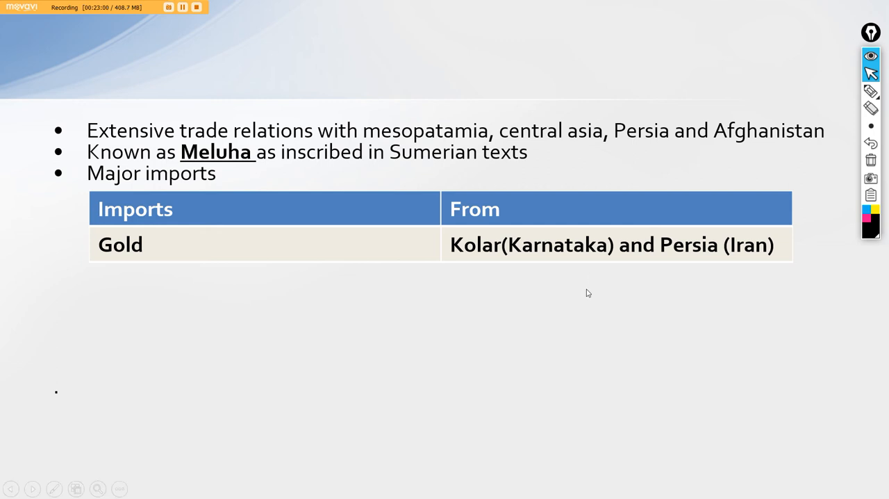
{"action": "mouse_move", "coordinate": [586, 292]}
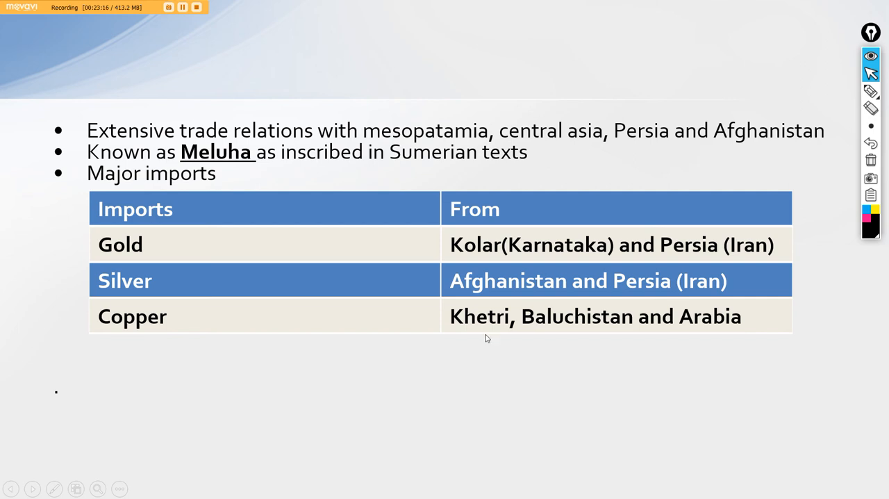
{"action": "mouse_move", "coordinate": [598, 347]}
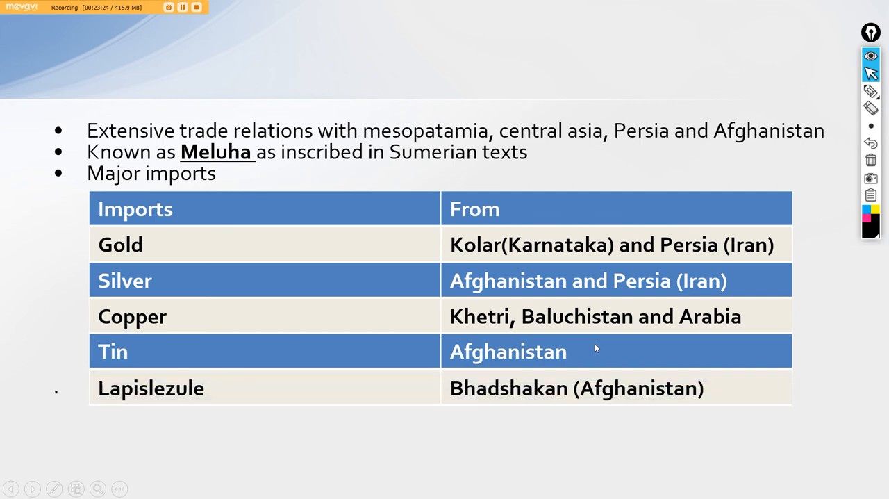
{"action": "mouse_move", "coordinate": [750, 328]}
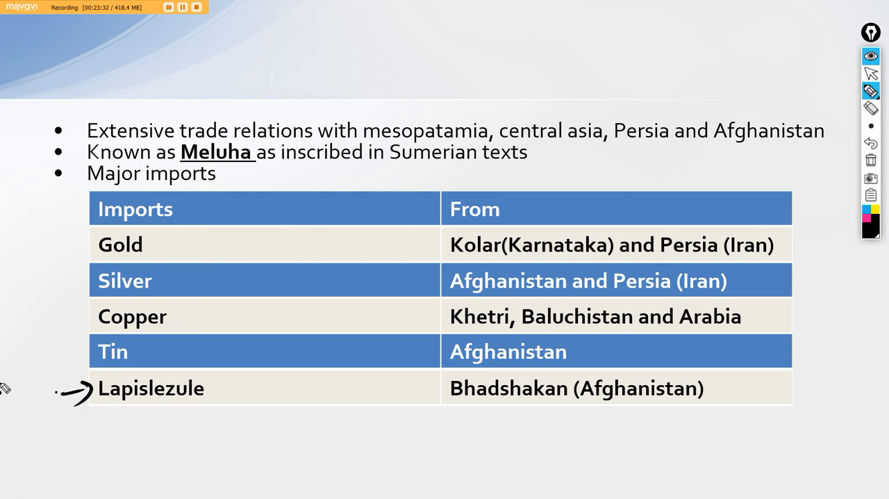
- Write 'Gemstone' beside the Lapislezule row, then clear the ink notes
{"action": "left_click_drag", "start_coordinate": [16, 320], "coordinate": [66, 364]}
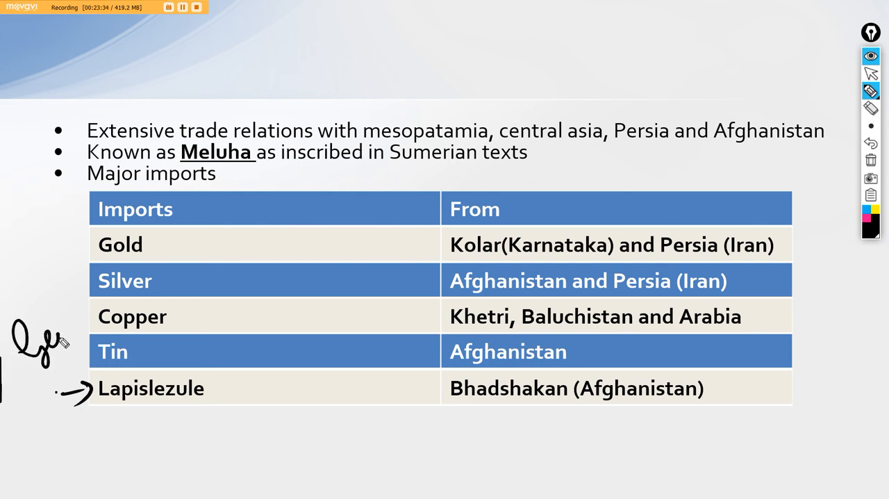
{"action": "left_click_drag", "start_coordinate": [21, 327], "coordinate": [132, 306]}
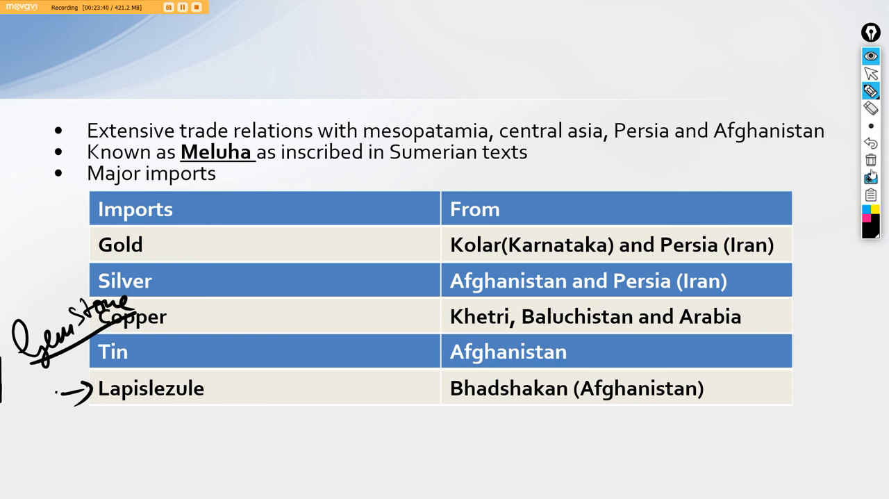
{"action": "left_click", "coordinate": [870, 69]}
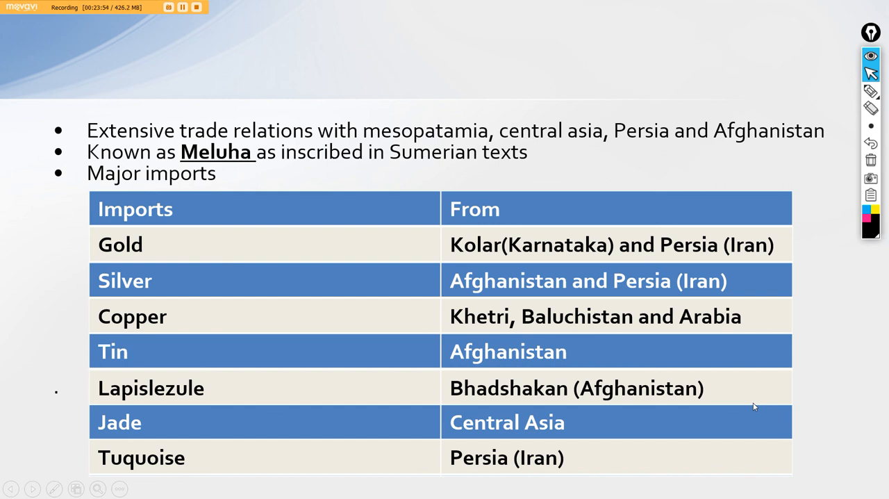
{"action": "mouse_move", "coordinate": [759, 401]}
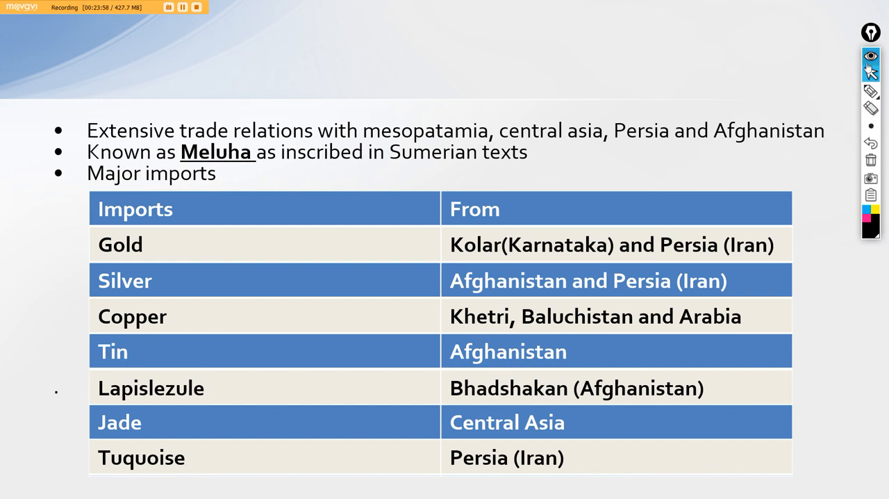
- Switch the annotation toolbar back to the arrow pointer
{"action": "left_click", "coordinate": [874, 92]}
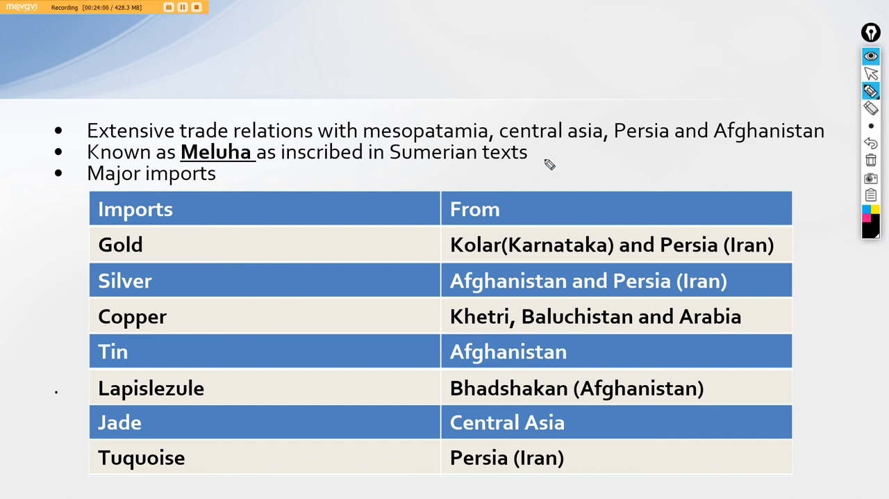
{"action": "mouse_move", "coordinate": [606, 159]}
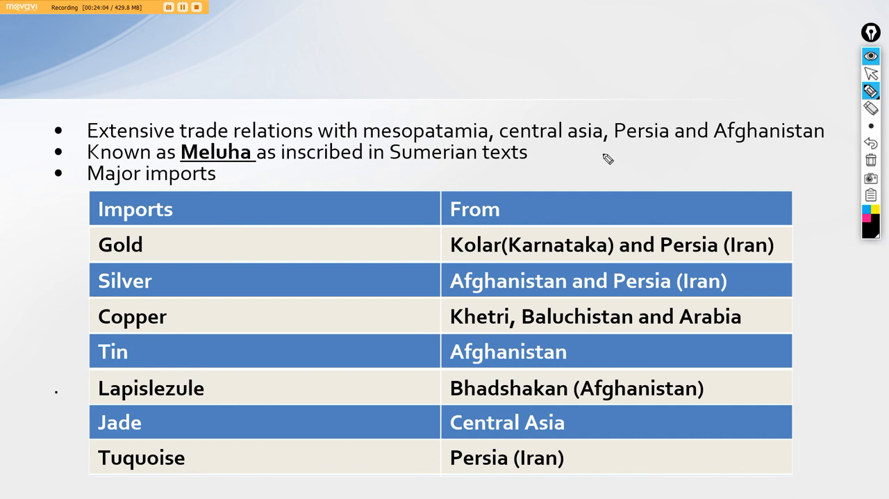
{"action": "mouse_move", "coordinate": [535, 214]}
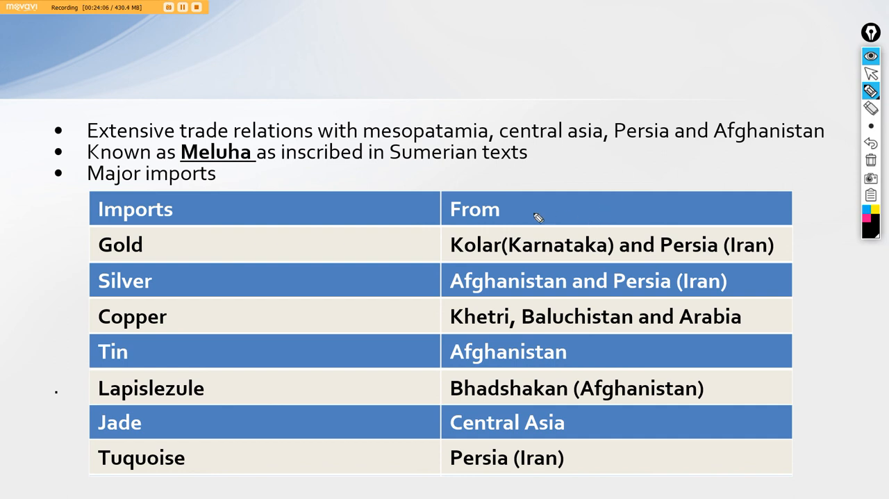
{"action": "mouse_move", "coordinate": [715, 255]}
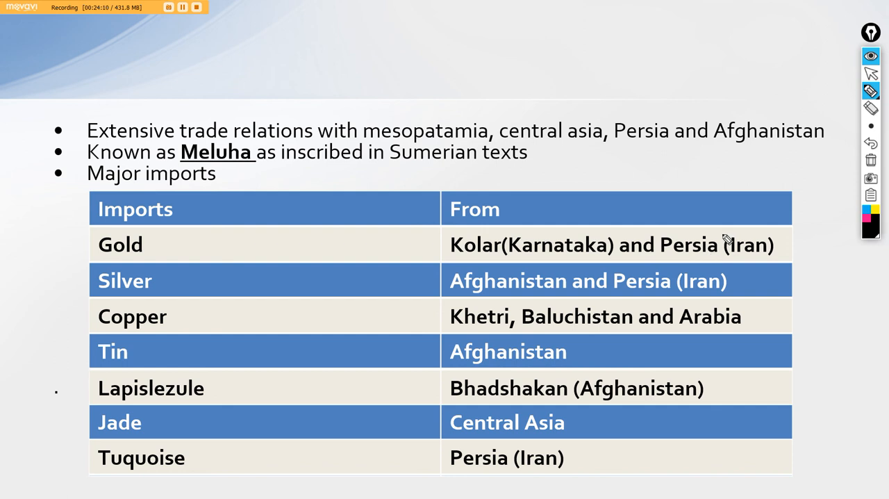
{"action": "mouse_move", "coordinate": [717, 267]}
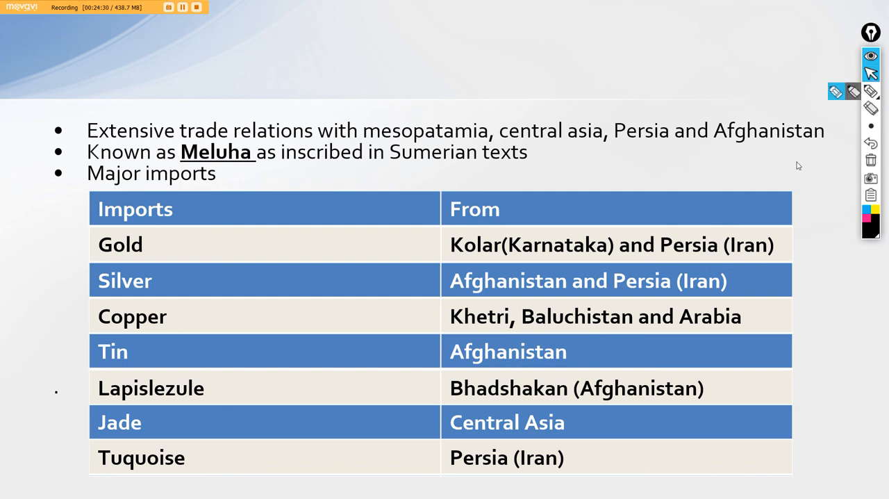
{"action": "mouse_move", "coordinate": [736, 206]}
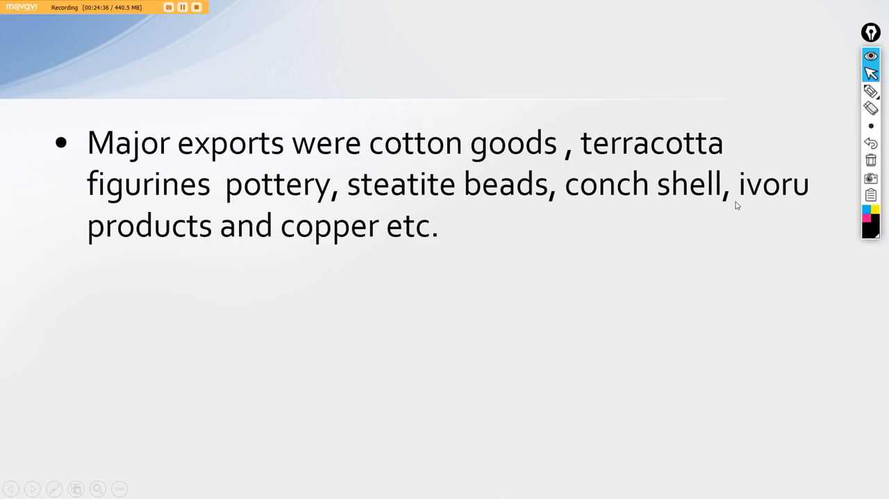
{"action": "mouse_move", "coordinate": [734, 222]}
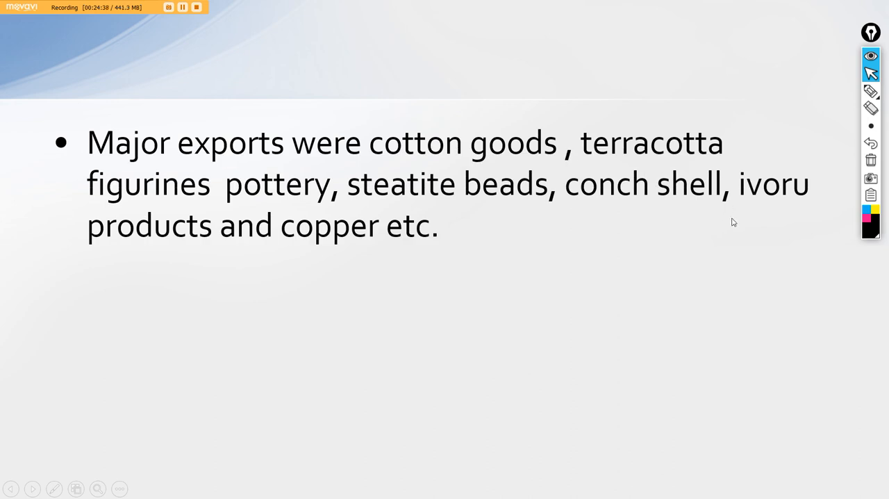
{"action": "mouse_move", "coordinate": [725, 231]}
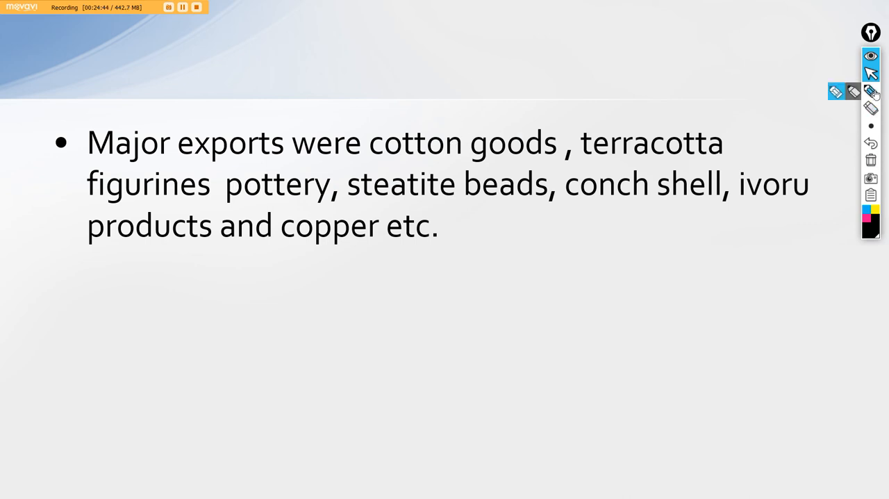
{"action": "mouse_move", "coordinate": [873, 92]}
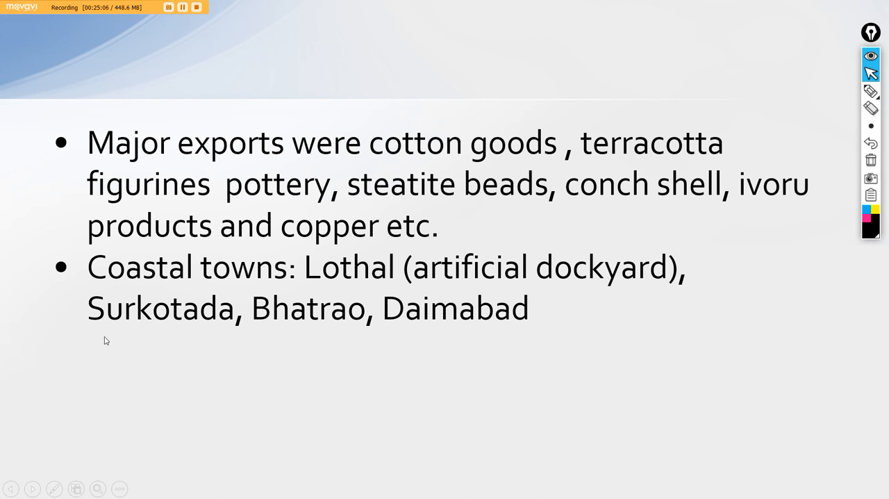
{"action": "mouse_move", "coordinate": [265, 339]}
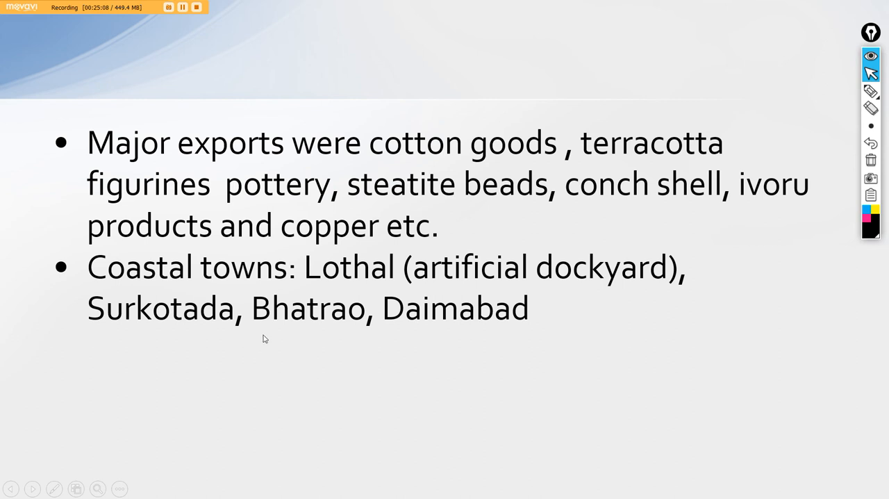
{"action": "mouse_move", "coordinate": [528, 334]}
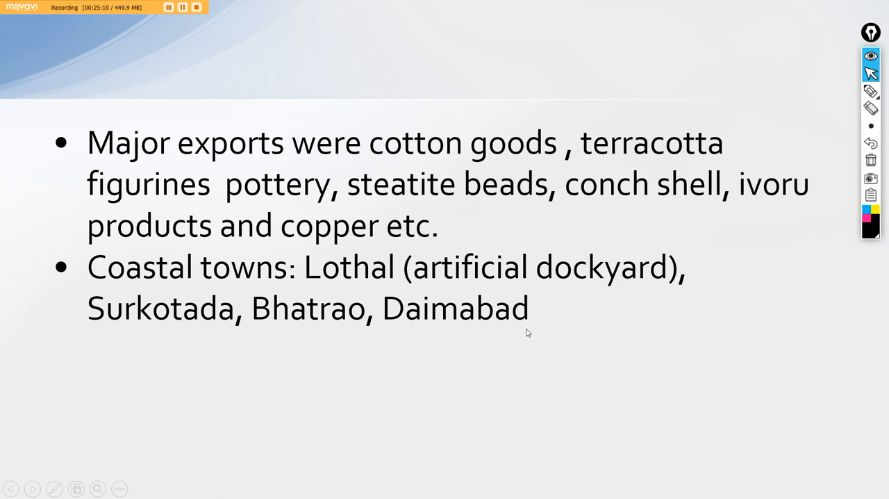